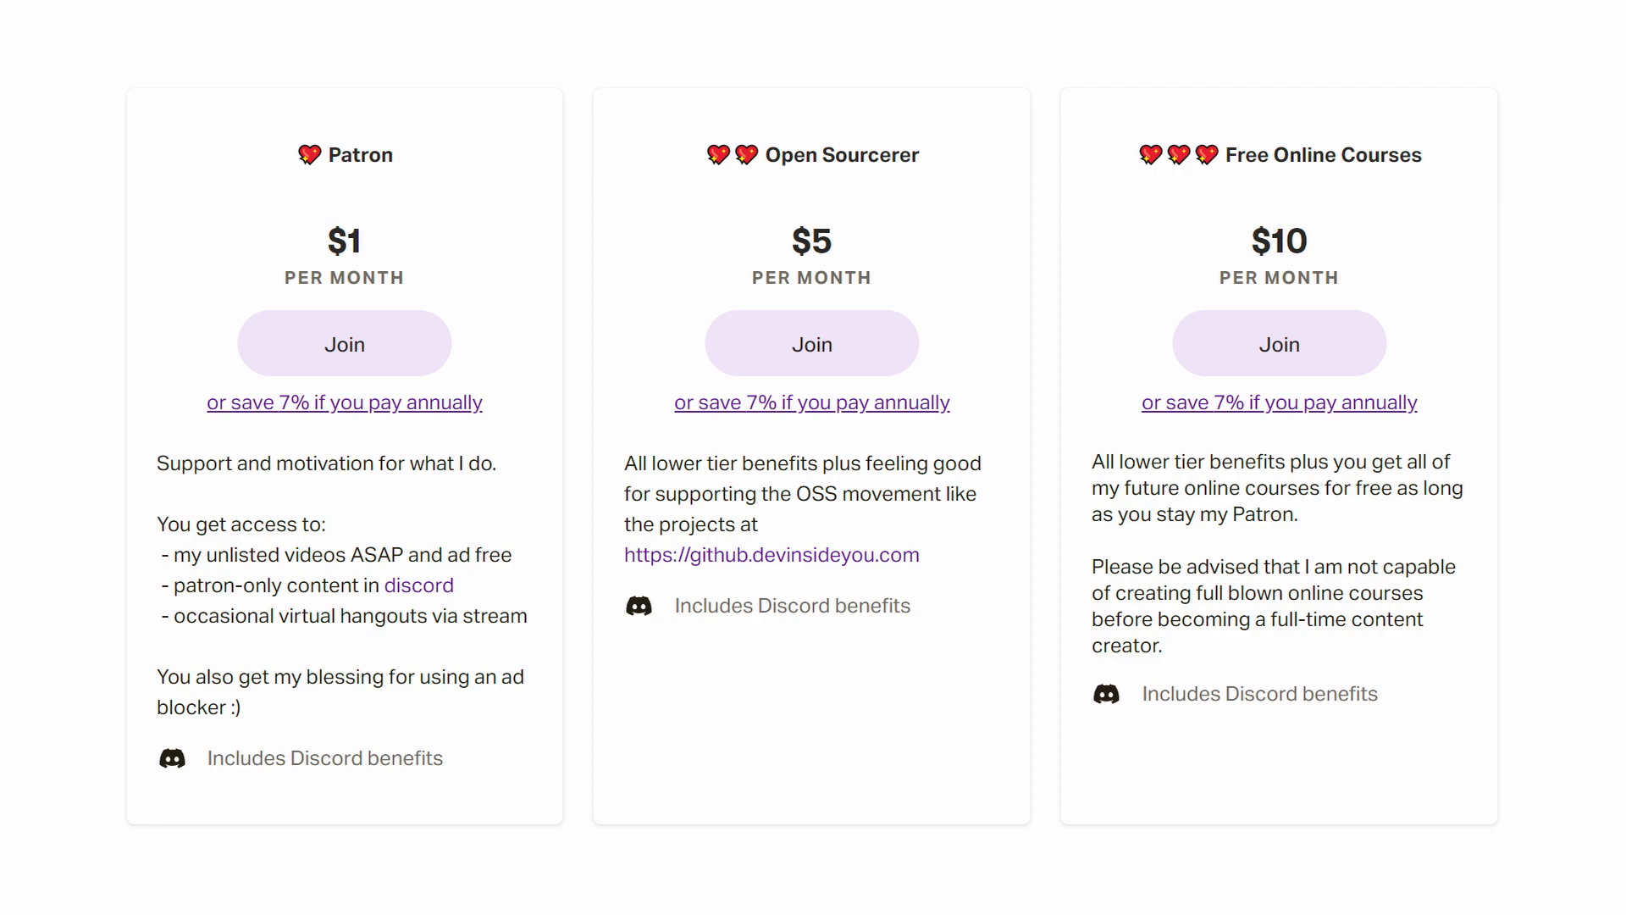
- Leave the Patreon tiers slide and switch to a new Chrome tab for an address
{"action": "key", "text": "alt+tab"}
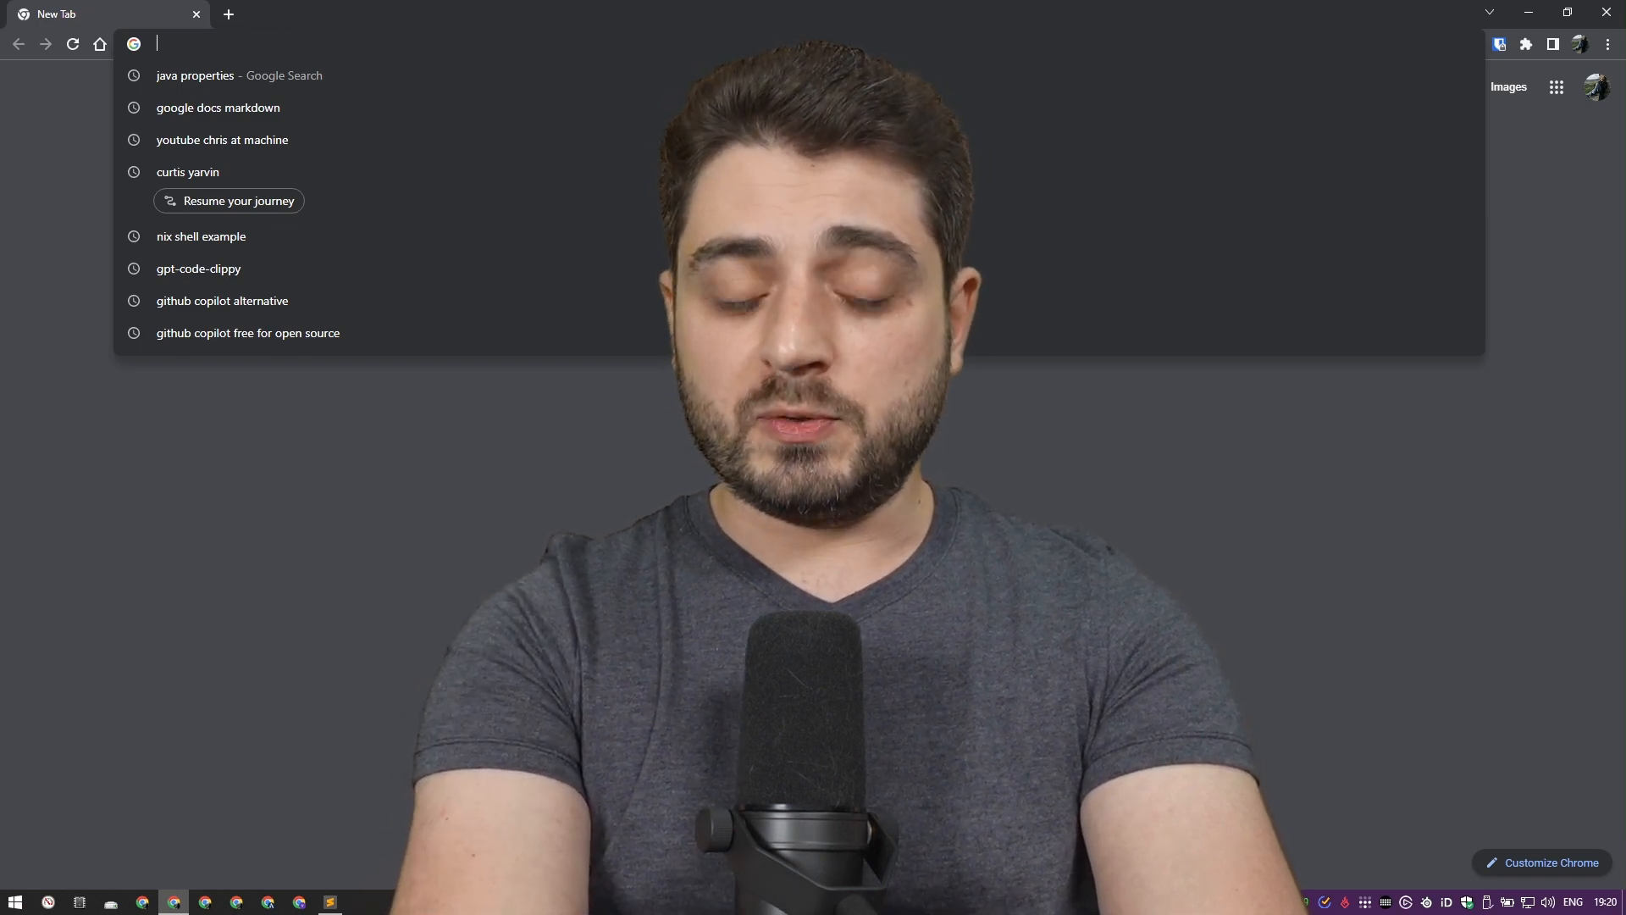
- Go to install.devinsideyou.com/diyg8 and scroll to the install-diyg8 repository
{"action": "type", "text": "install.devinsideyou.com/"}
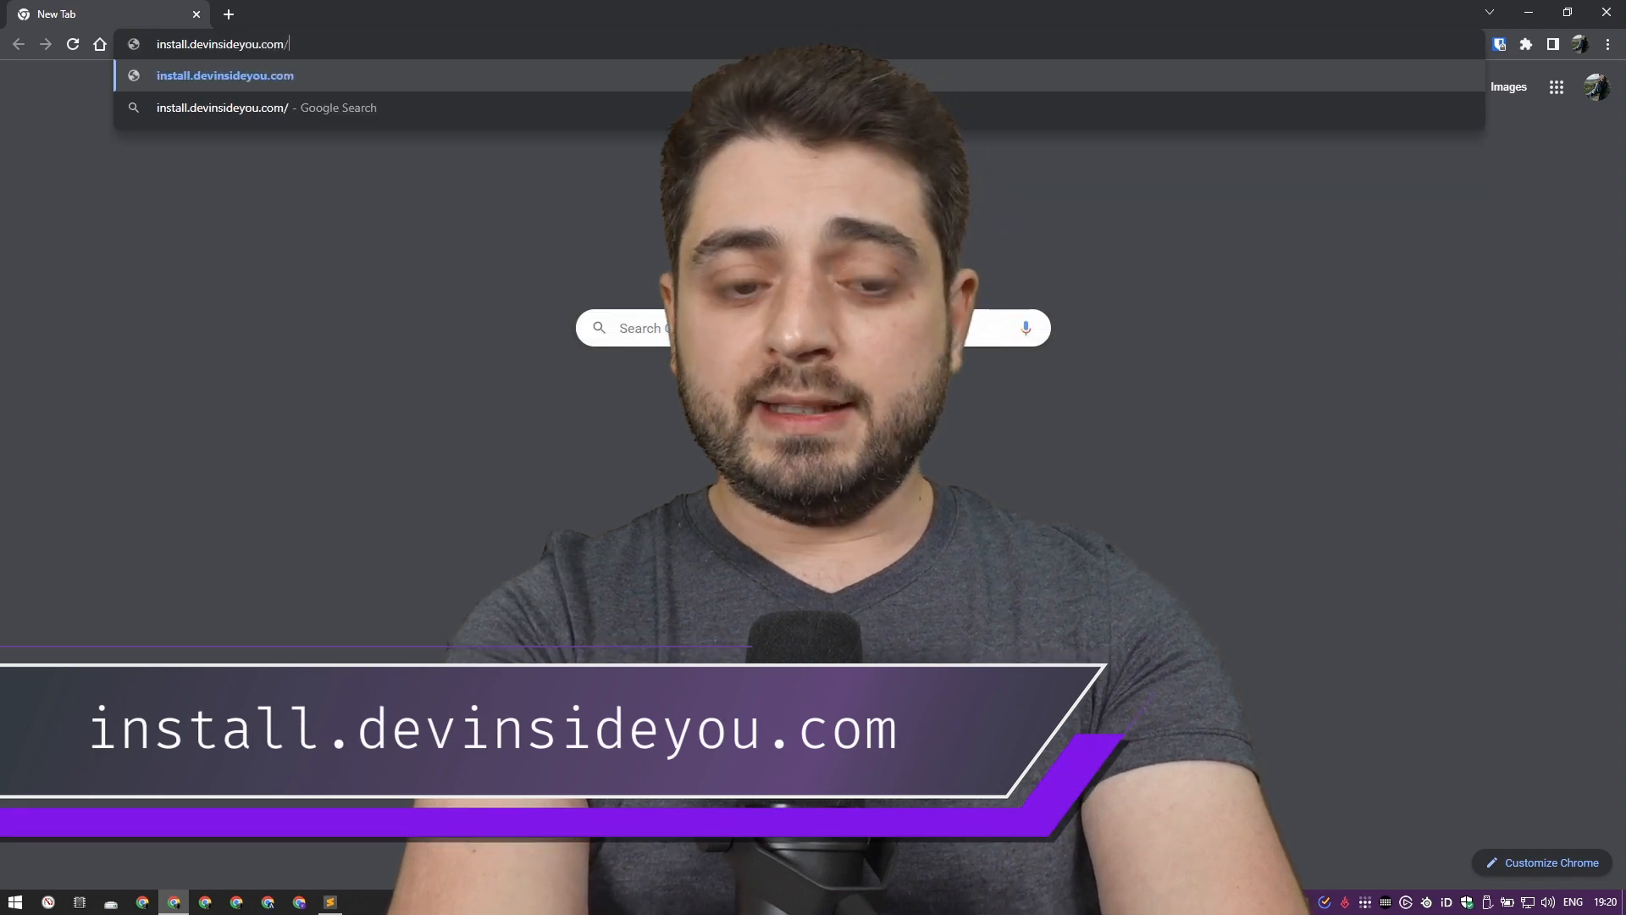
{"action": "type", "text": "diy"}
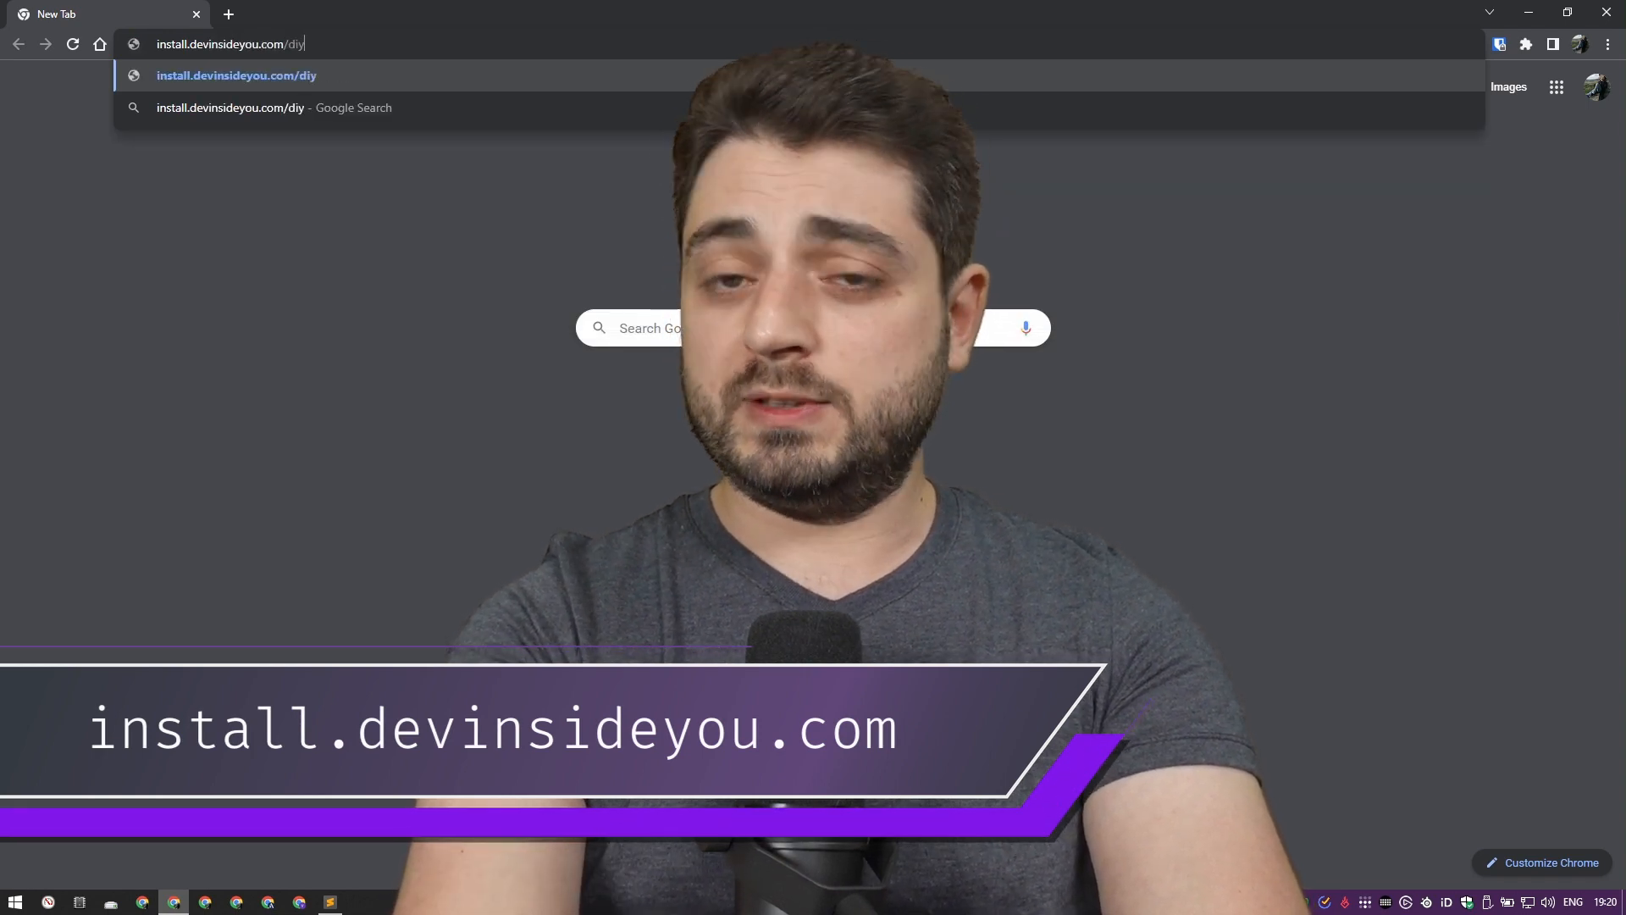
{"action": "type", "text": "g8"}
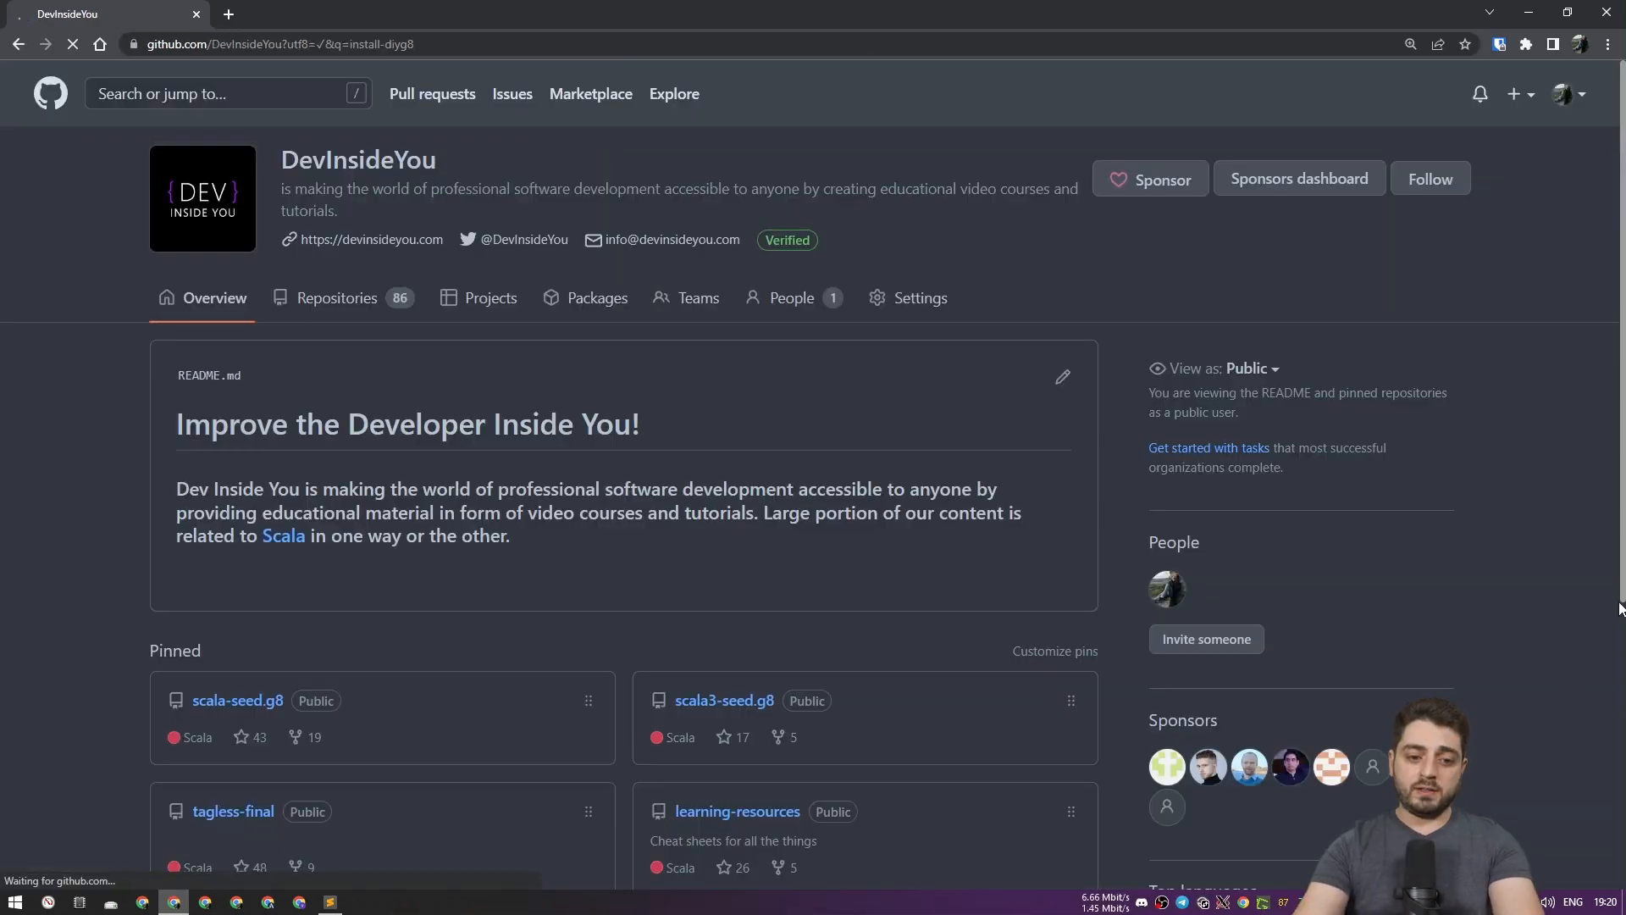
{"action": "scroll", "scroll_direction": "down", "scroll_amount": 3}
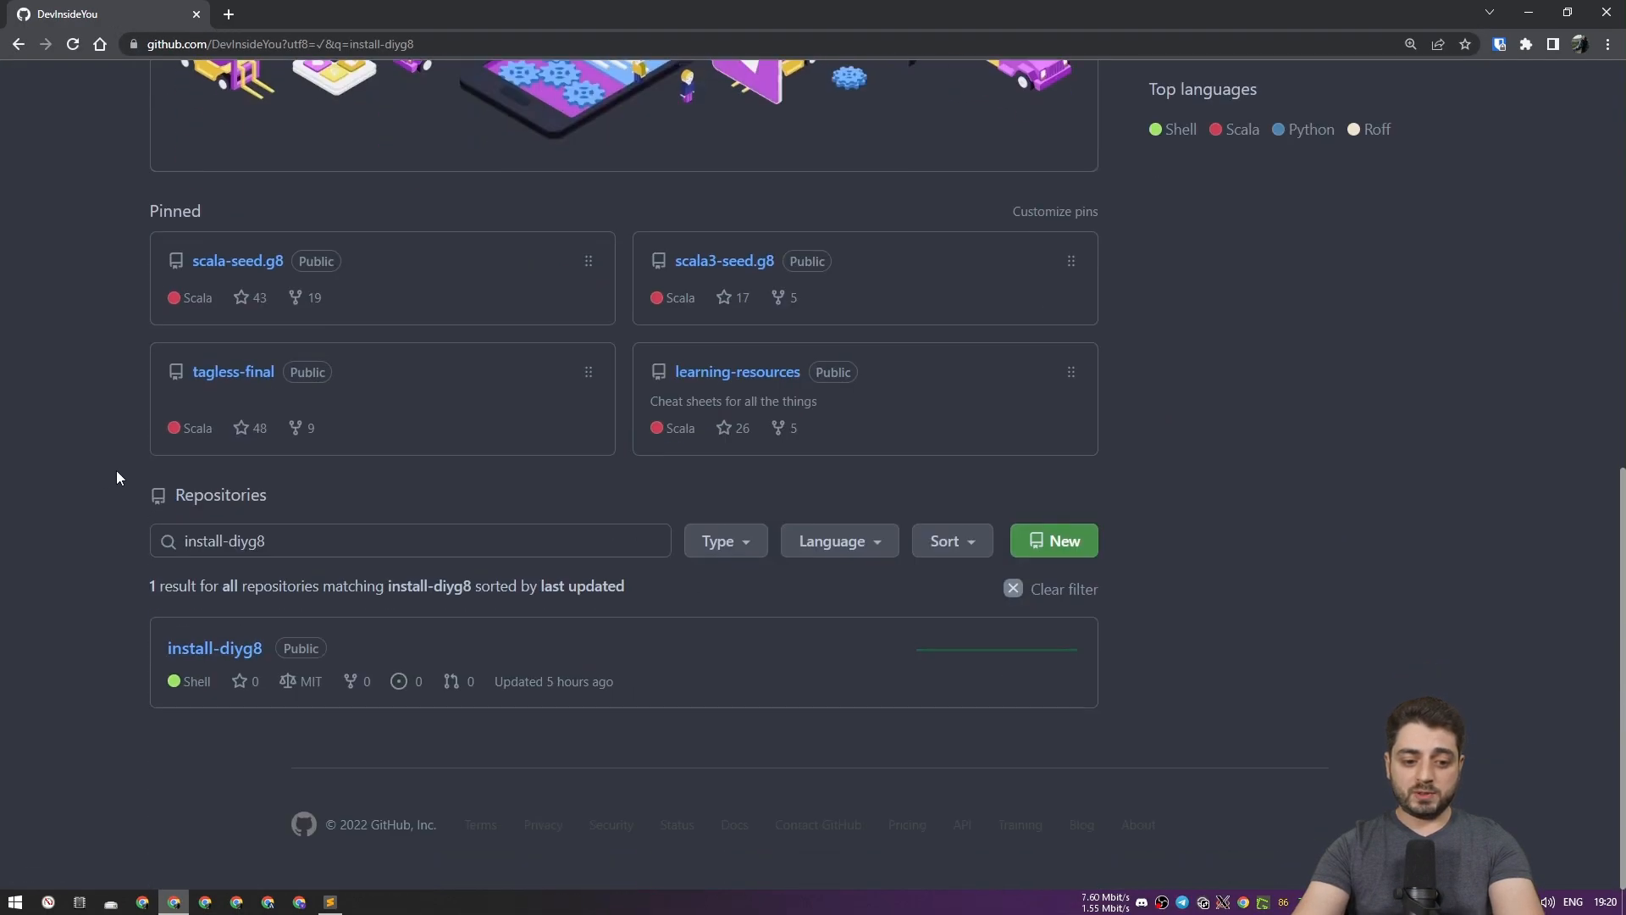
{"action": "mouse_move", "coordinate": [214, 648]}
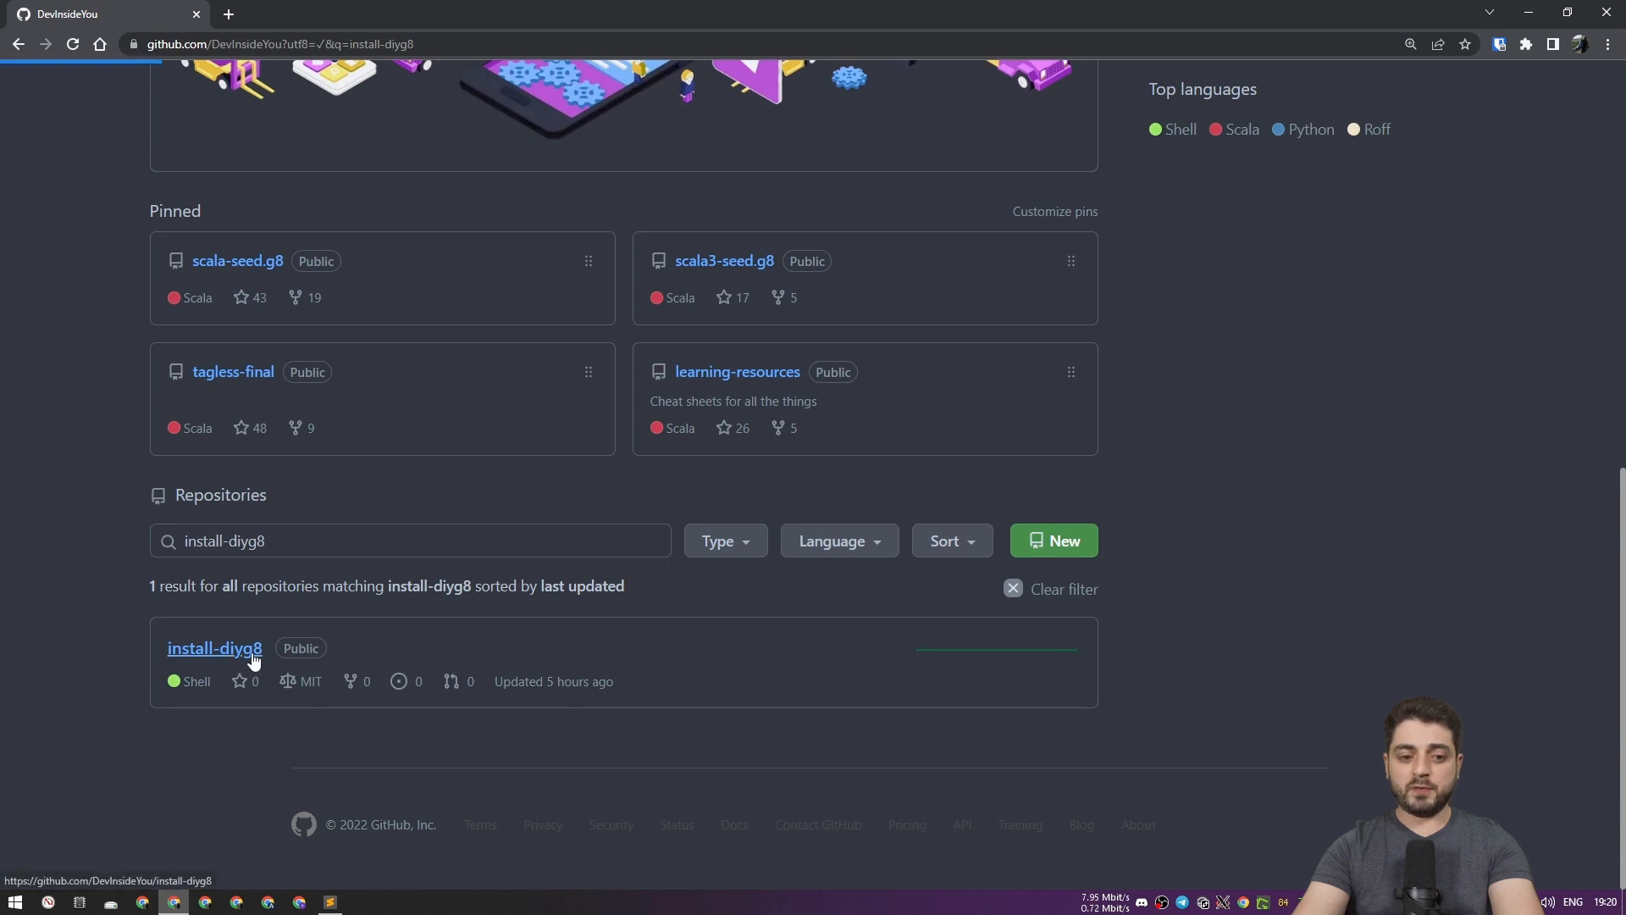
- Open install-diyg8, copy the README install commands, and view install-diyg8.sh
{"action": "left_click", "coordinate": [214, 648]}
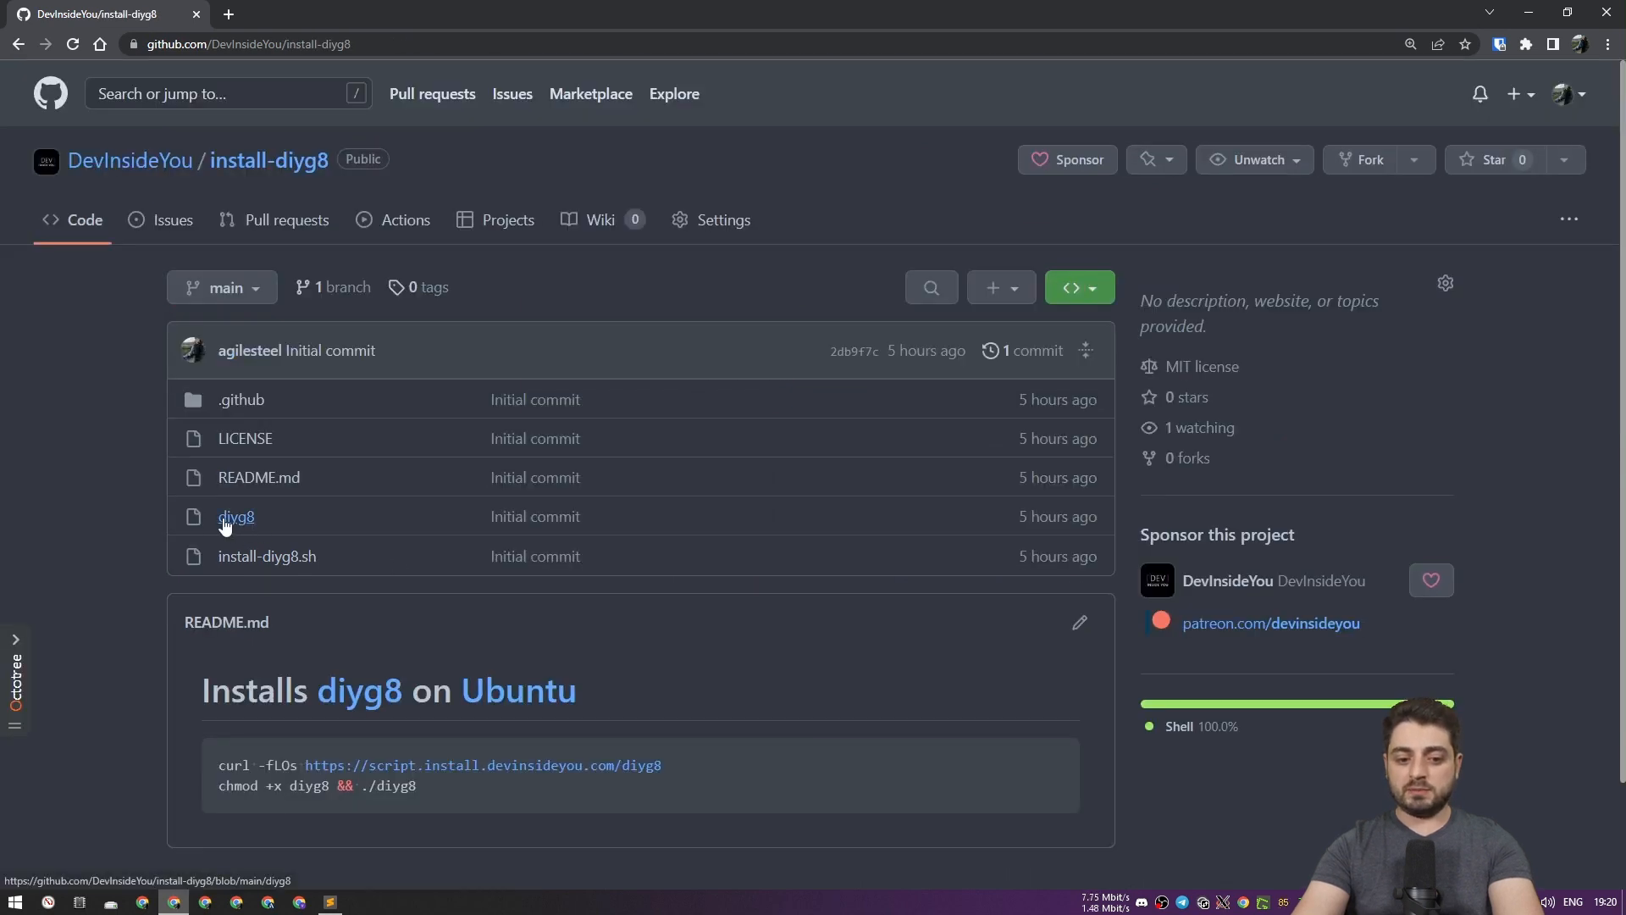
{"action": "mouse_move", "coordinate": [265, 556]}
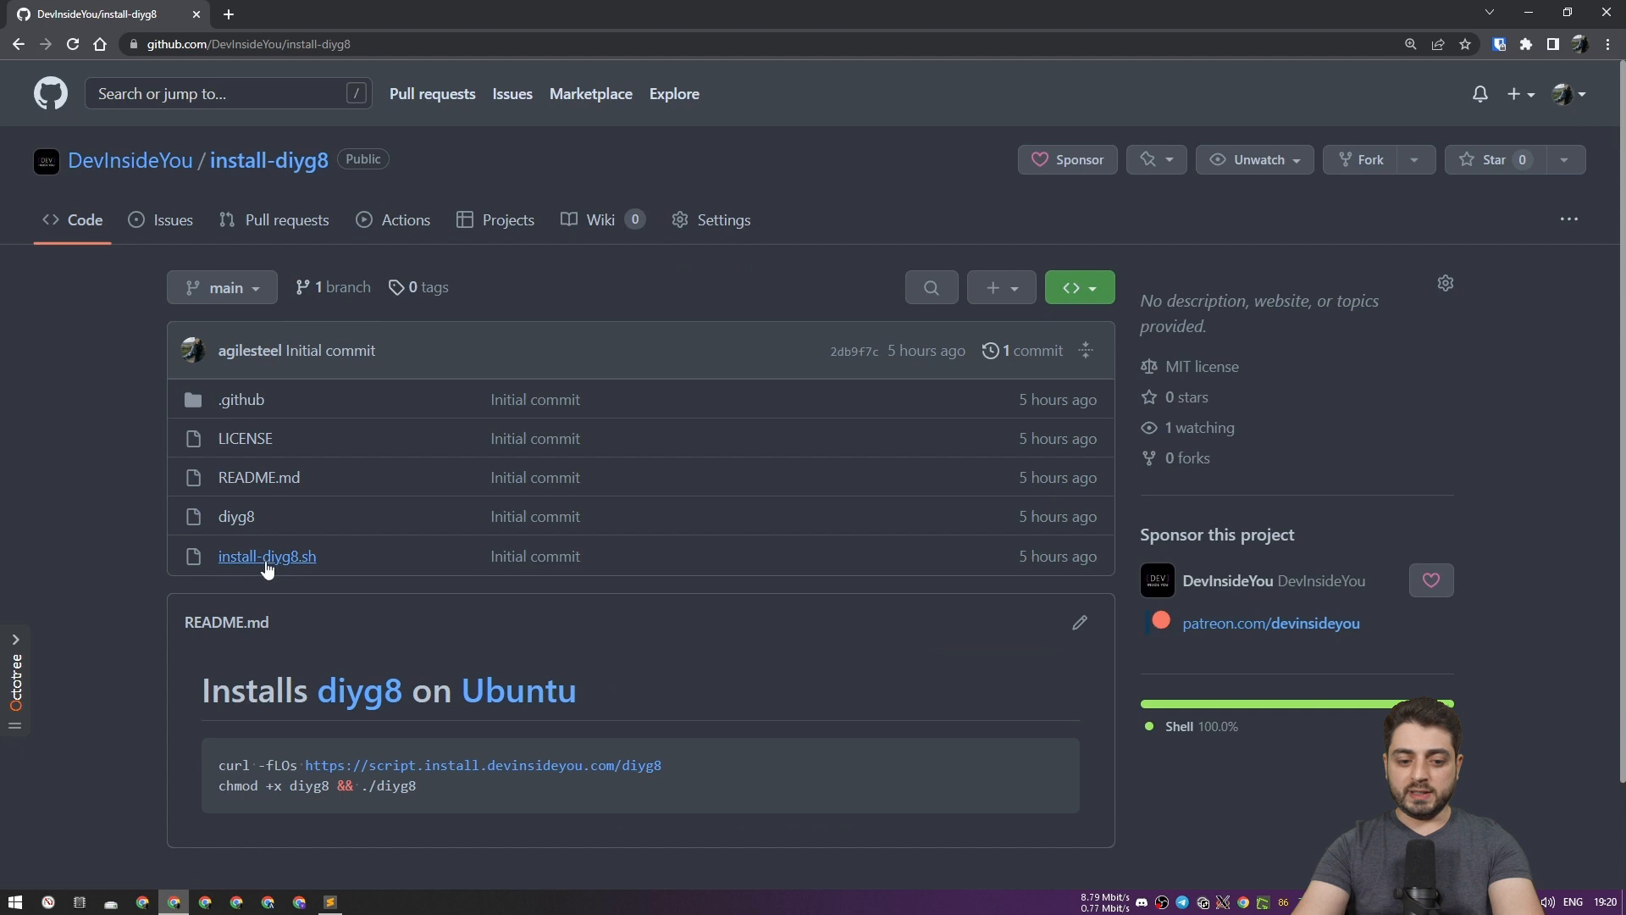
{"action": "mouse_move", "coordinate": [1022, 790]}
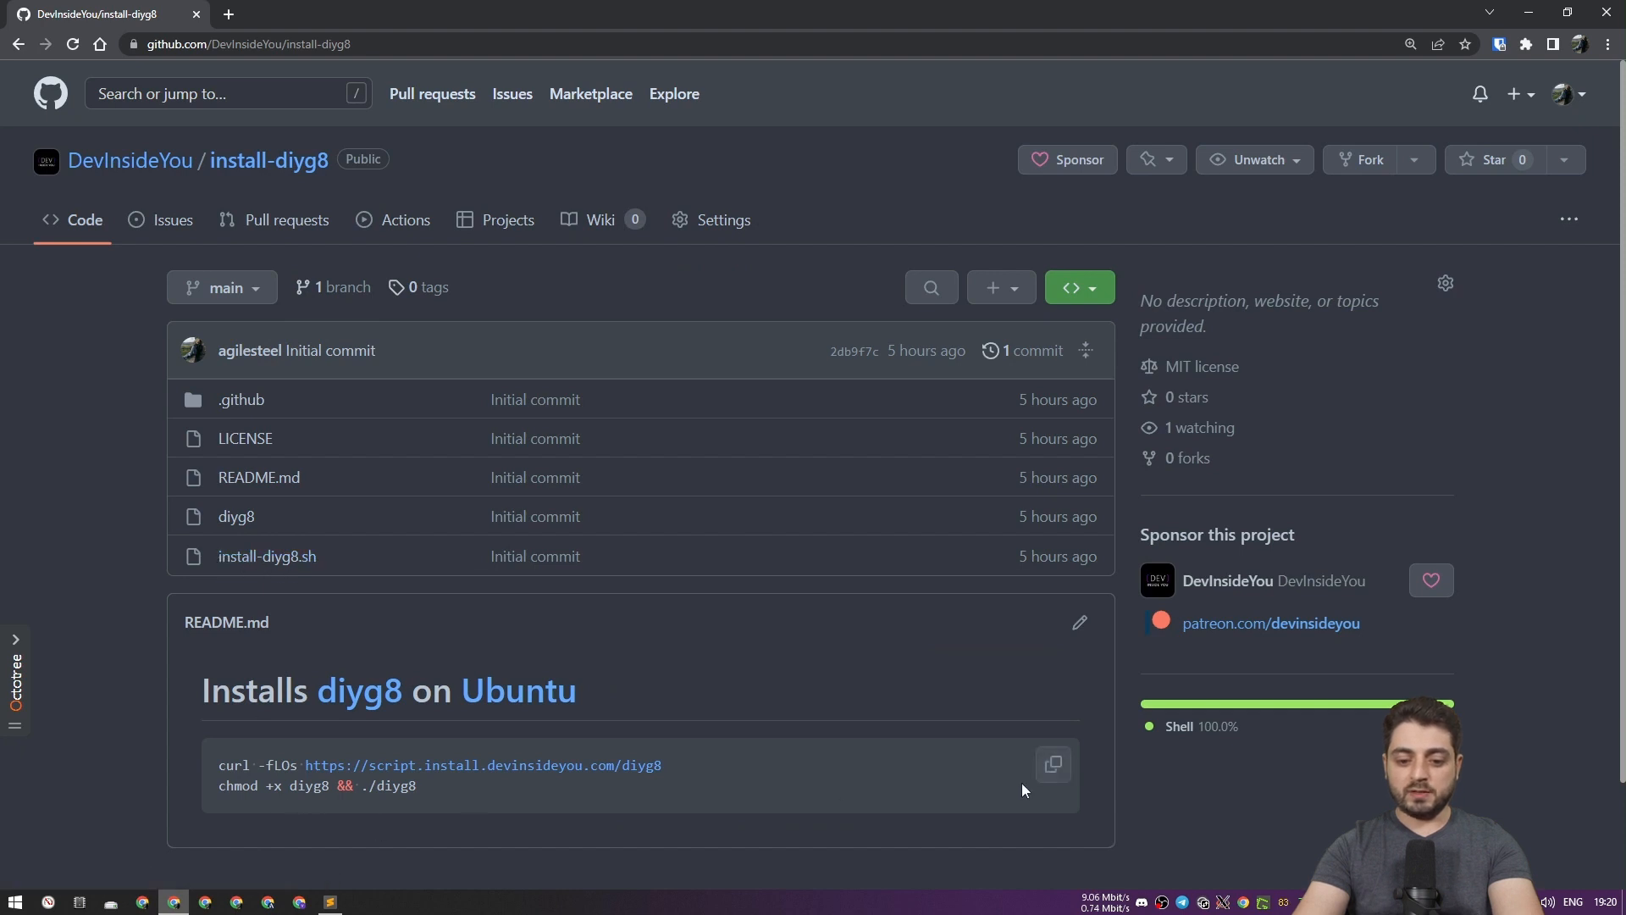
{"action": "left_click", "coordinate": [1052, 764]}
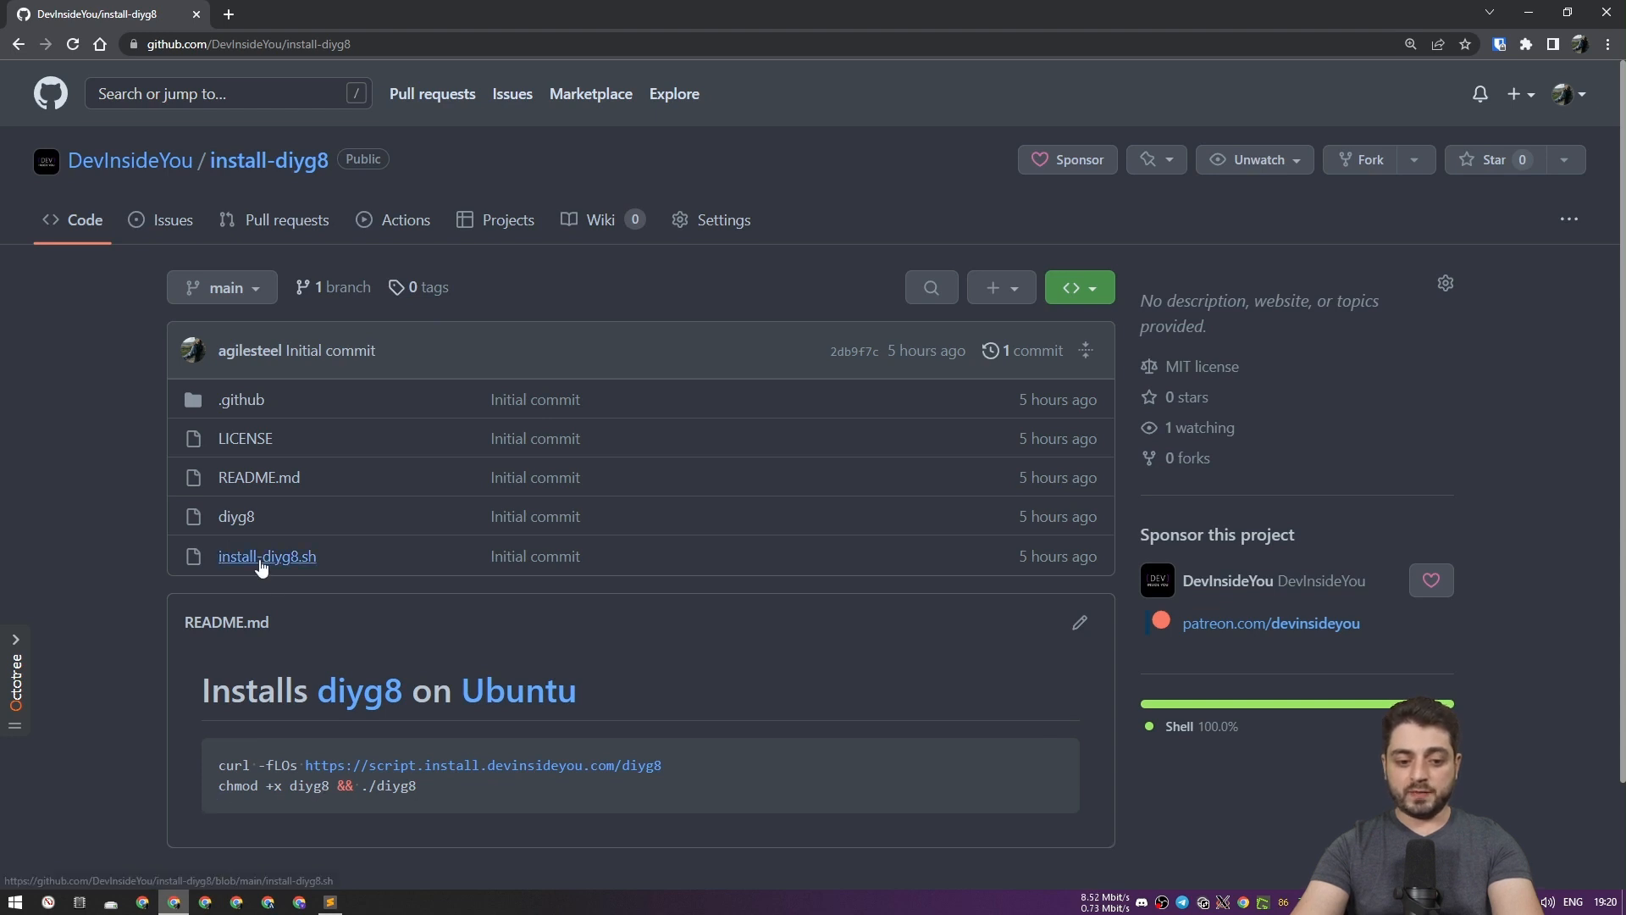
{"action": "left_click", "coordinate": [265, 556]}
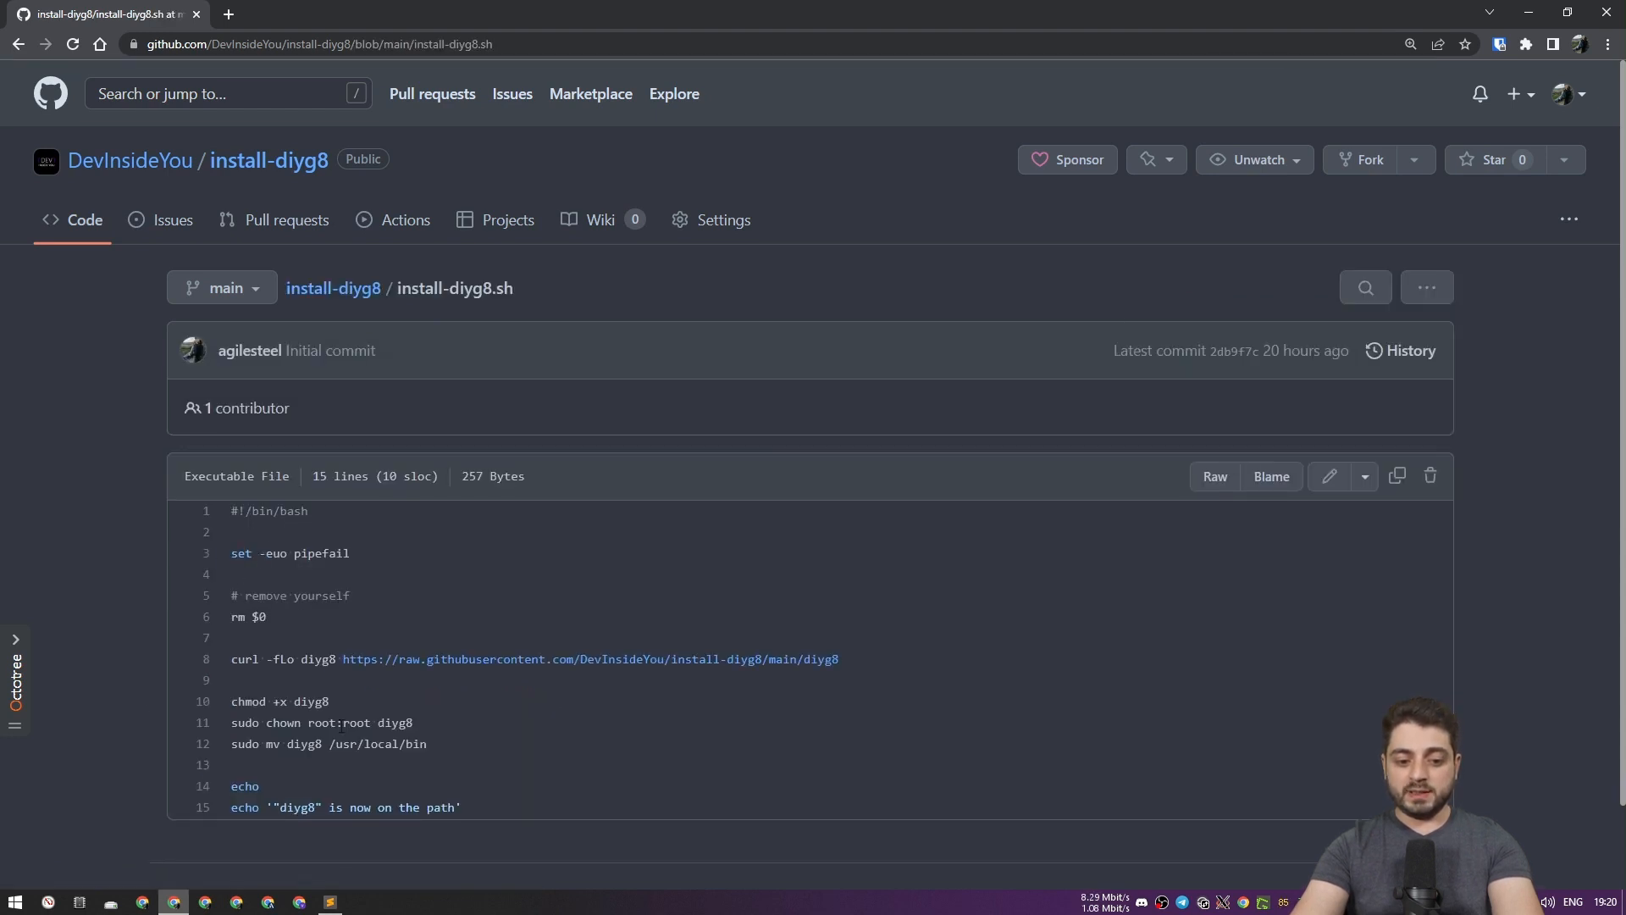
{"action": "mouse_move", "coordinate": [823, 672]}
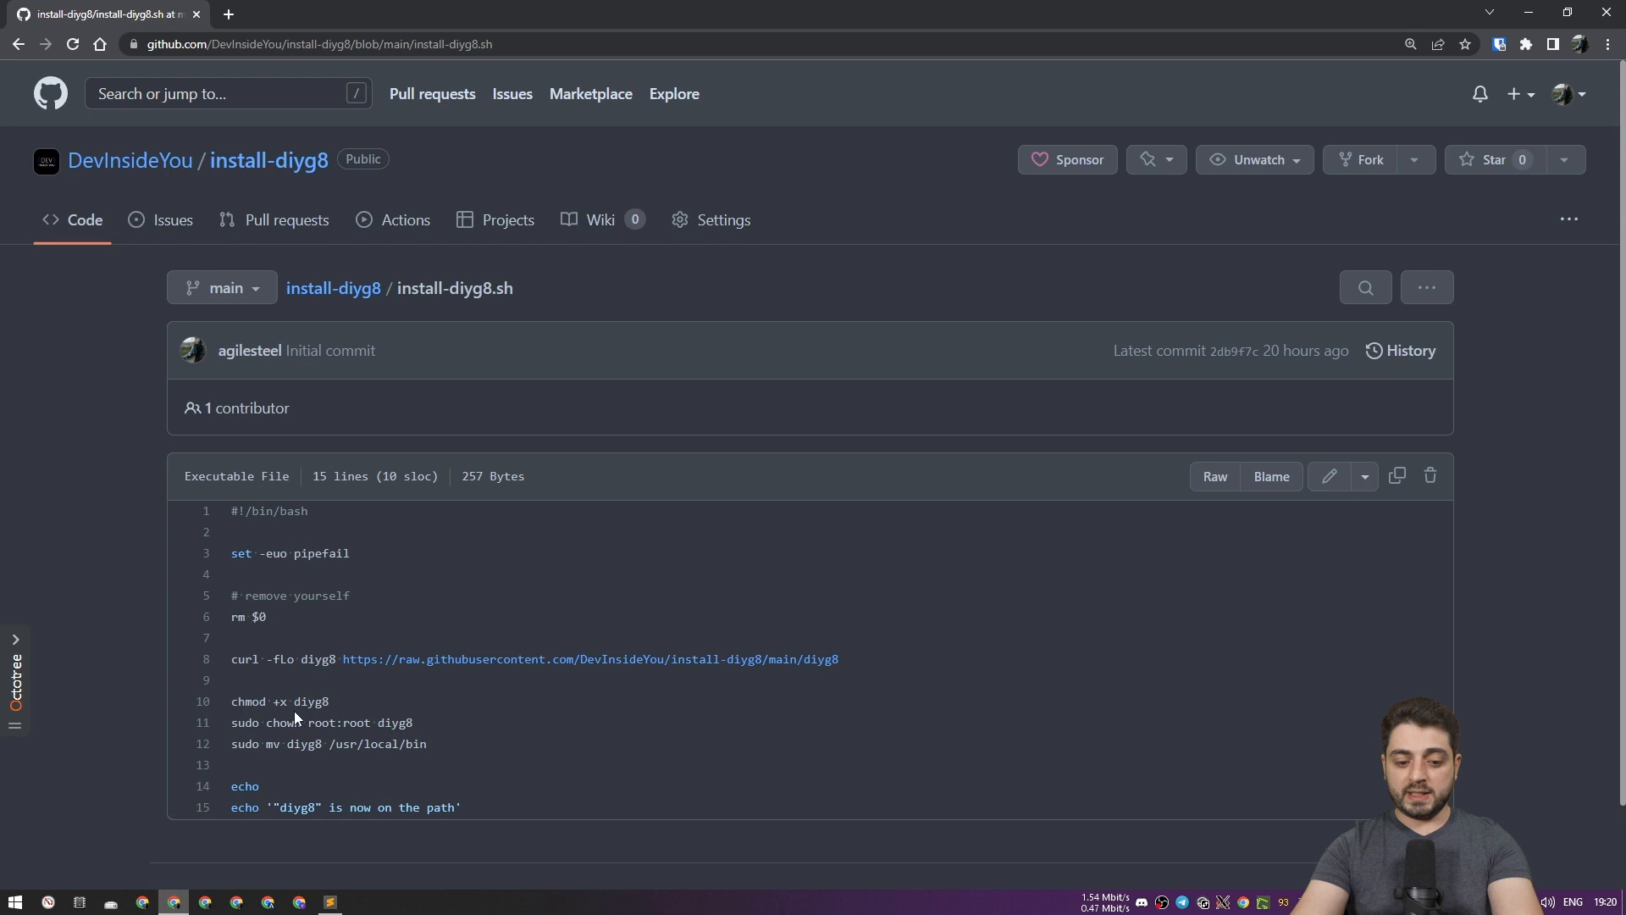
{"action": "mouse_move", "coordinate": [471, 739]}
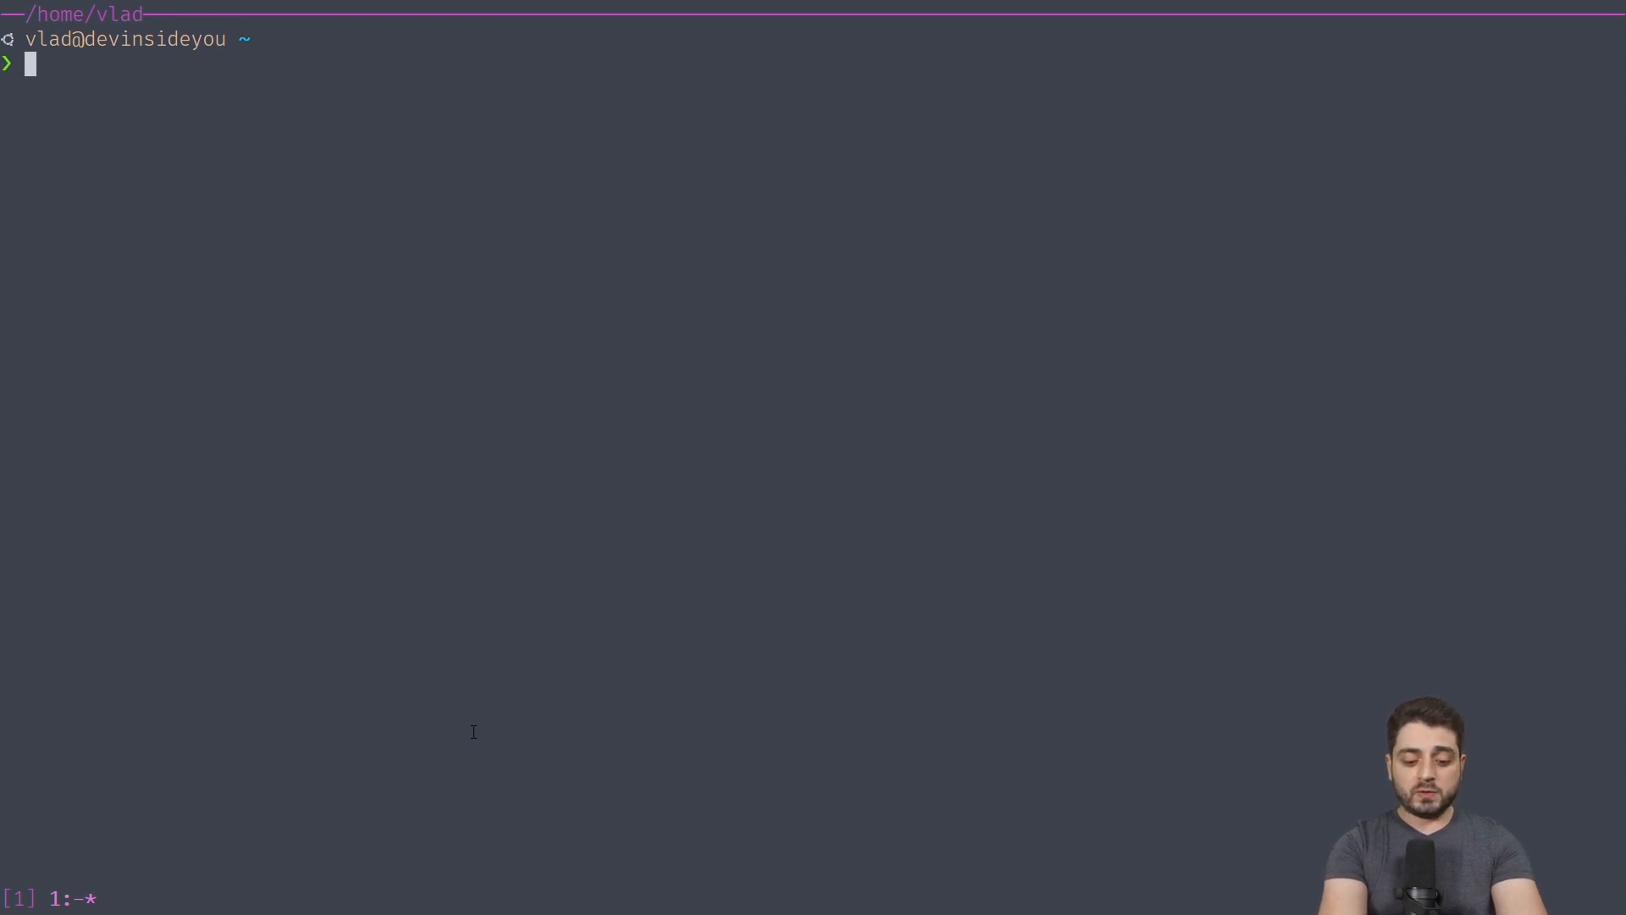
- Delete the old diyg8 from /usr/local/bin with sudo rm -rf
{"action": "type", "text": "cd /usr/local/bin"}
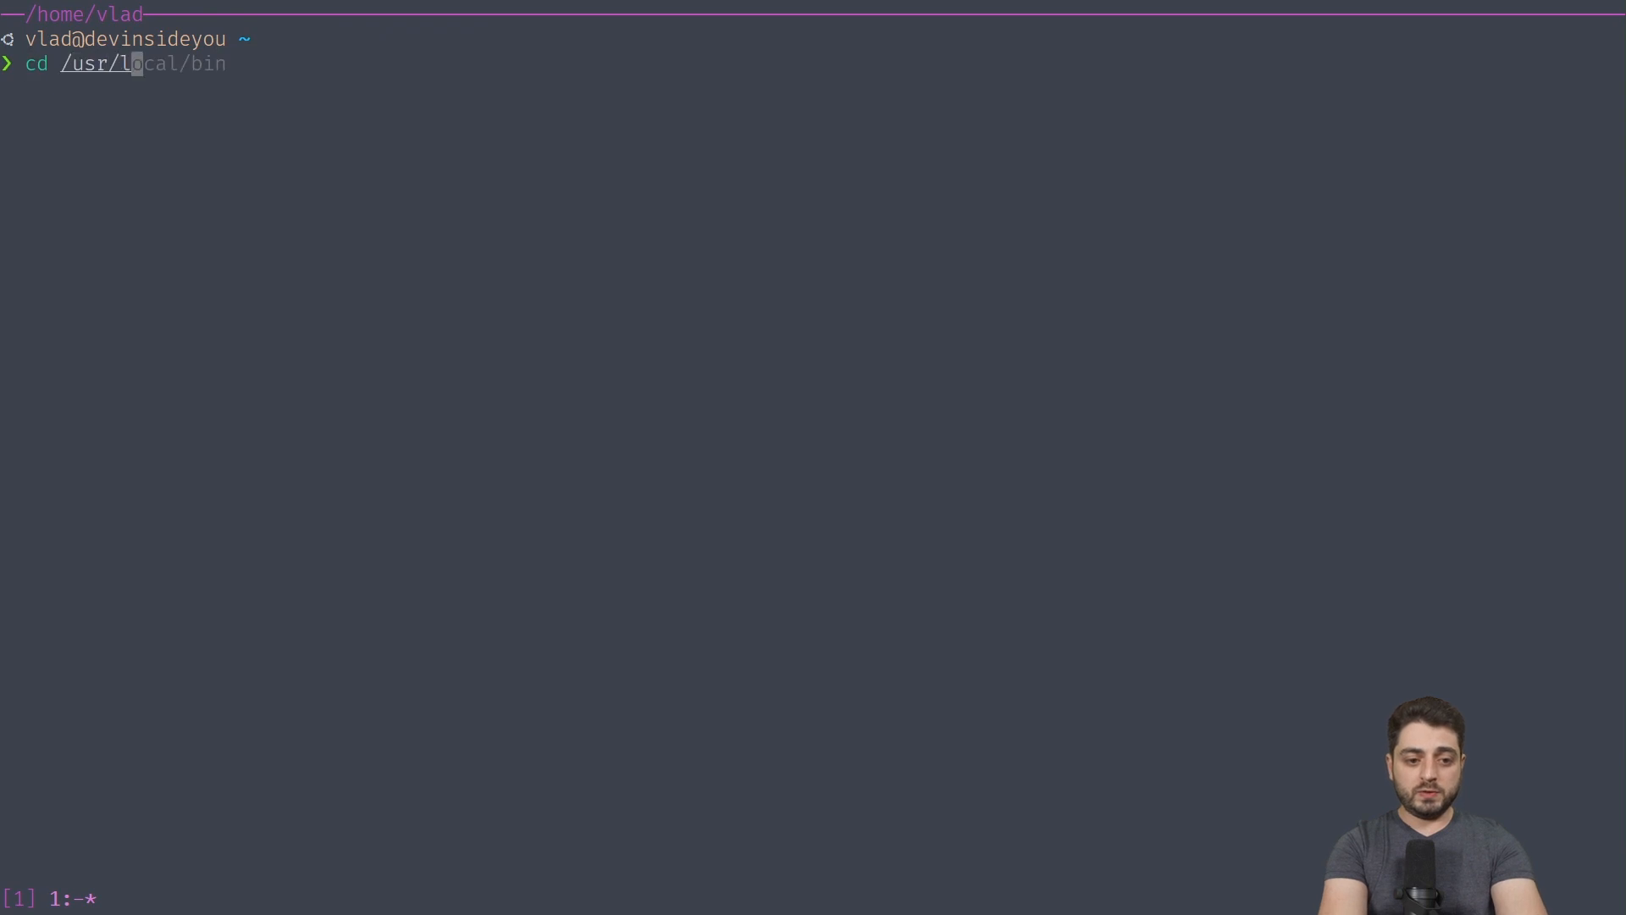
{"action": "key", "text": "Return"}
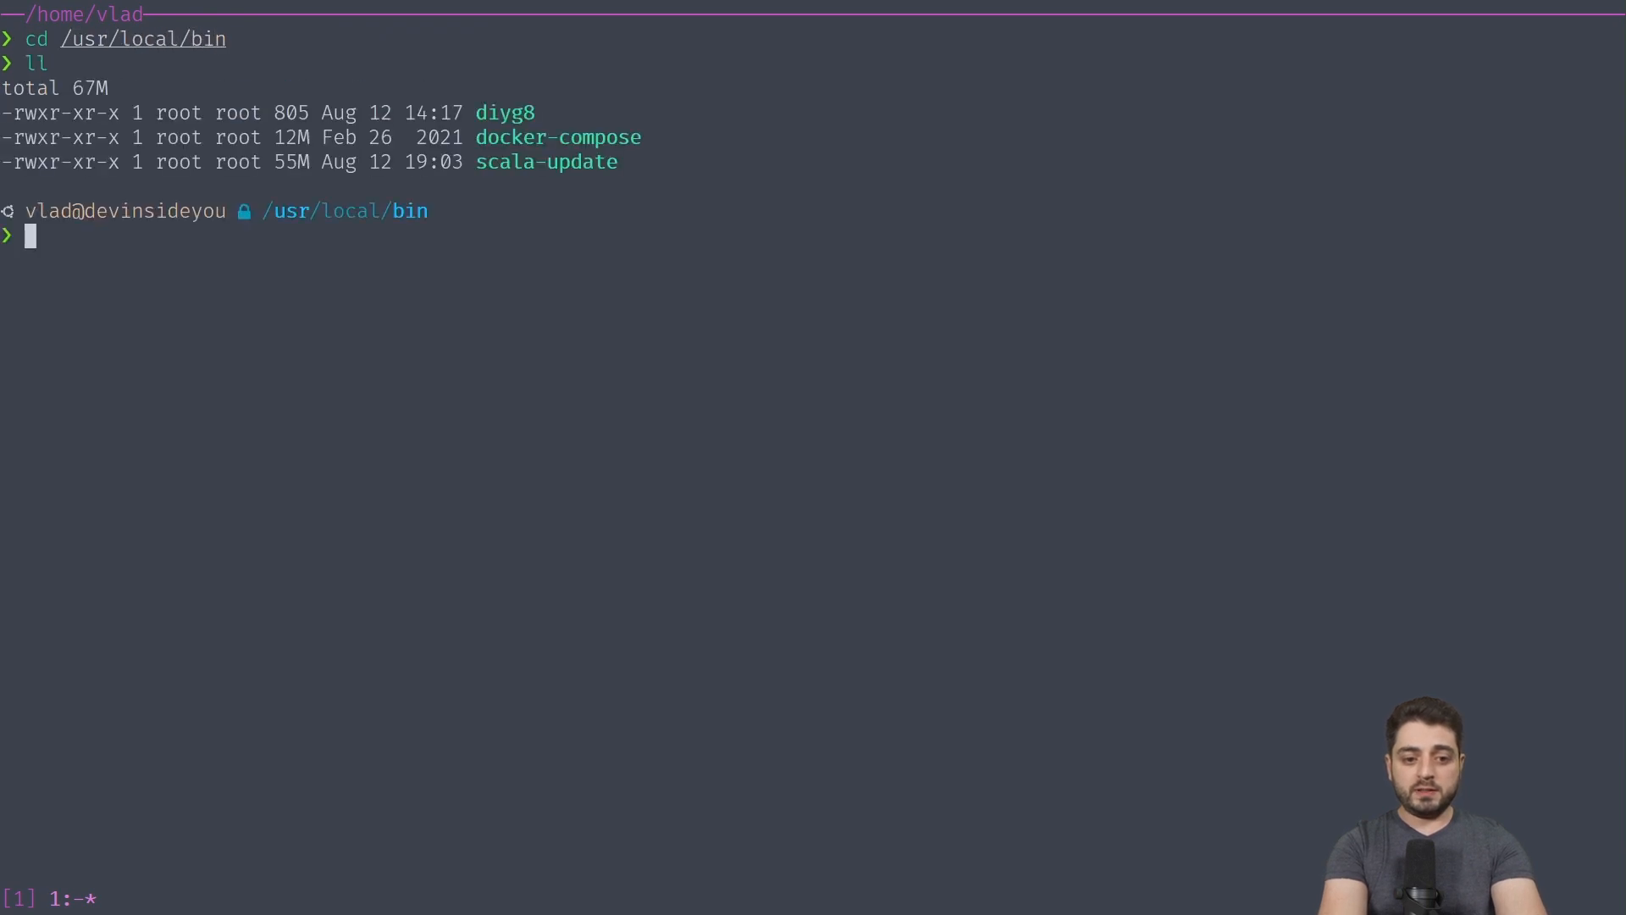
{"action": "type", "text": "rm -rf pfps-shopping-cart-2"}
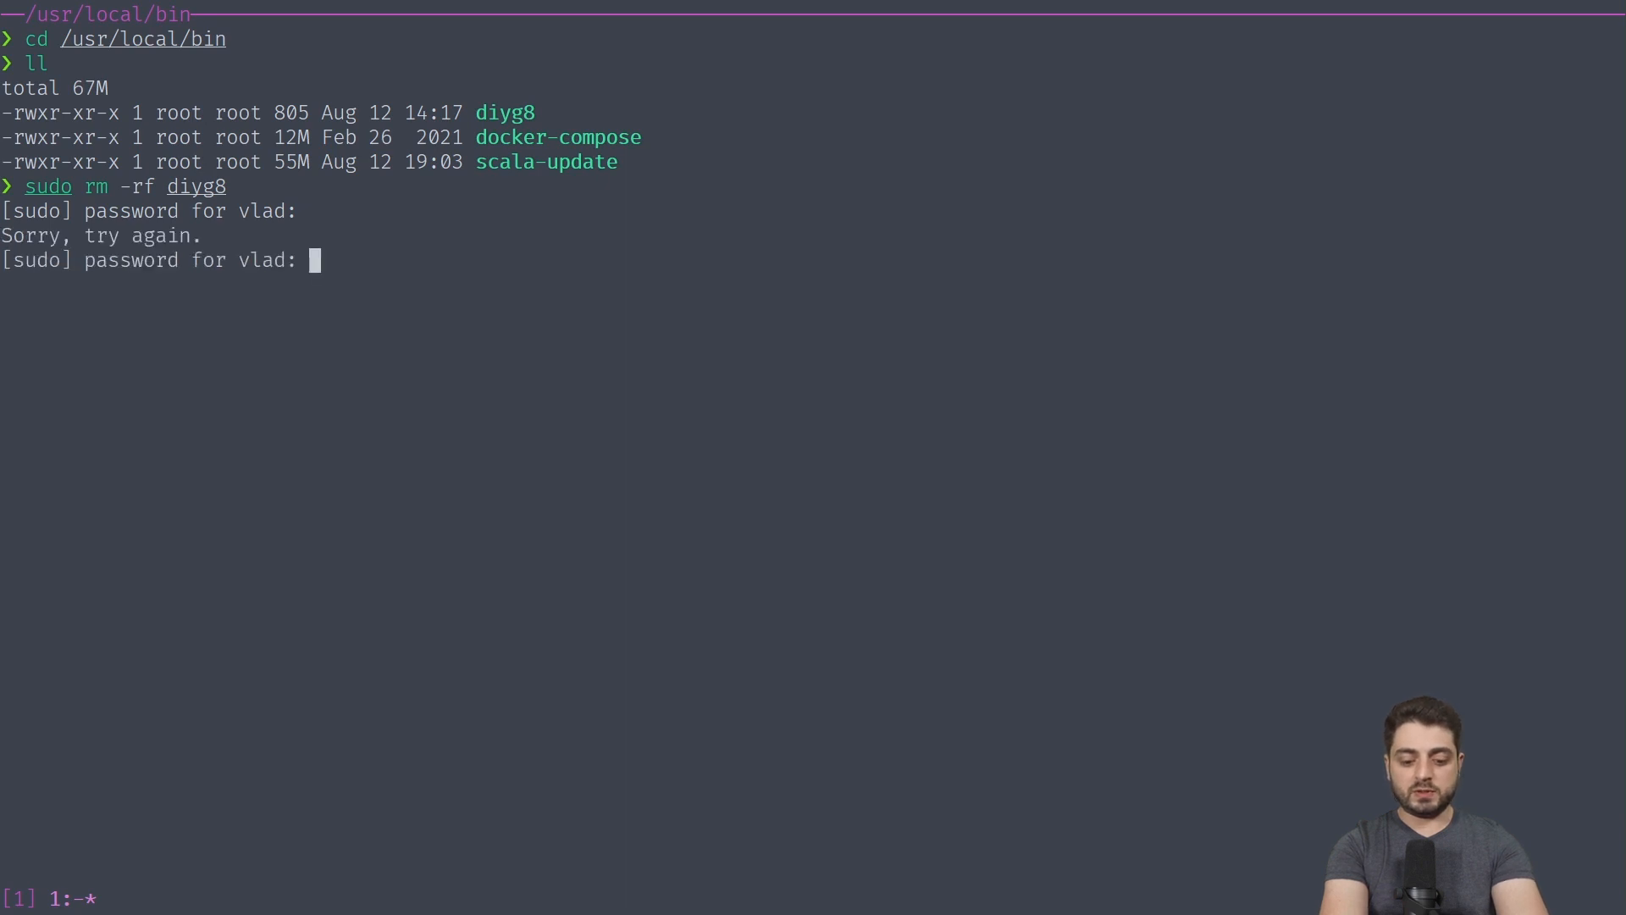
{"action": "key", "text": "Return"}
{"action": "type", "text": "curl -fLOs https://script.install.devinsideyou.com/diyg8"}
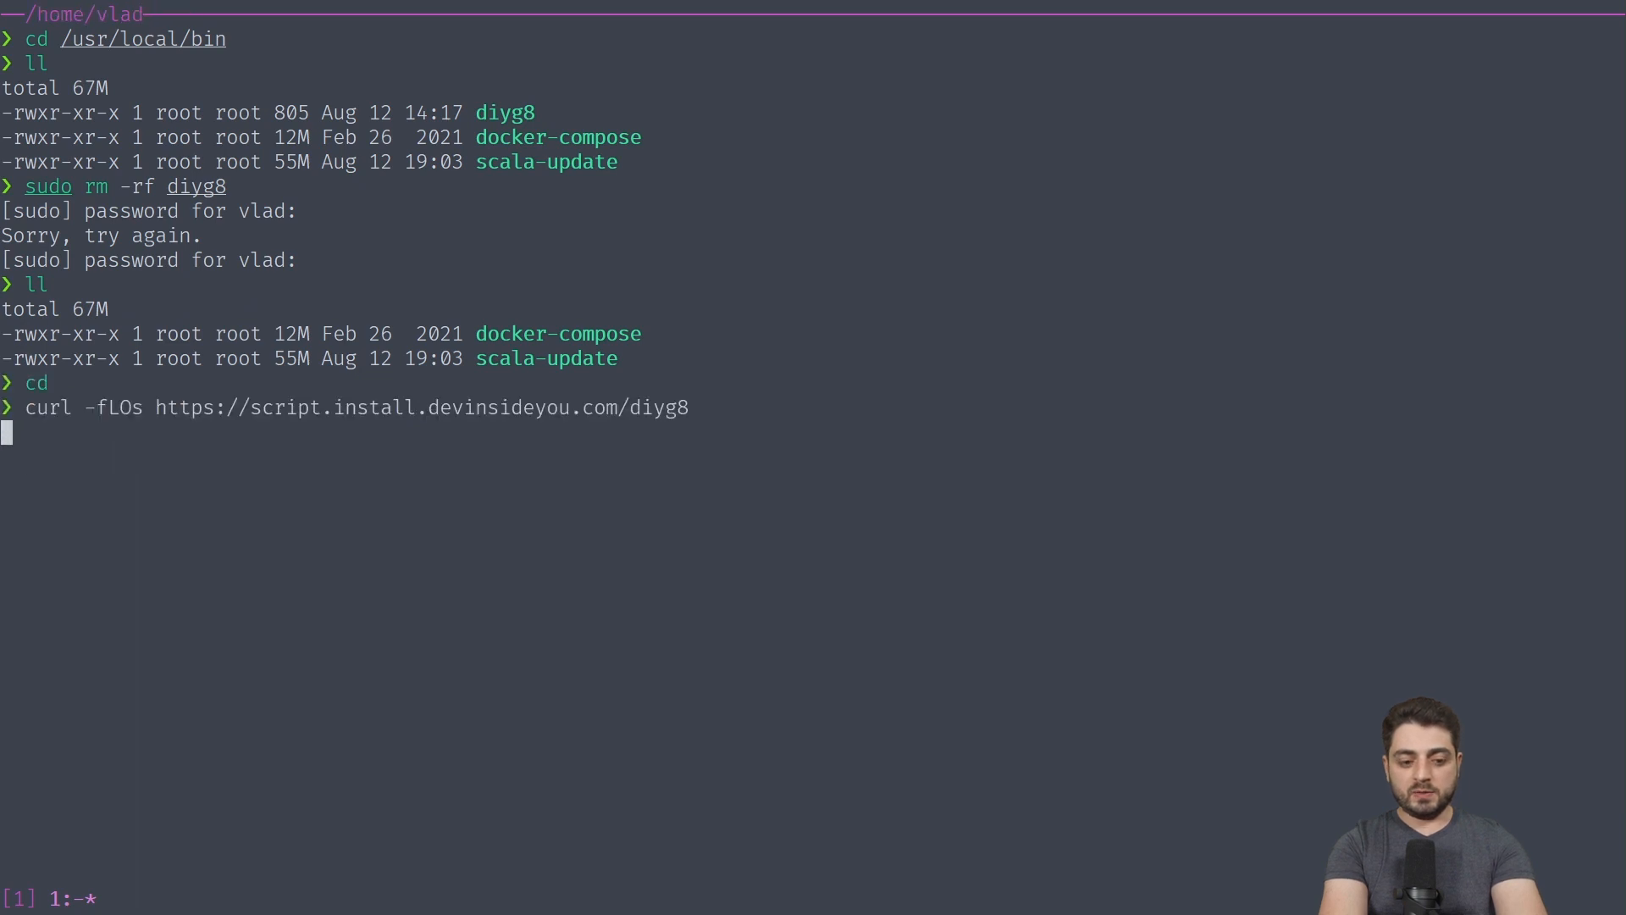
- Run the pasted curl and chmod install commands and confirm with which diyg8
{"action": "key", "text": "Return"}
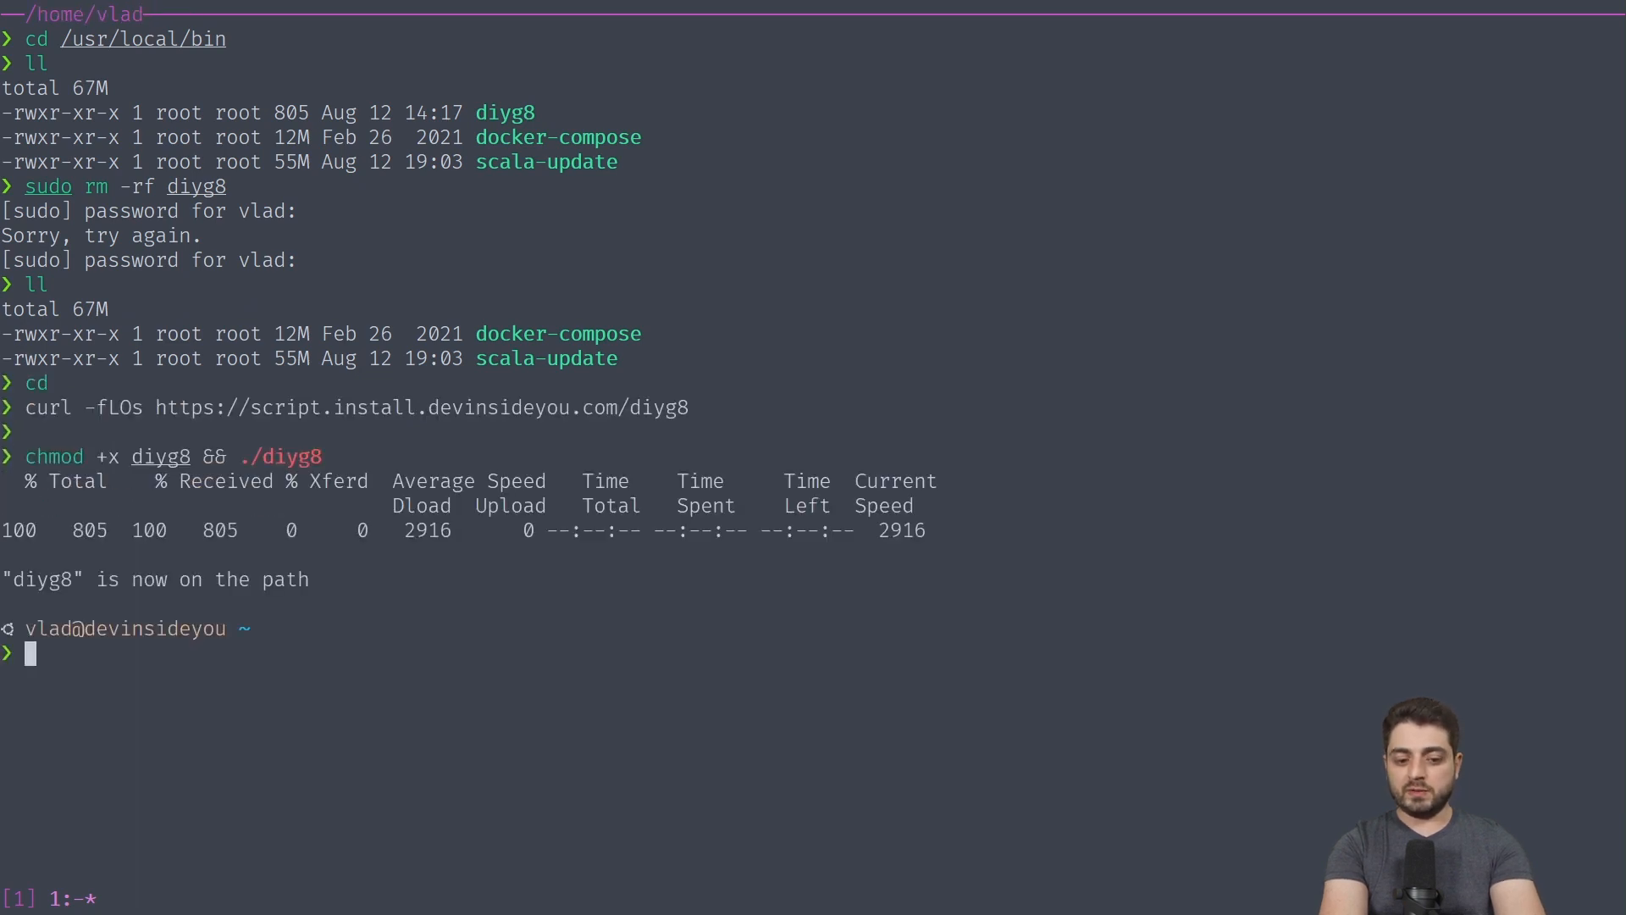
{"action": "type", "text": "which scala-update"}
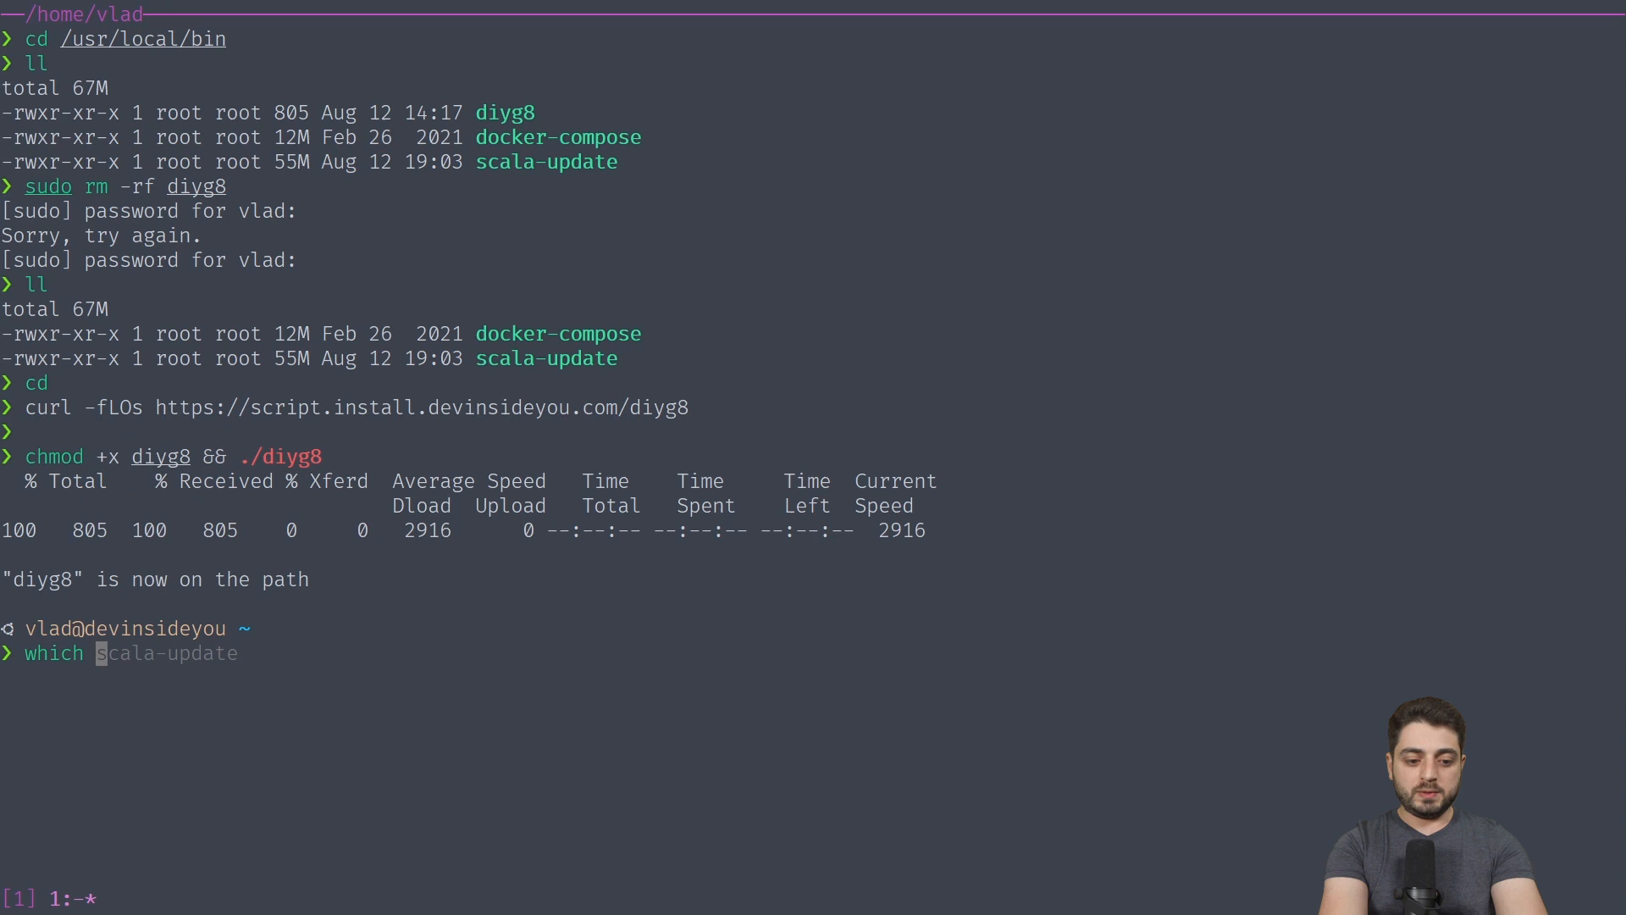
{"action": "type", "text": "diyg8"}
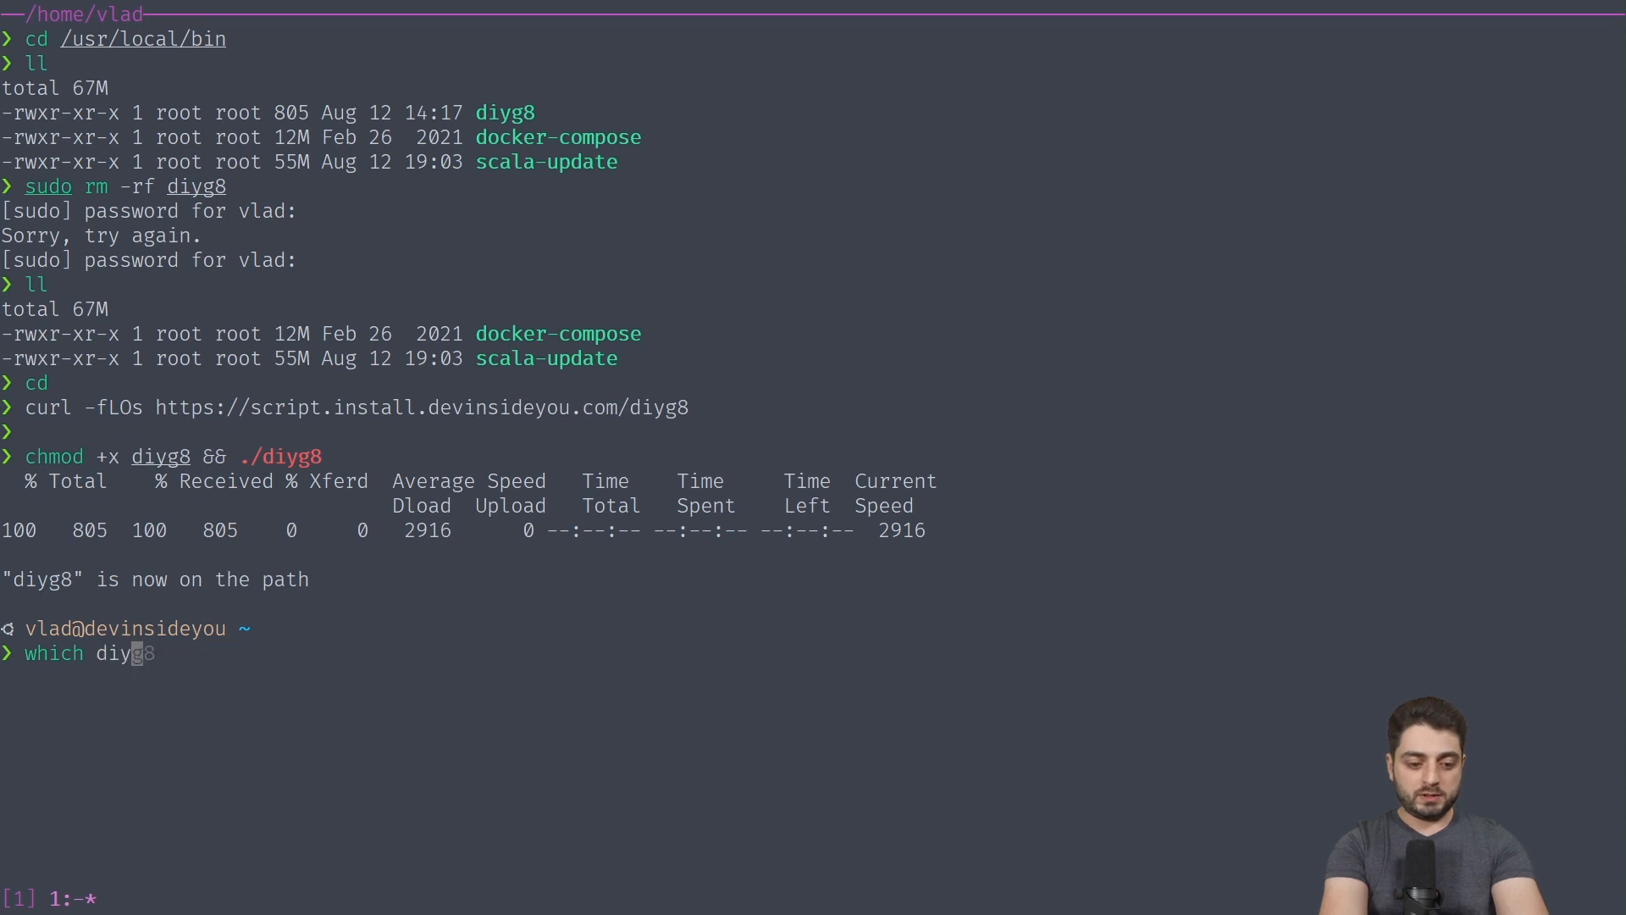
{"action": "key", "text": "Return"}
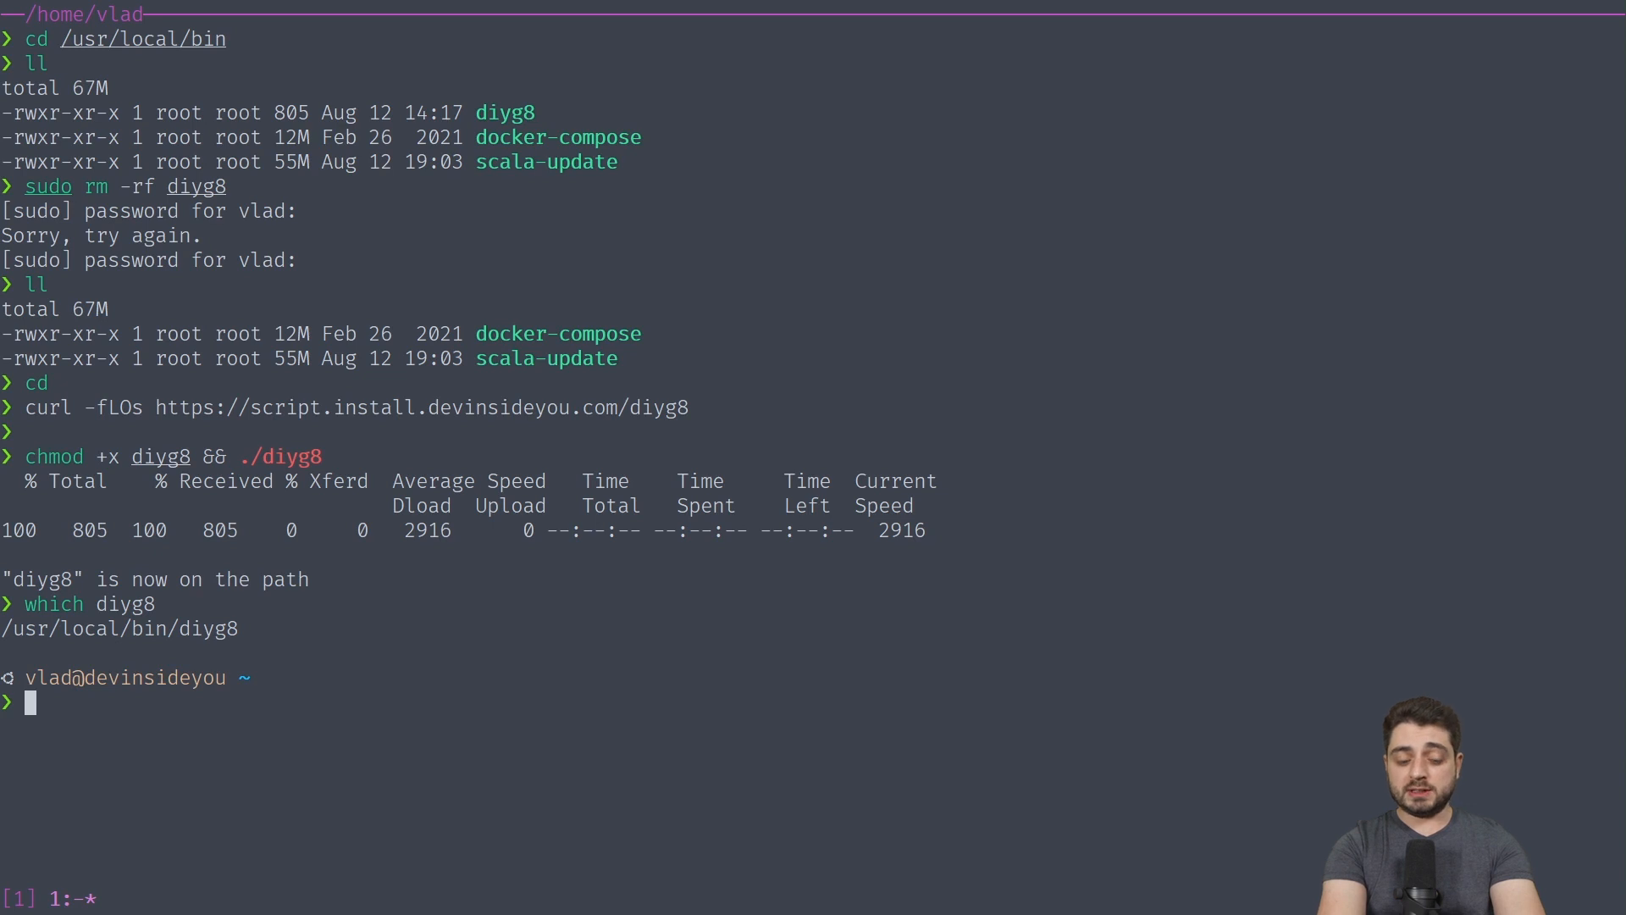
{"action": "type", "text": "z"}
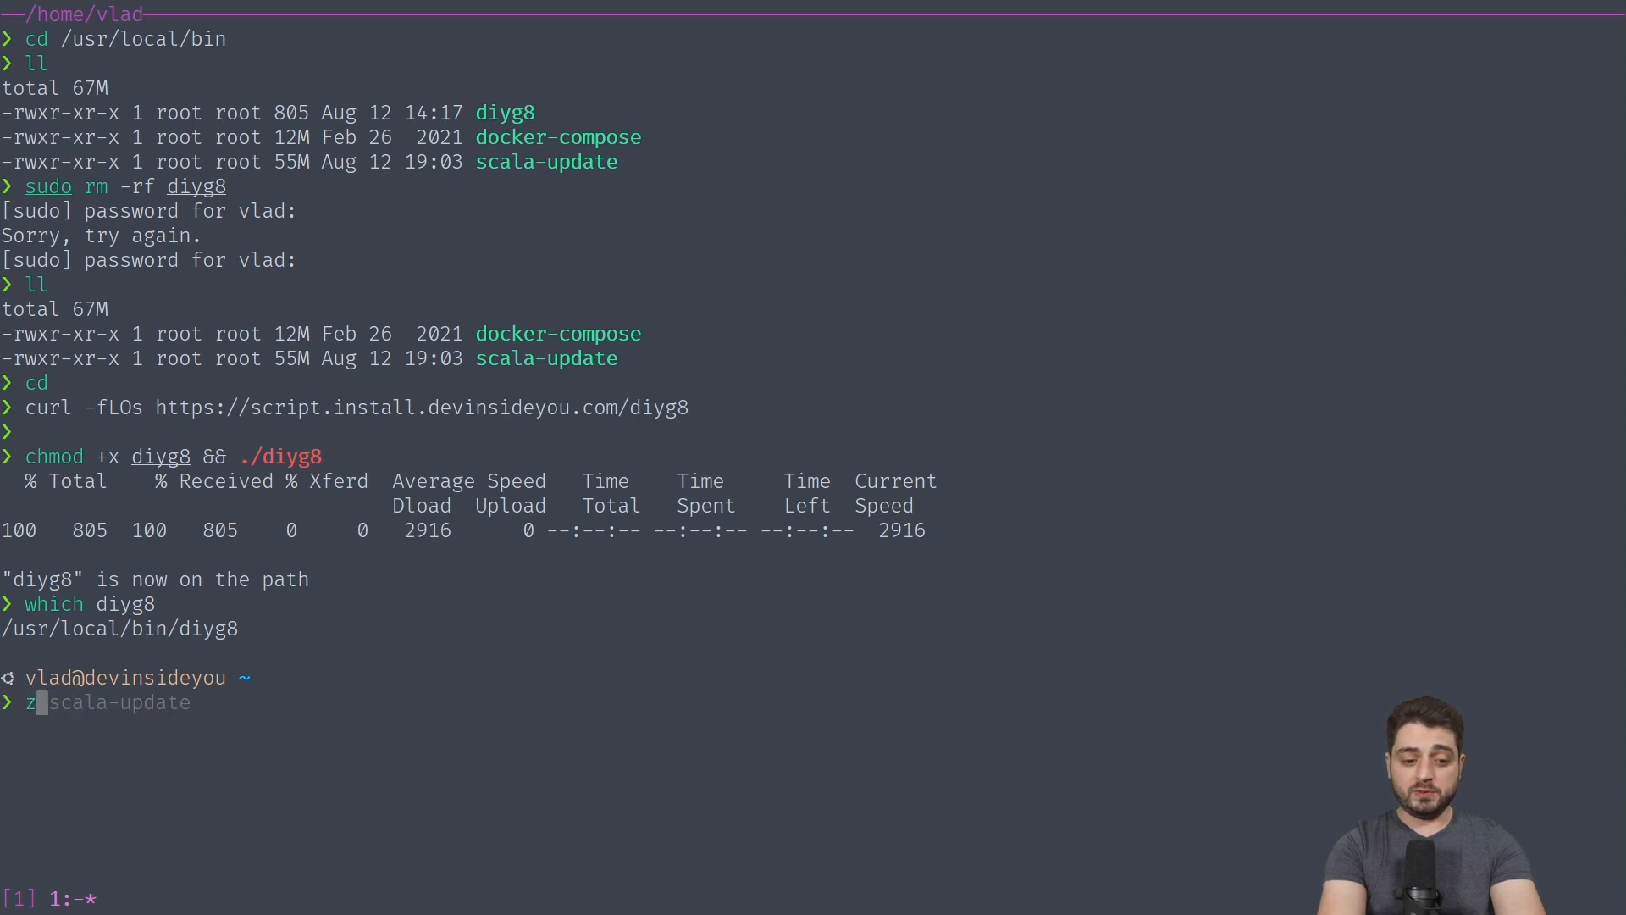
- Clear the terminal, launch diyg8 from ~/temp, and choose the Scala SBT seed template
{"action": "key", "text": "Return"}
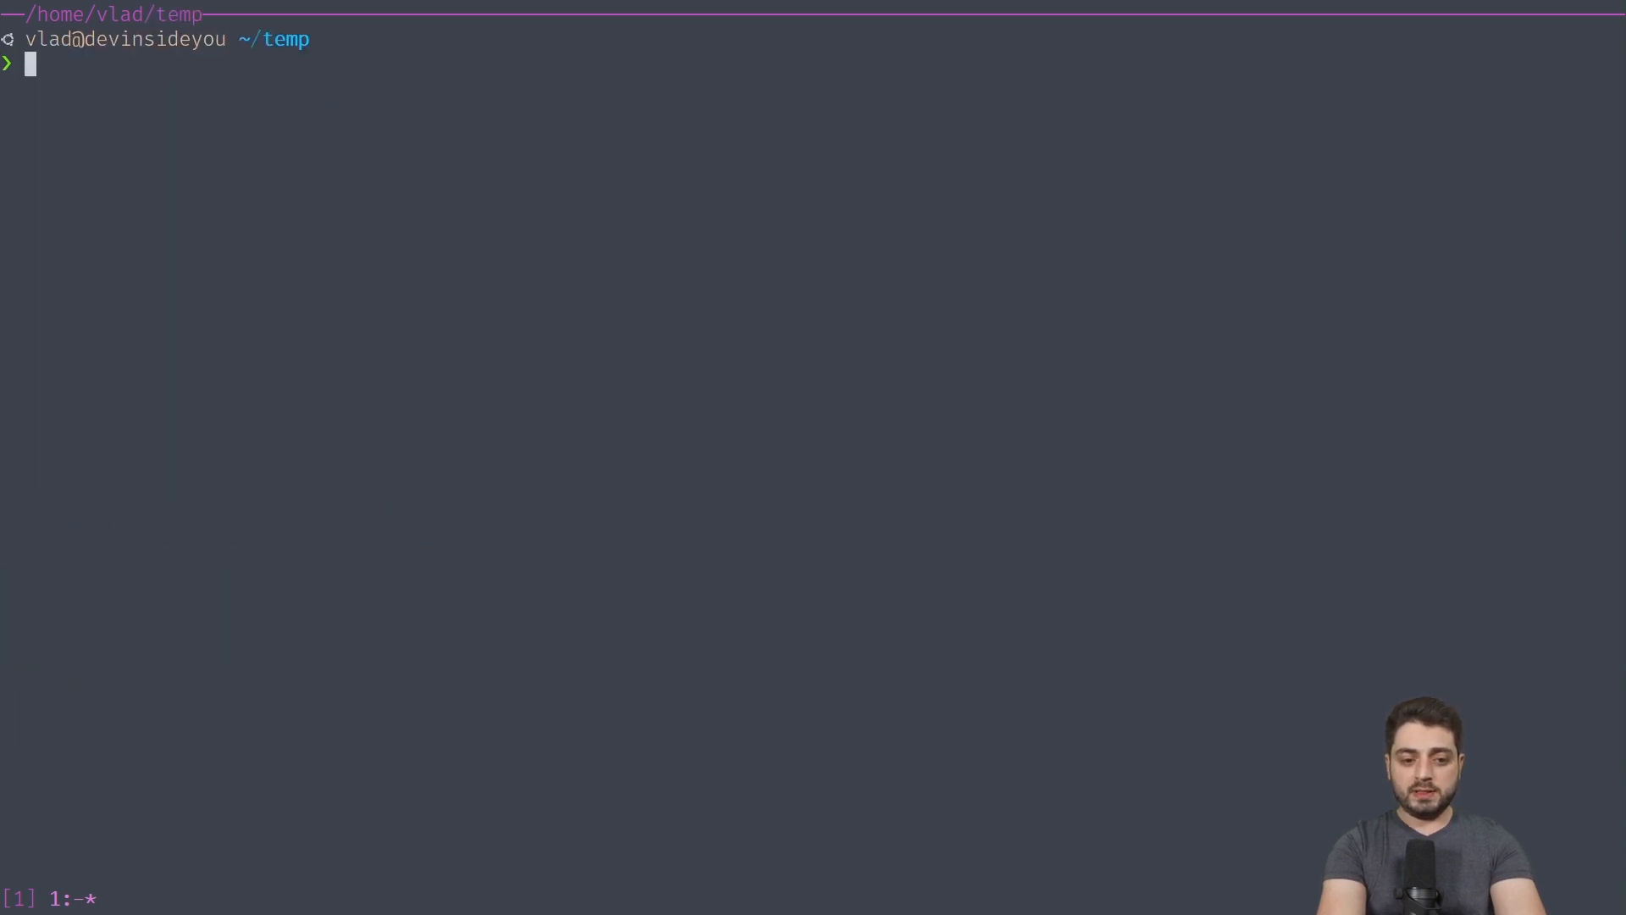
{"action": "key", "text": "Return"}
{"action": "type", "text": "diy"}
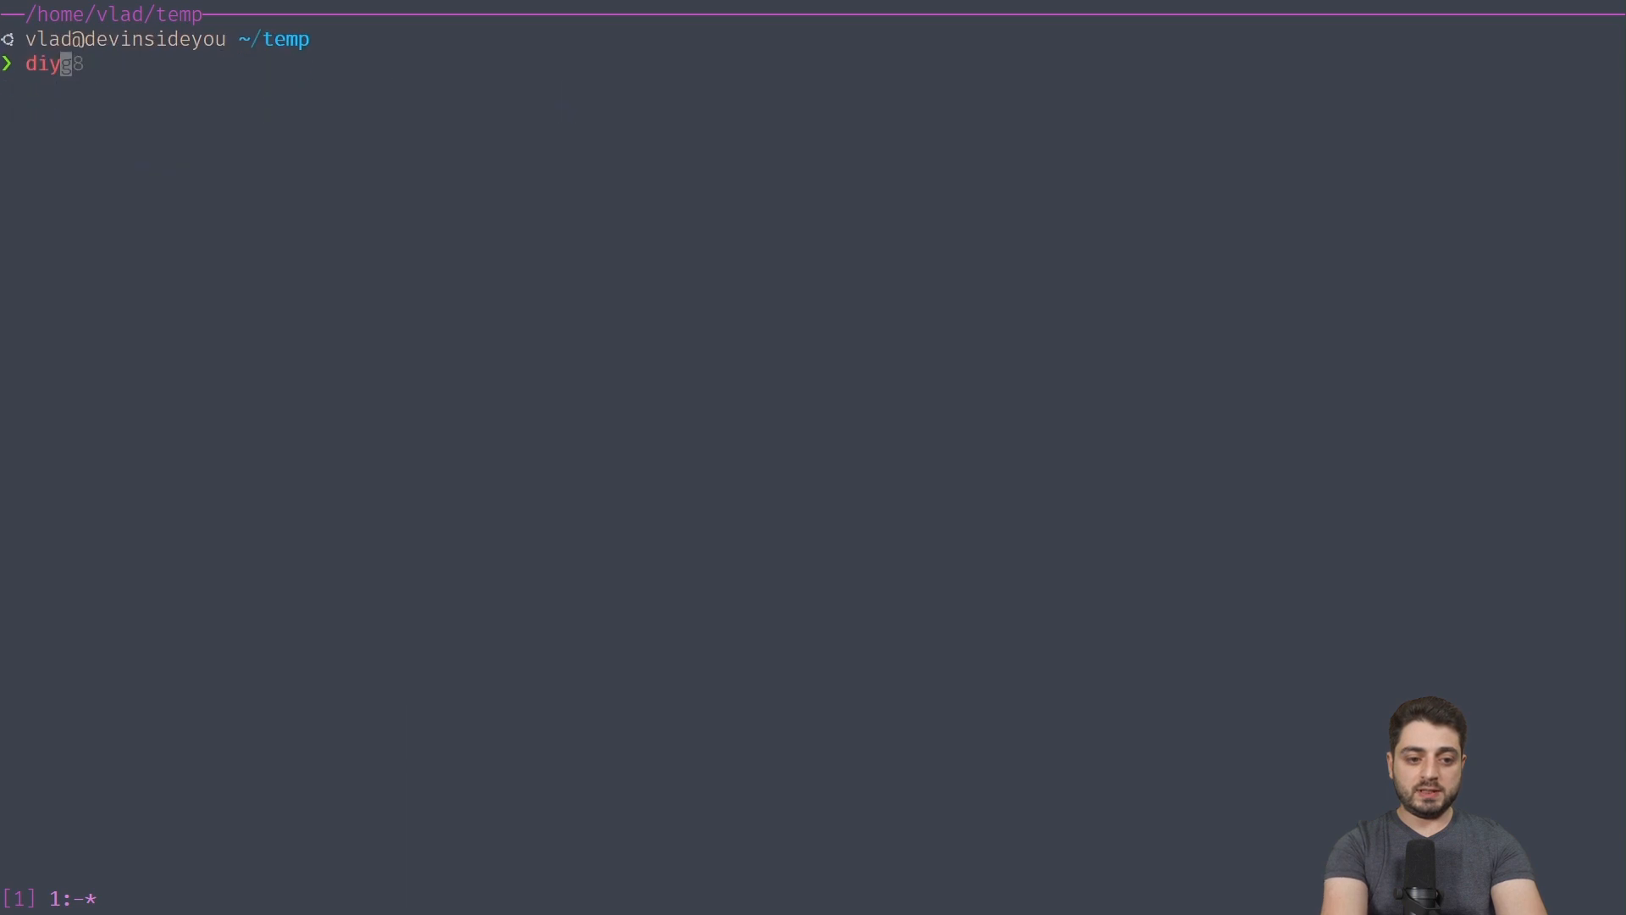
{"action": "key", "text": "Return"}
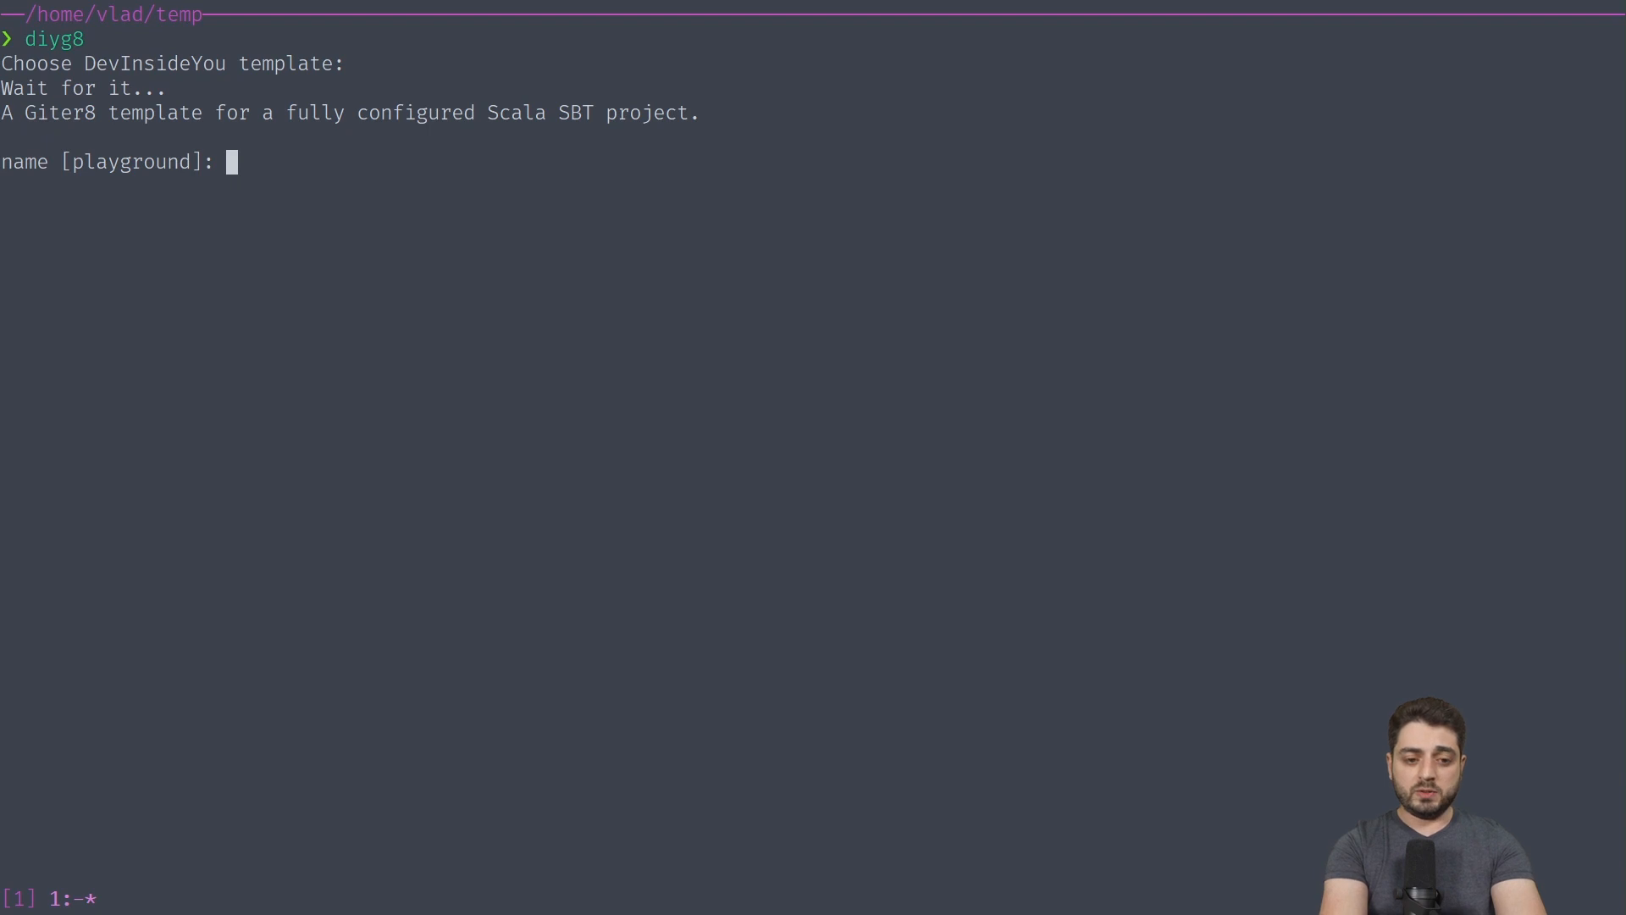
- Generate this-is-just-a-demo with default organization, pick it via the 'demo' filter, answer git prompt
{"action": "type", "text": "this-is-just-a-demo"}
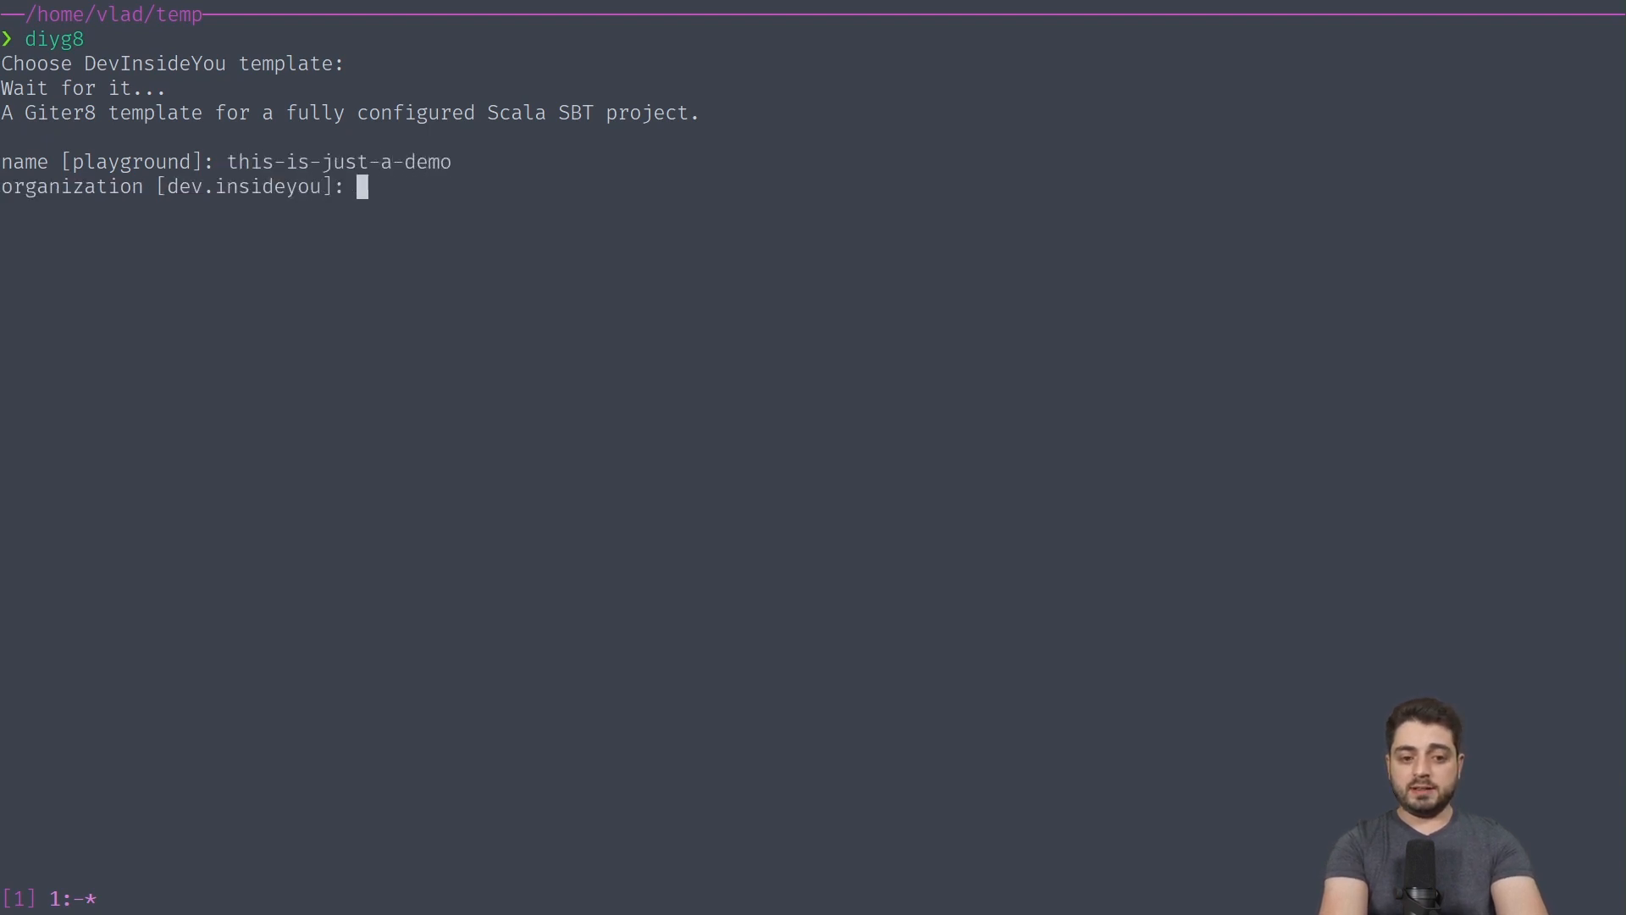
{"action": "key", "text": "Return"}
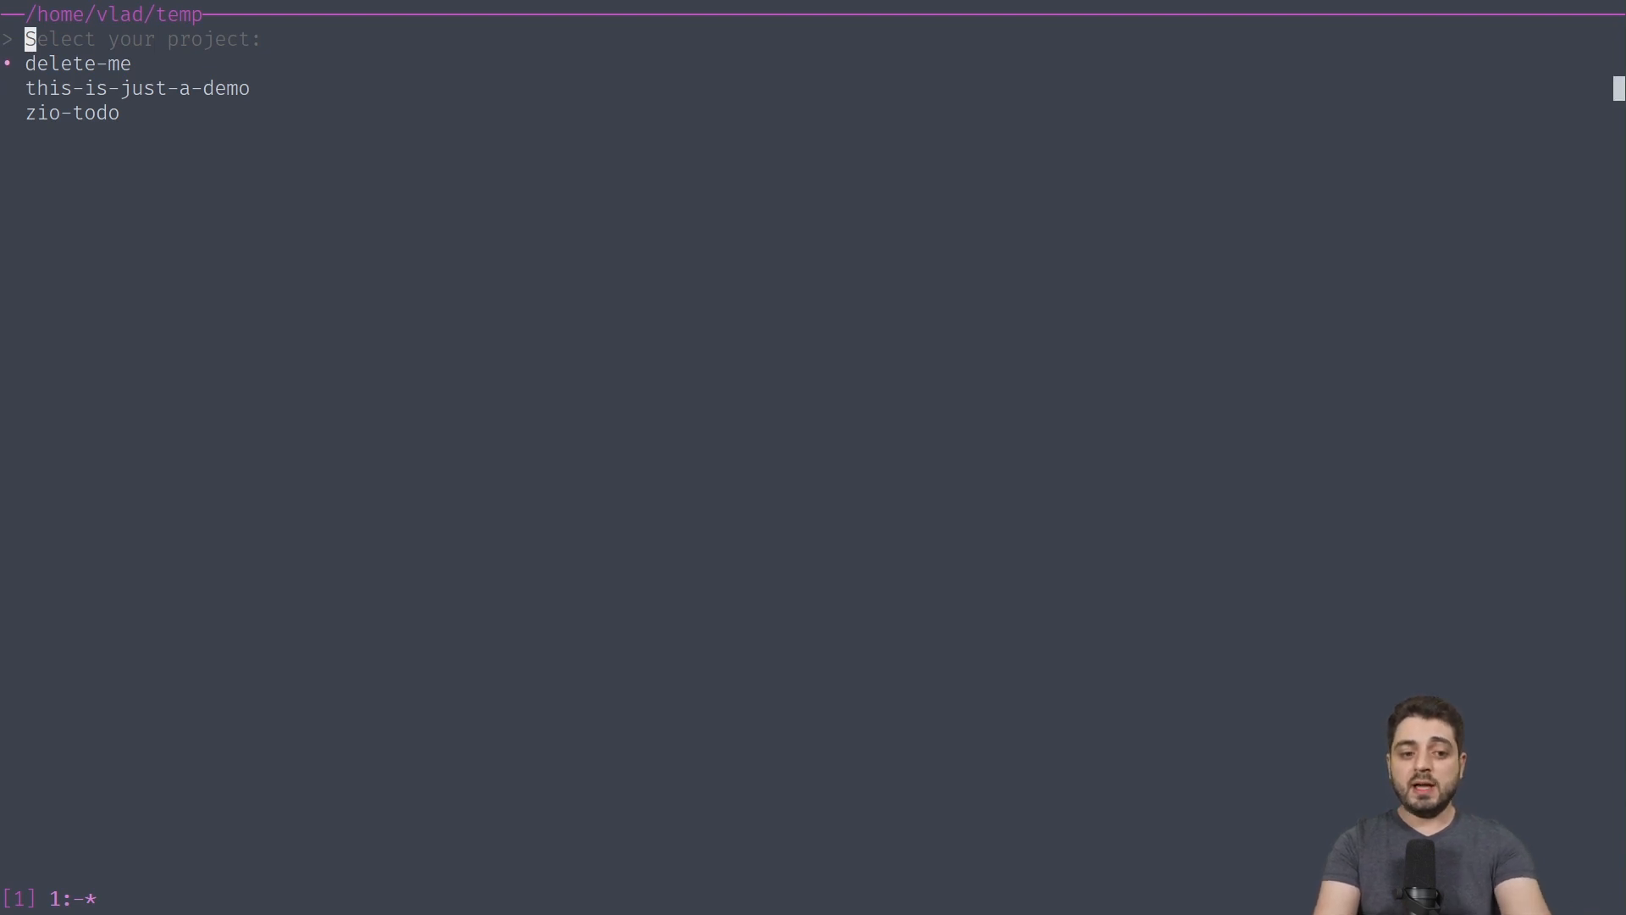
{"action": "type", "text": "demo"}
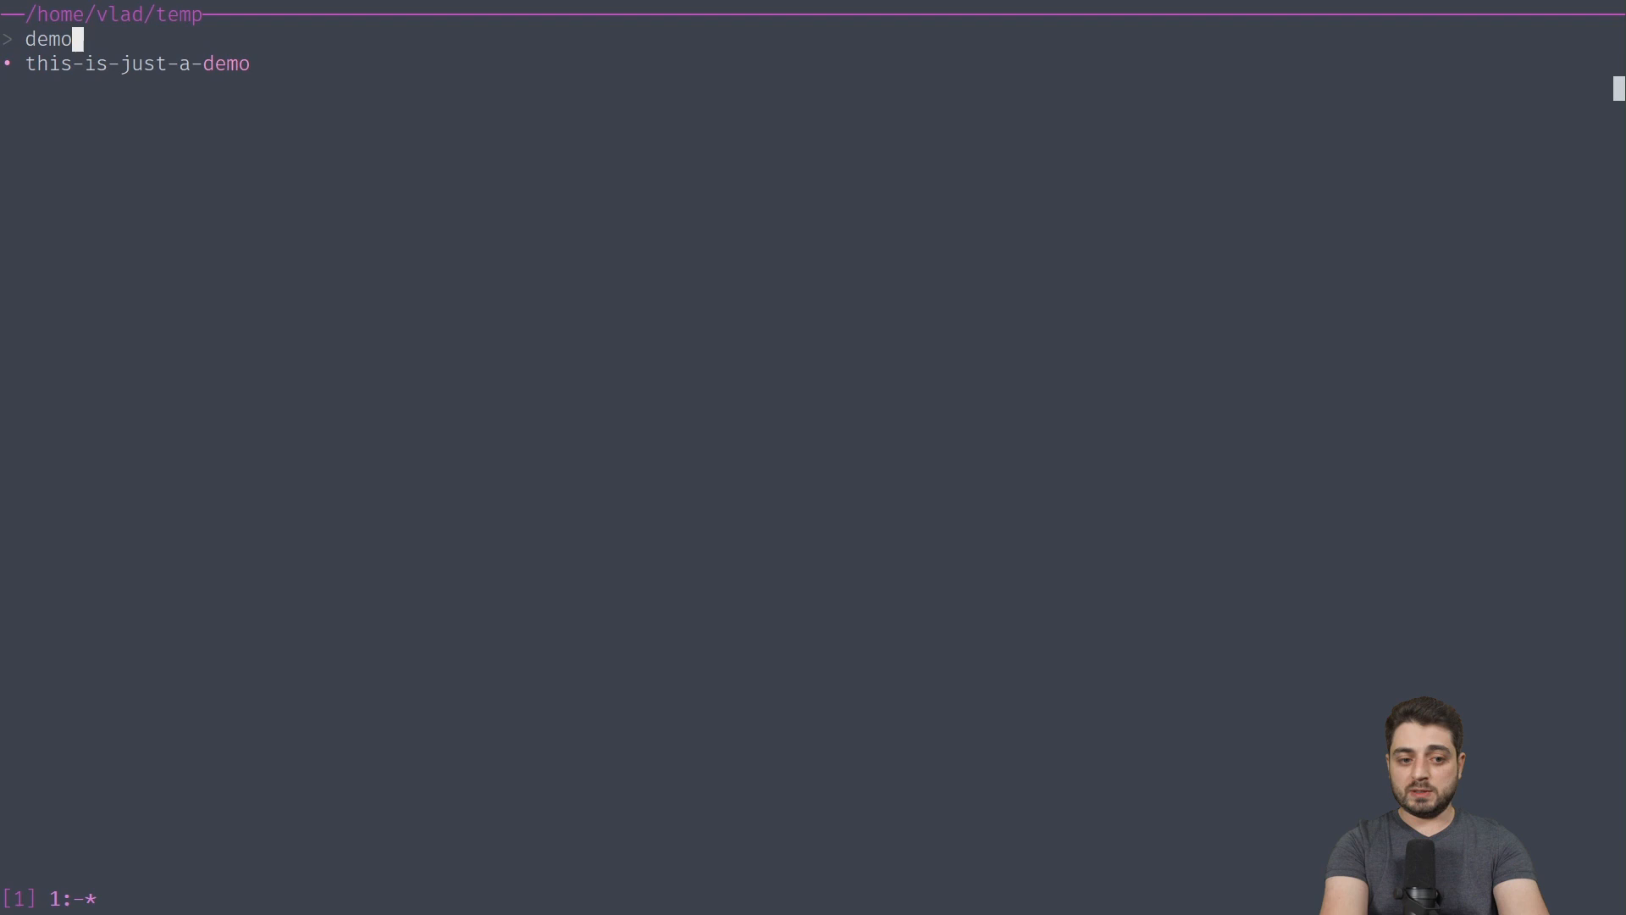
{"action": "key", "text": "Return"}
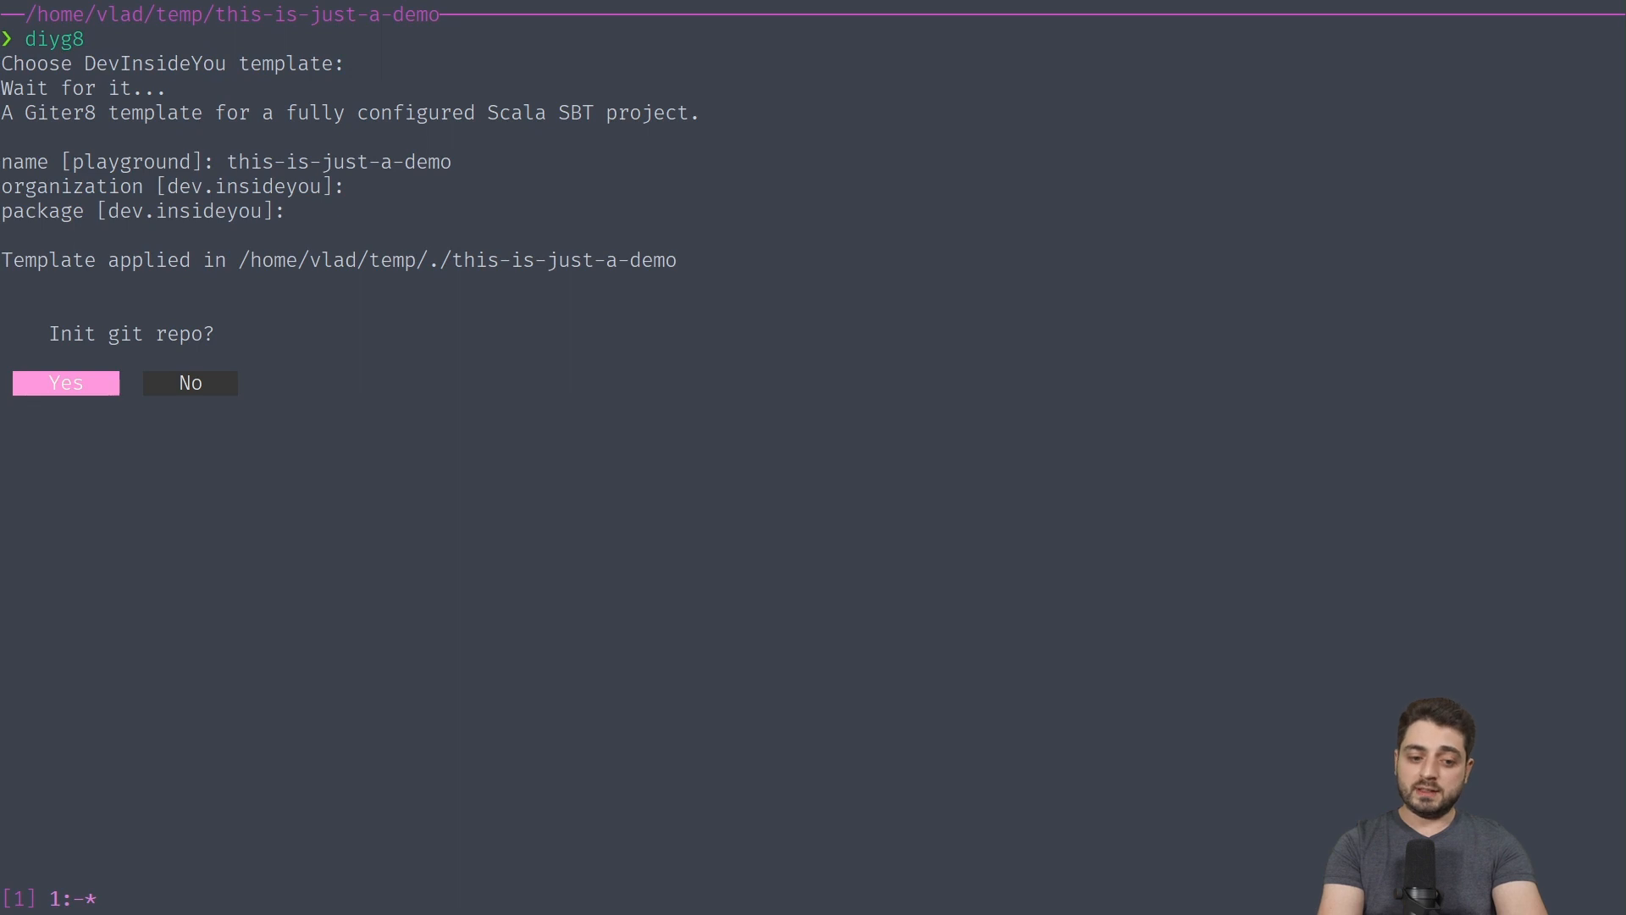
{"action": "key", "text": "Right"}
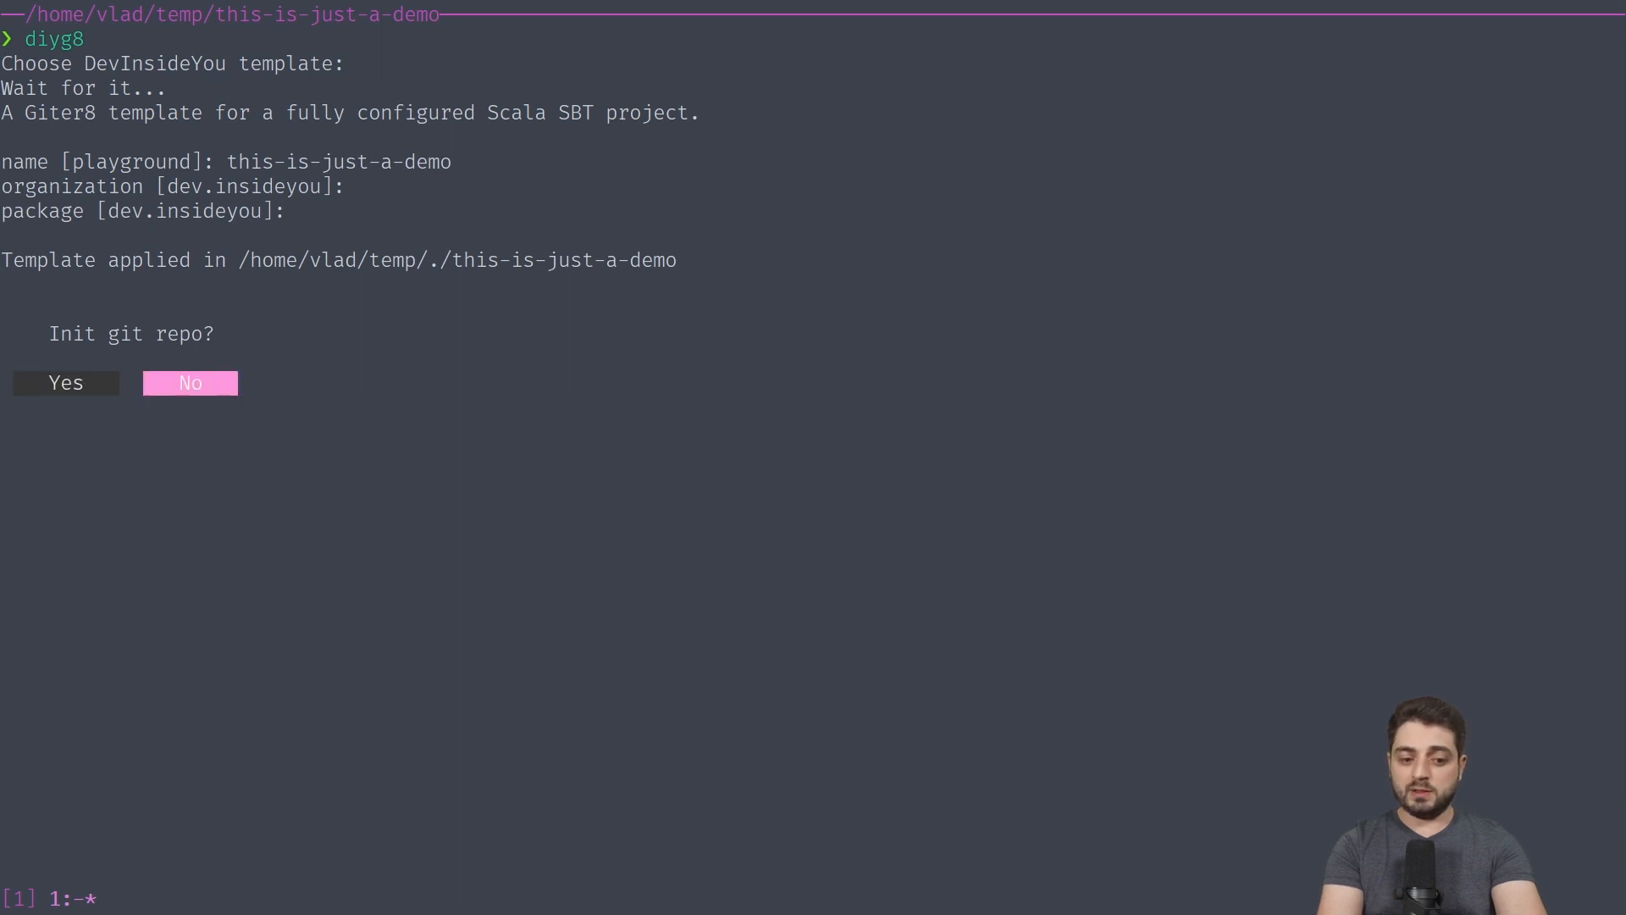
{"action": "left_click", "coordinate": [65, 383]}
{"action": "type", "text": "glol"}
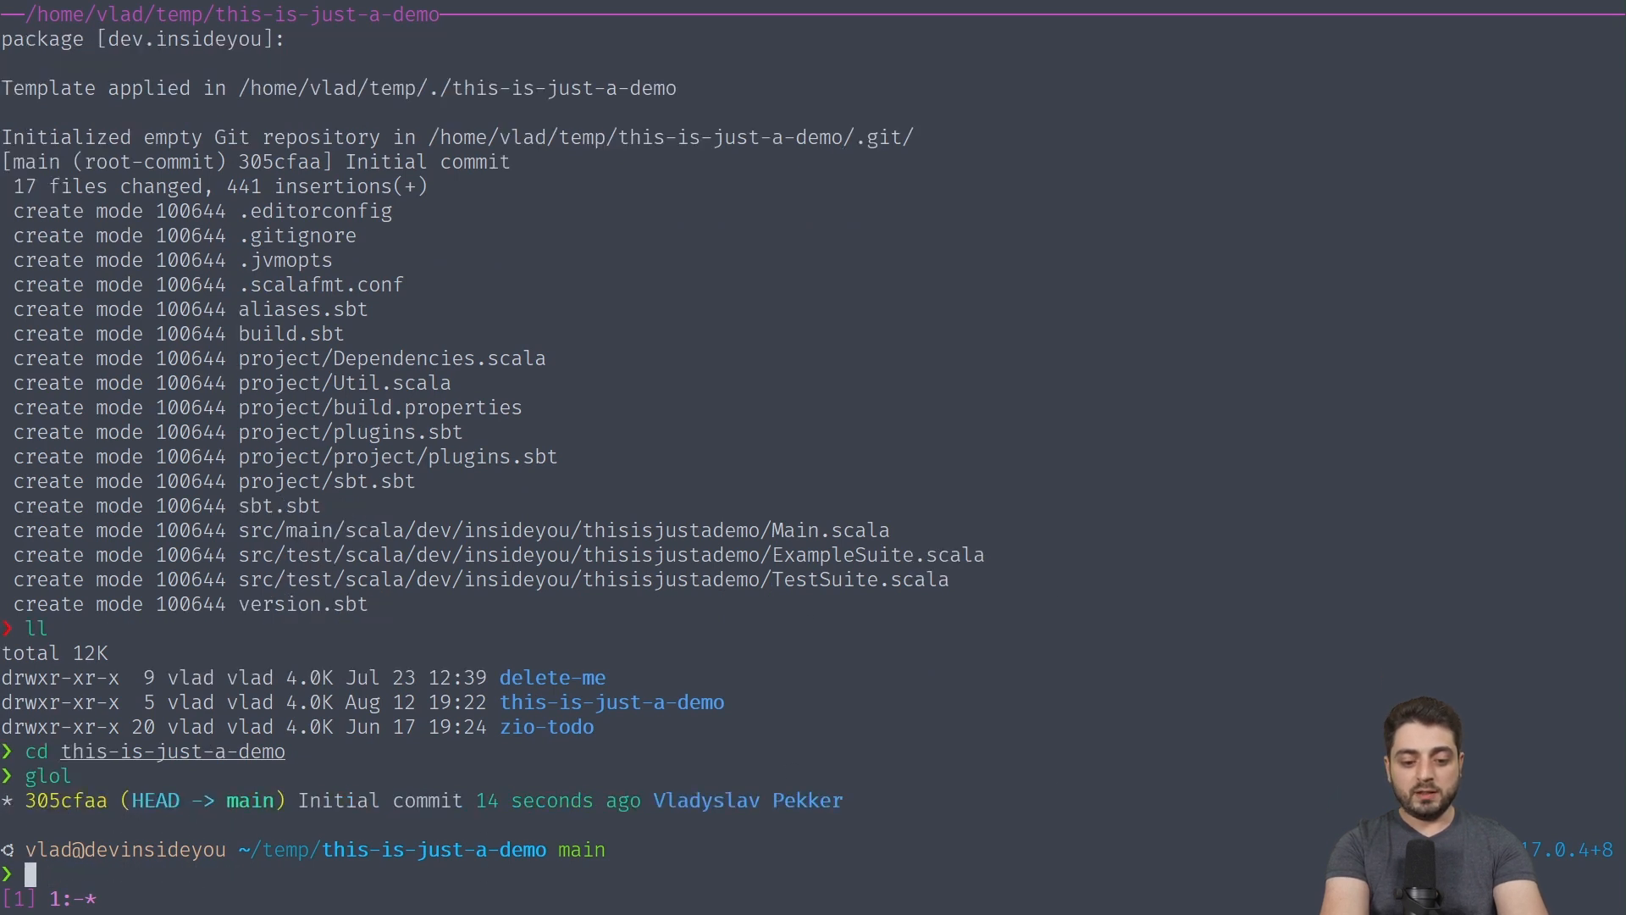
- Return to ~/temp, rerun diyg8, and generate and select the second-demo project
{"action": "type", "text": "cd .."}
{"action": "type", "text": "di"}
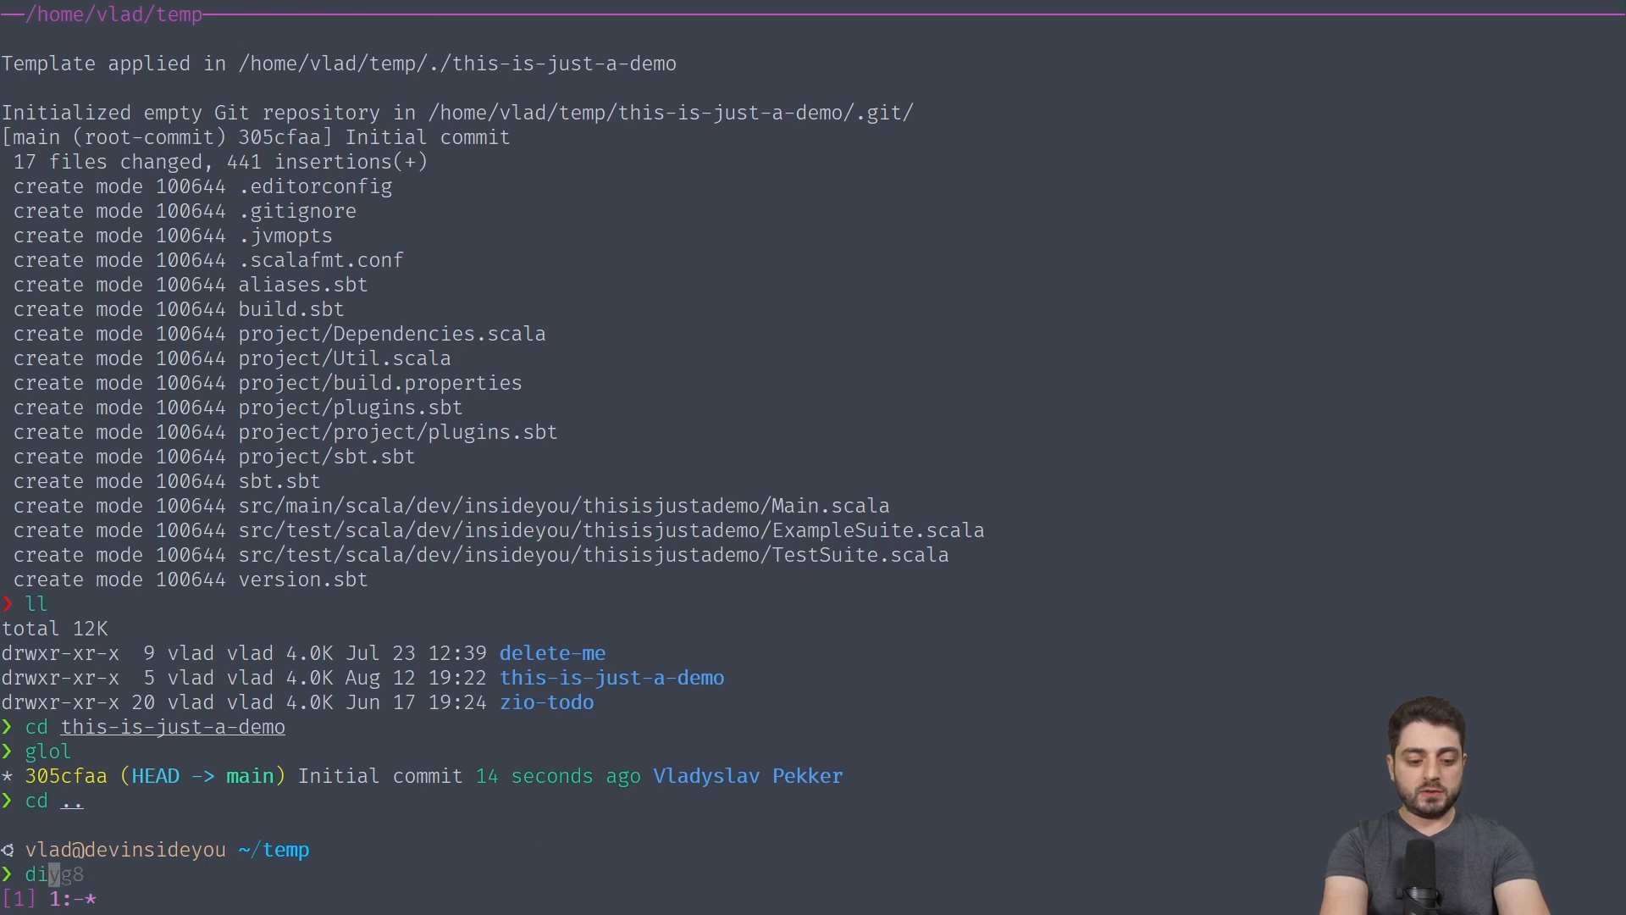
{"action": "key", "text": "Return"}
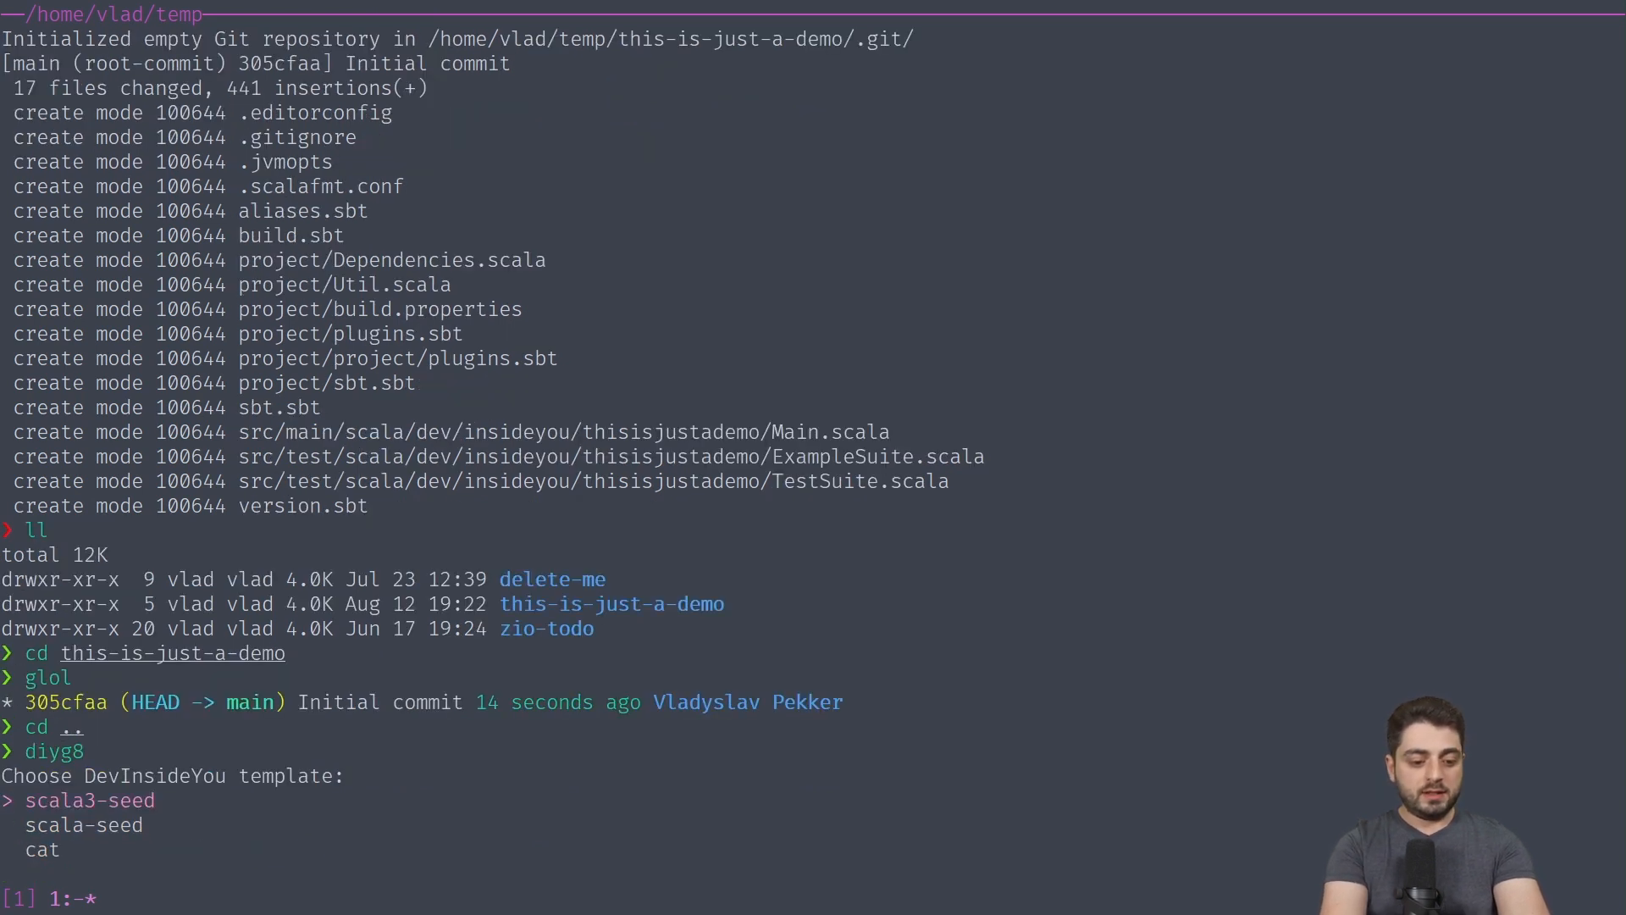
{"action": "key", "text": "Return"}
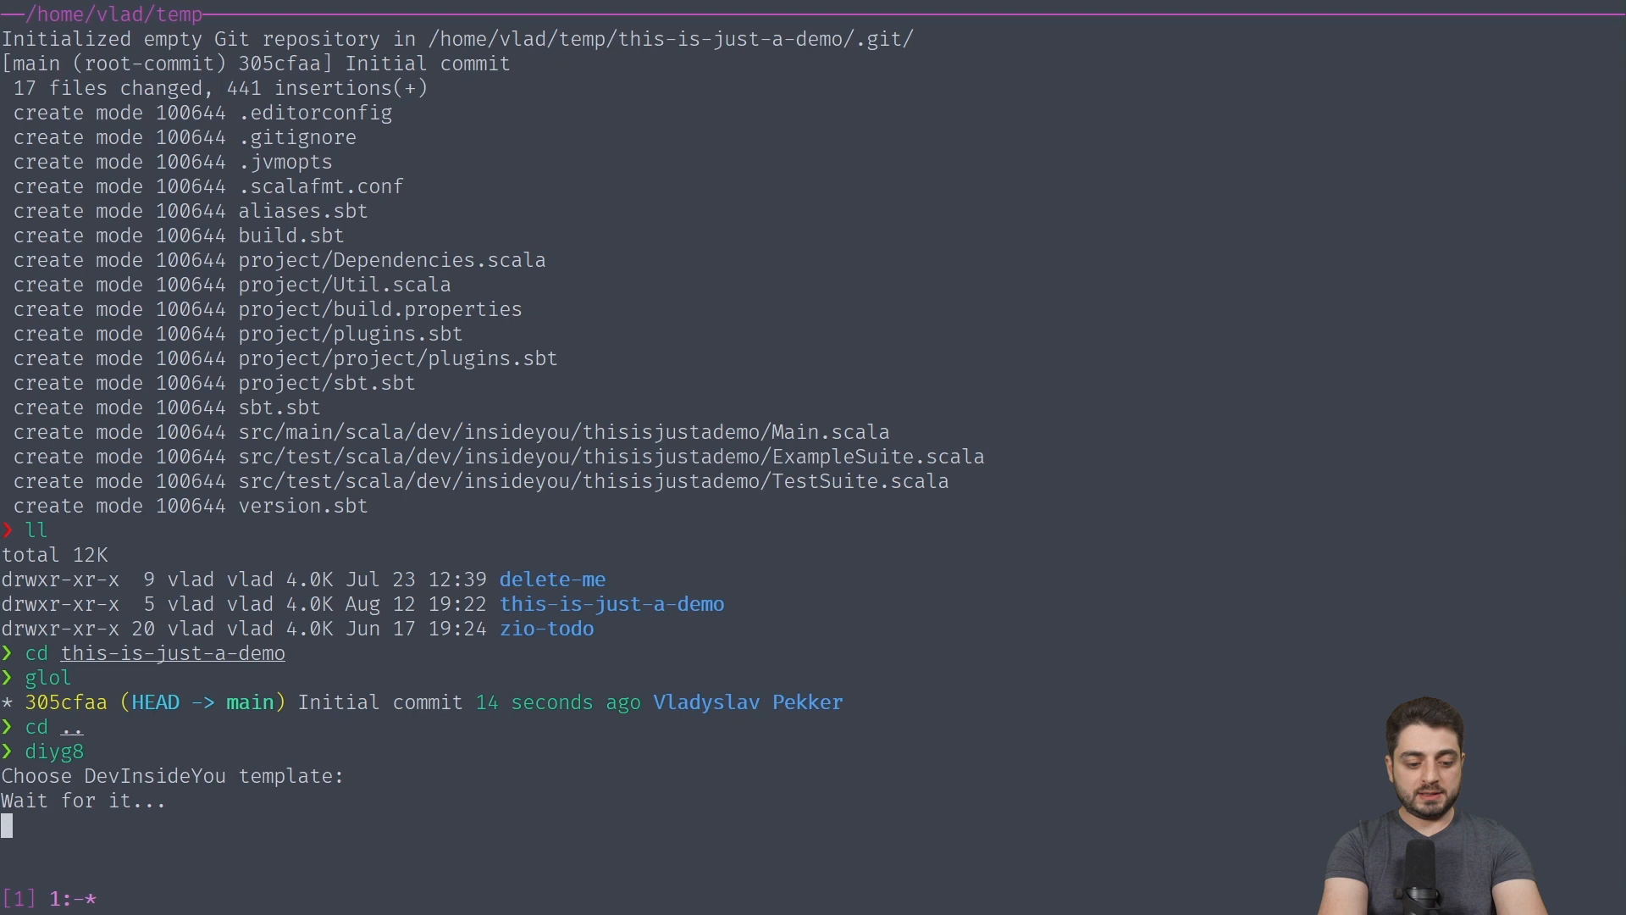
{"action": "type", "text": "second-demo"}
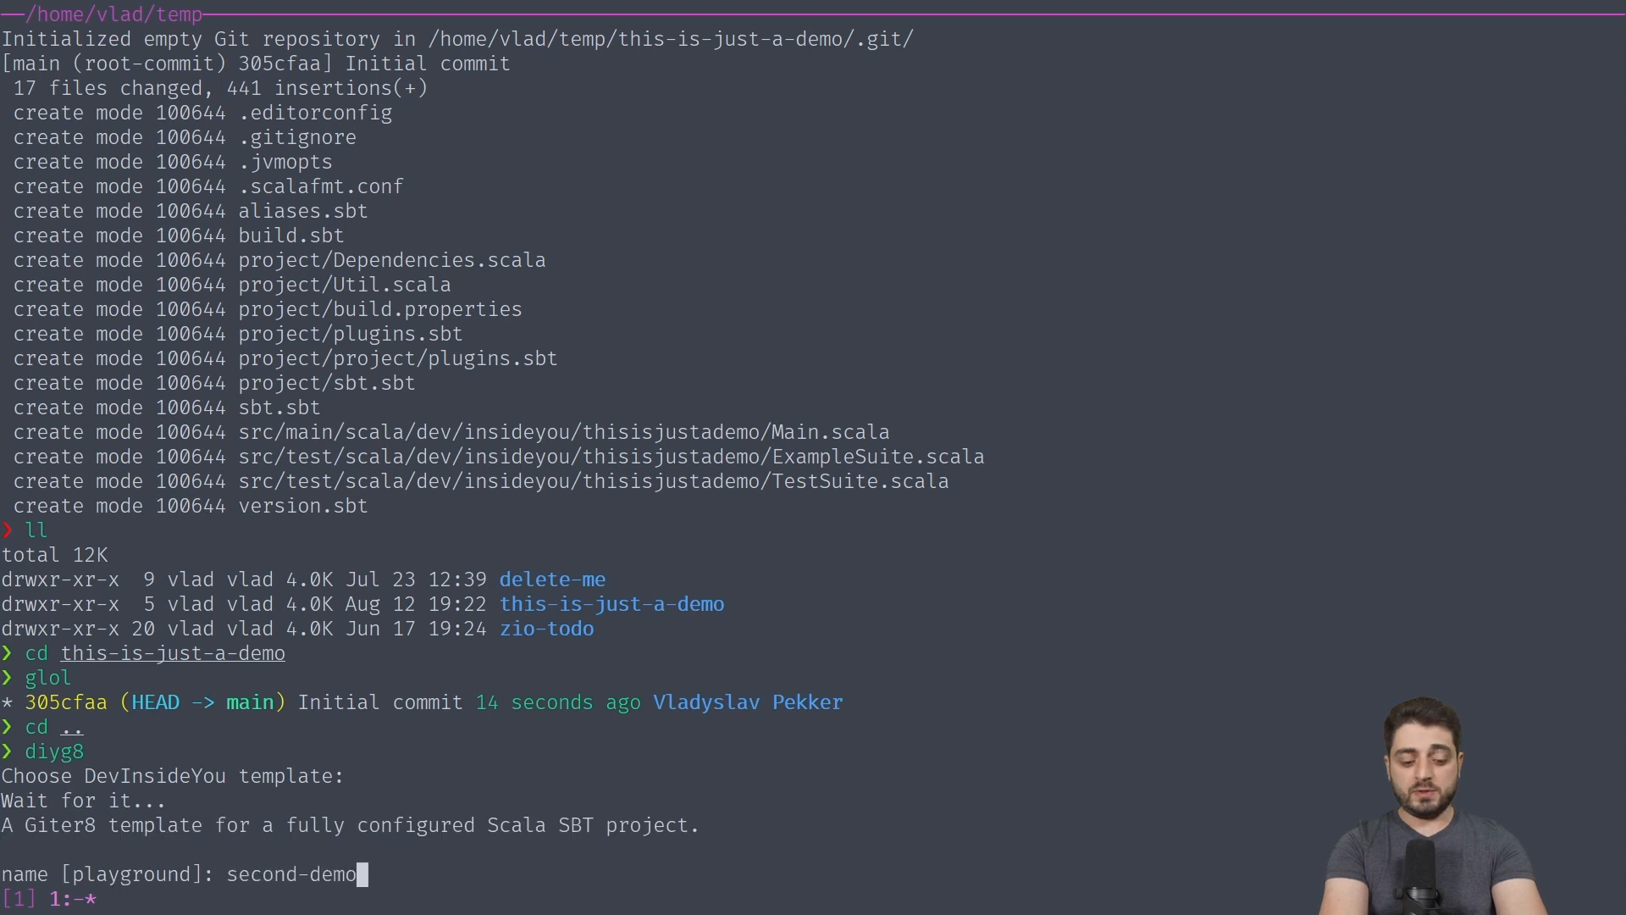
{"action": "key", "text": "Return"}
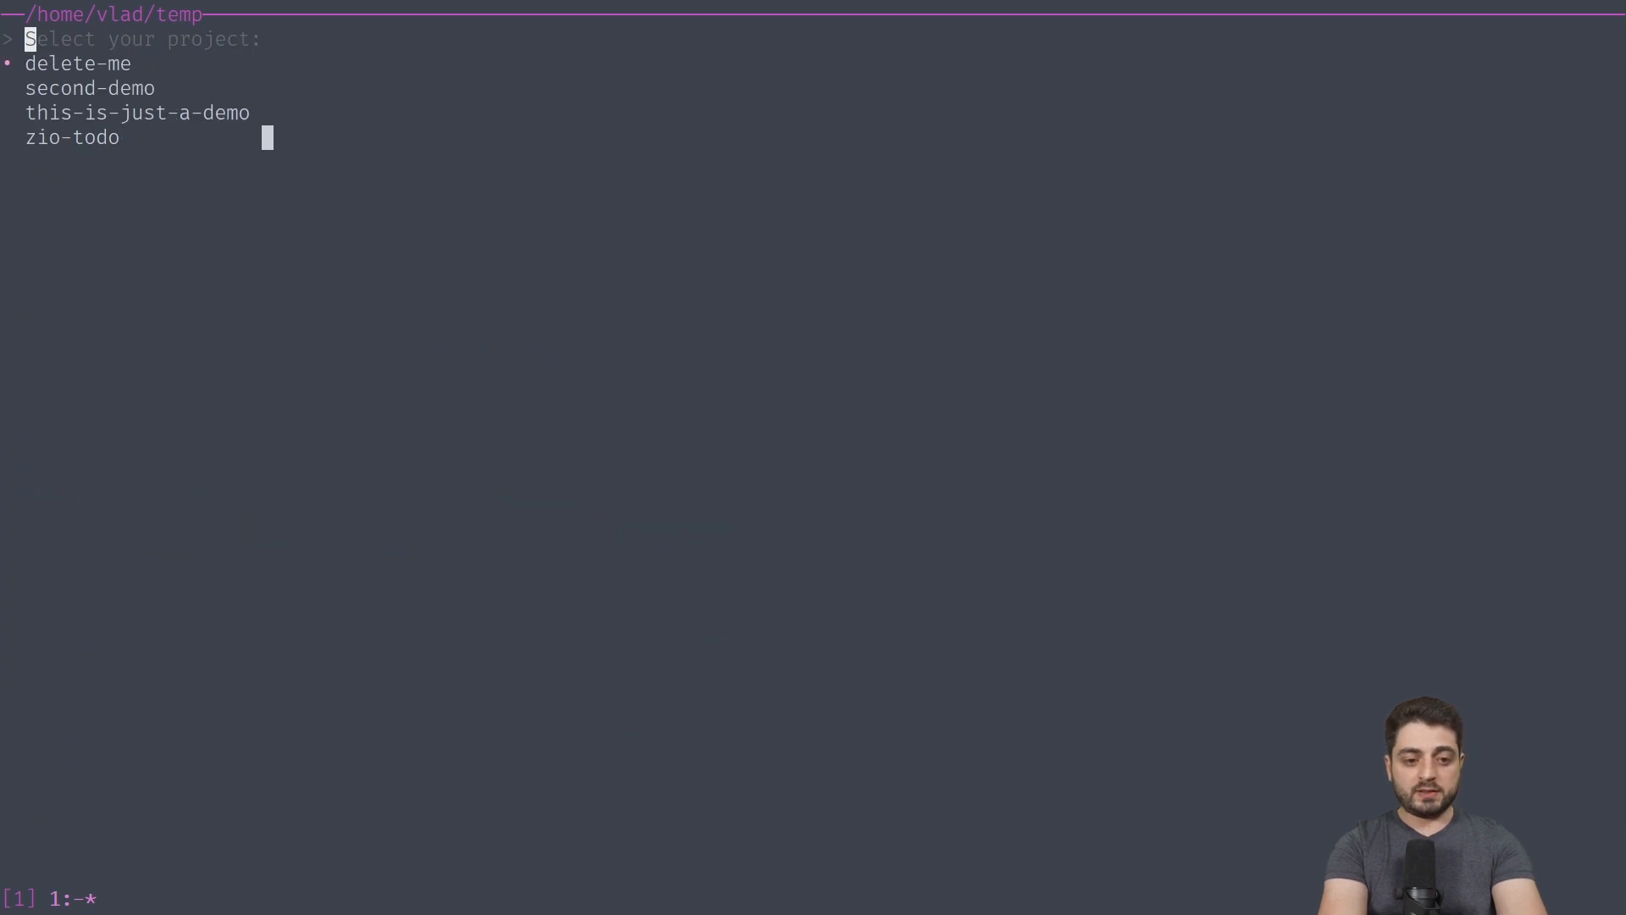
{"action": "type", "text": "second"}
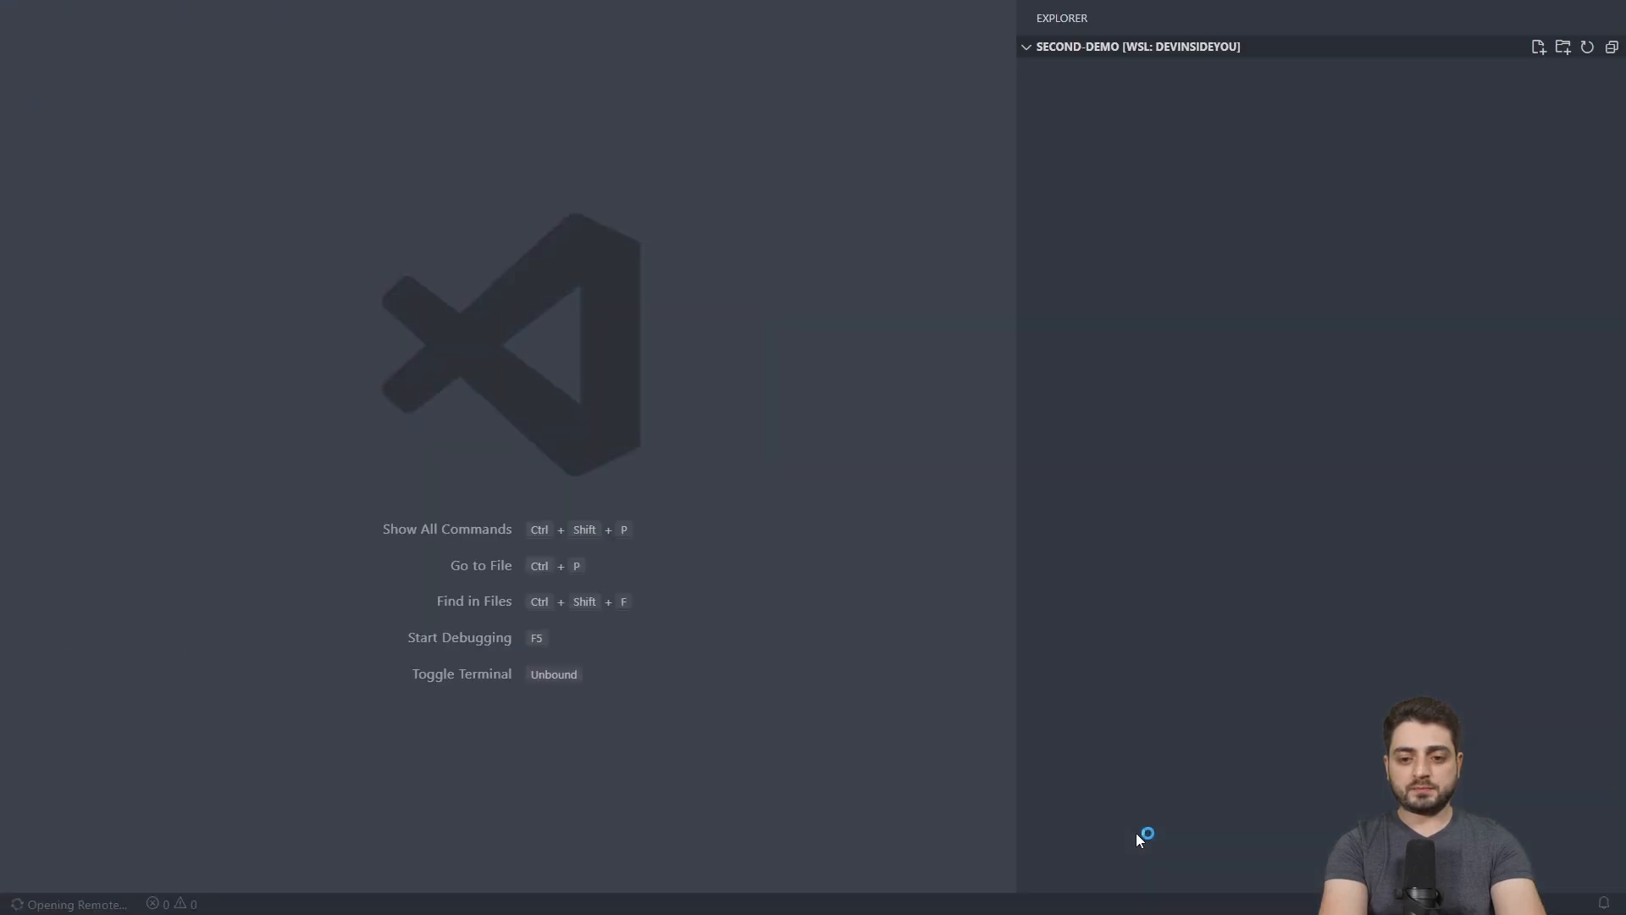
- Close VS Code after reviewing second-demo's project, src and build.sbt files
{"action": "left_click", "coordinate": [1138, 46]}
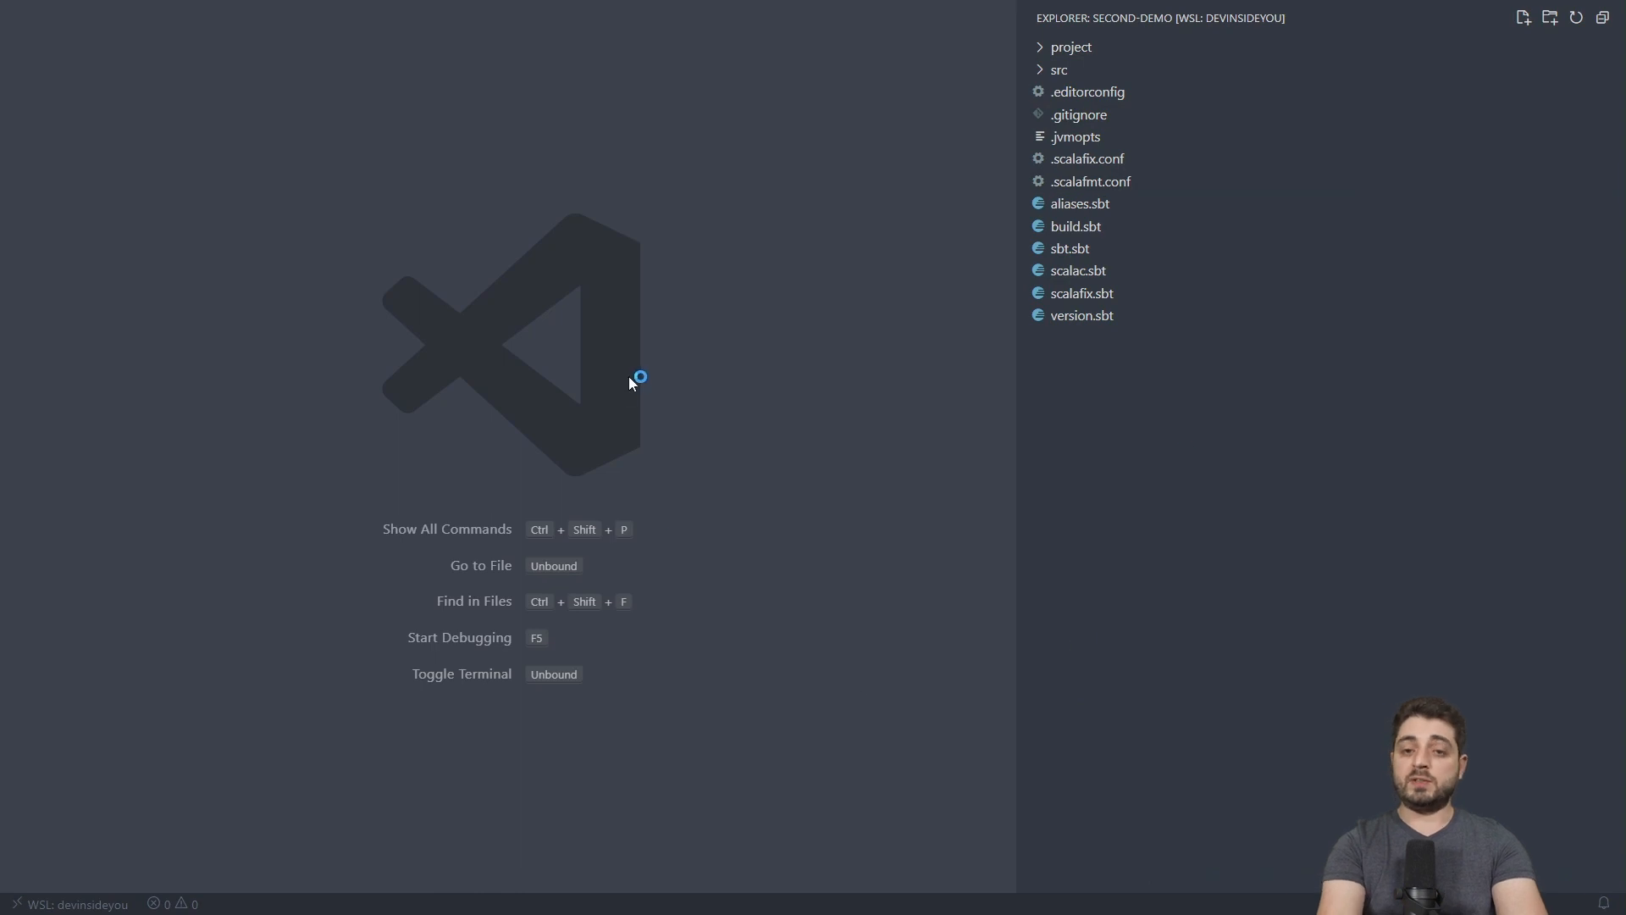
{"action": "mouse_move", "coordinate": [711, 401]}
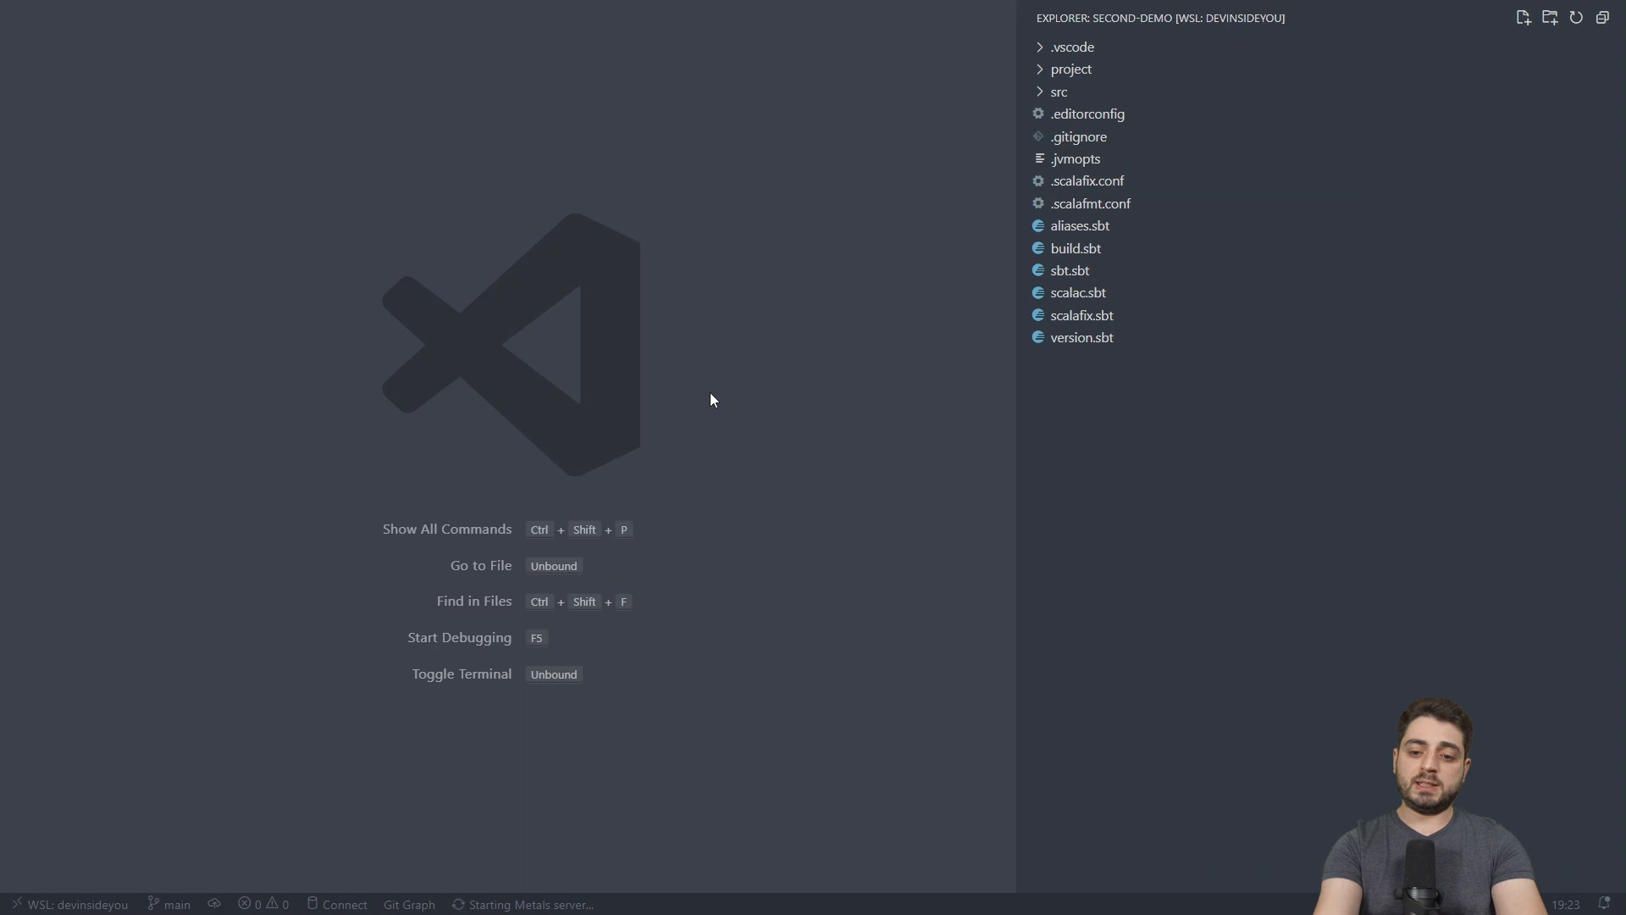
{"action": "mouse_move", "coordinate": [857, 425]}
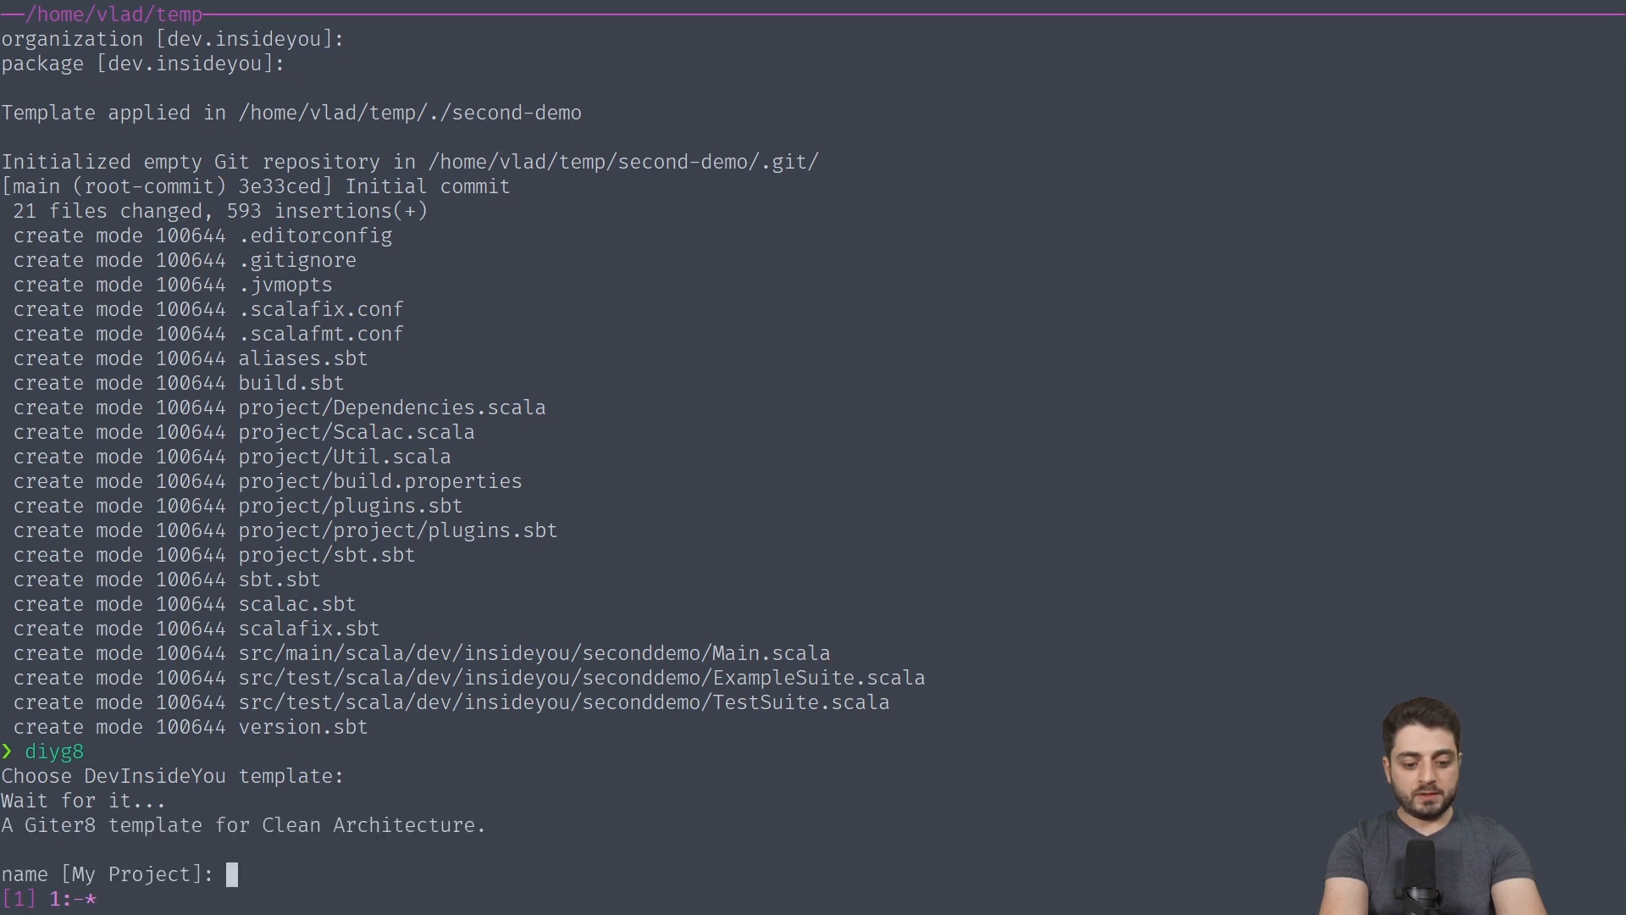
- Generate third-demo with the default sbt_version, exit sbt, and type bat $(which diyg8)
{"action": "type", "text": "third-demo"}
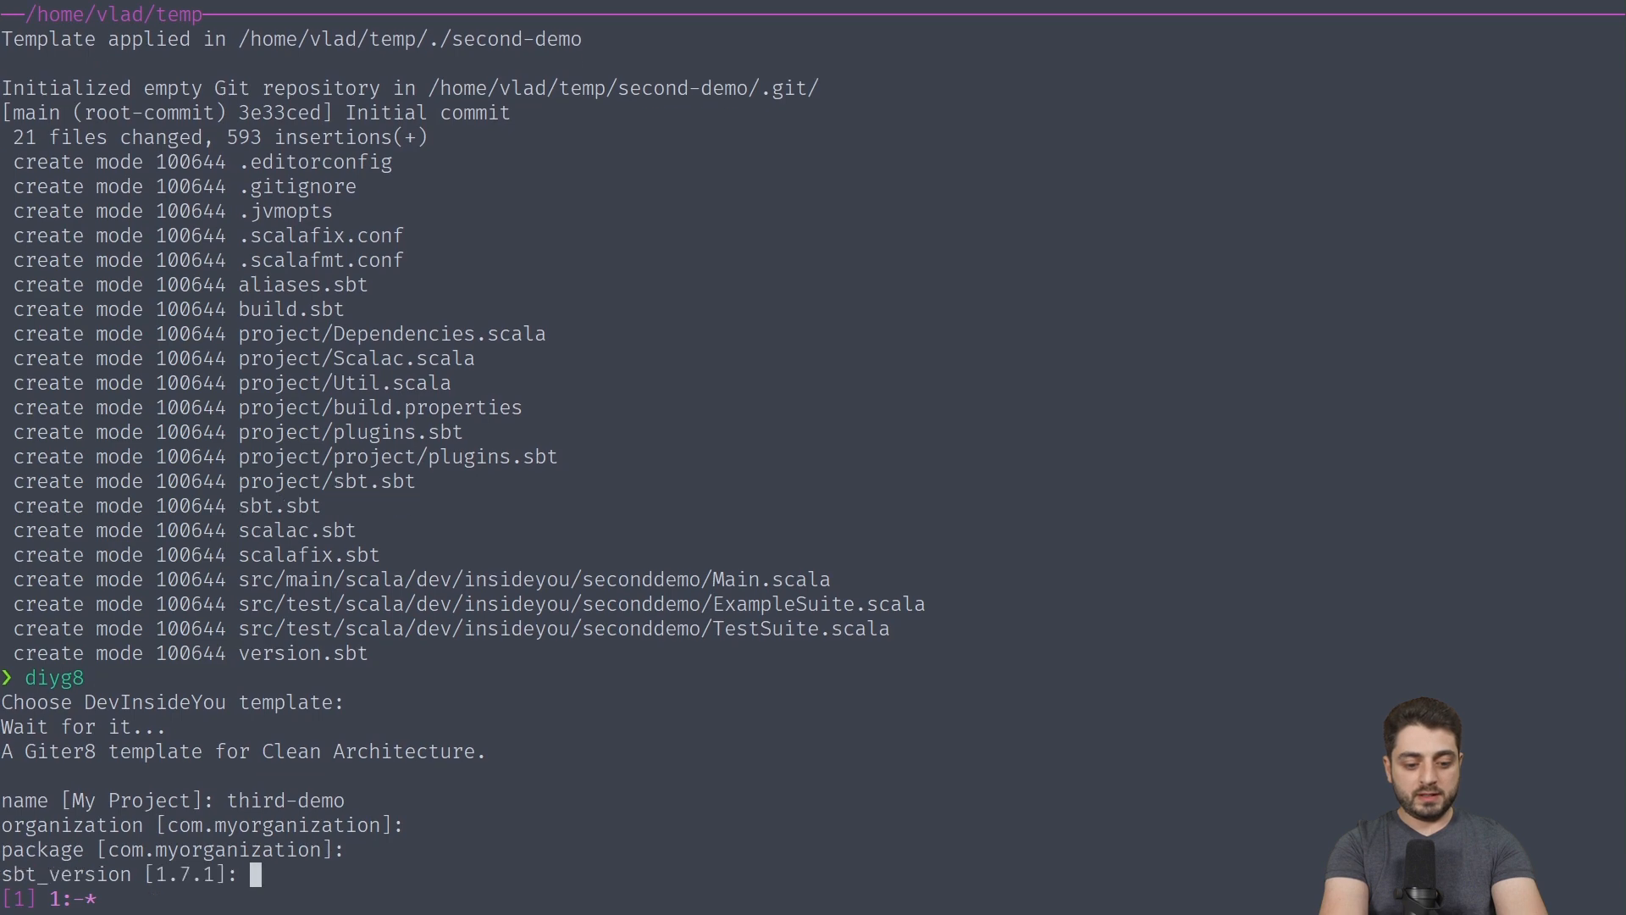
{"action": "key", "text": "Return"}
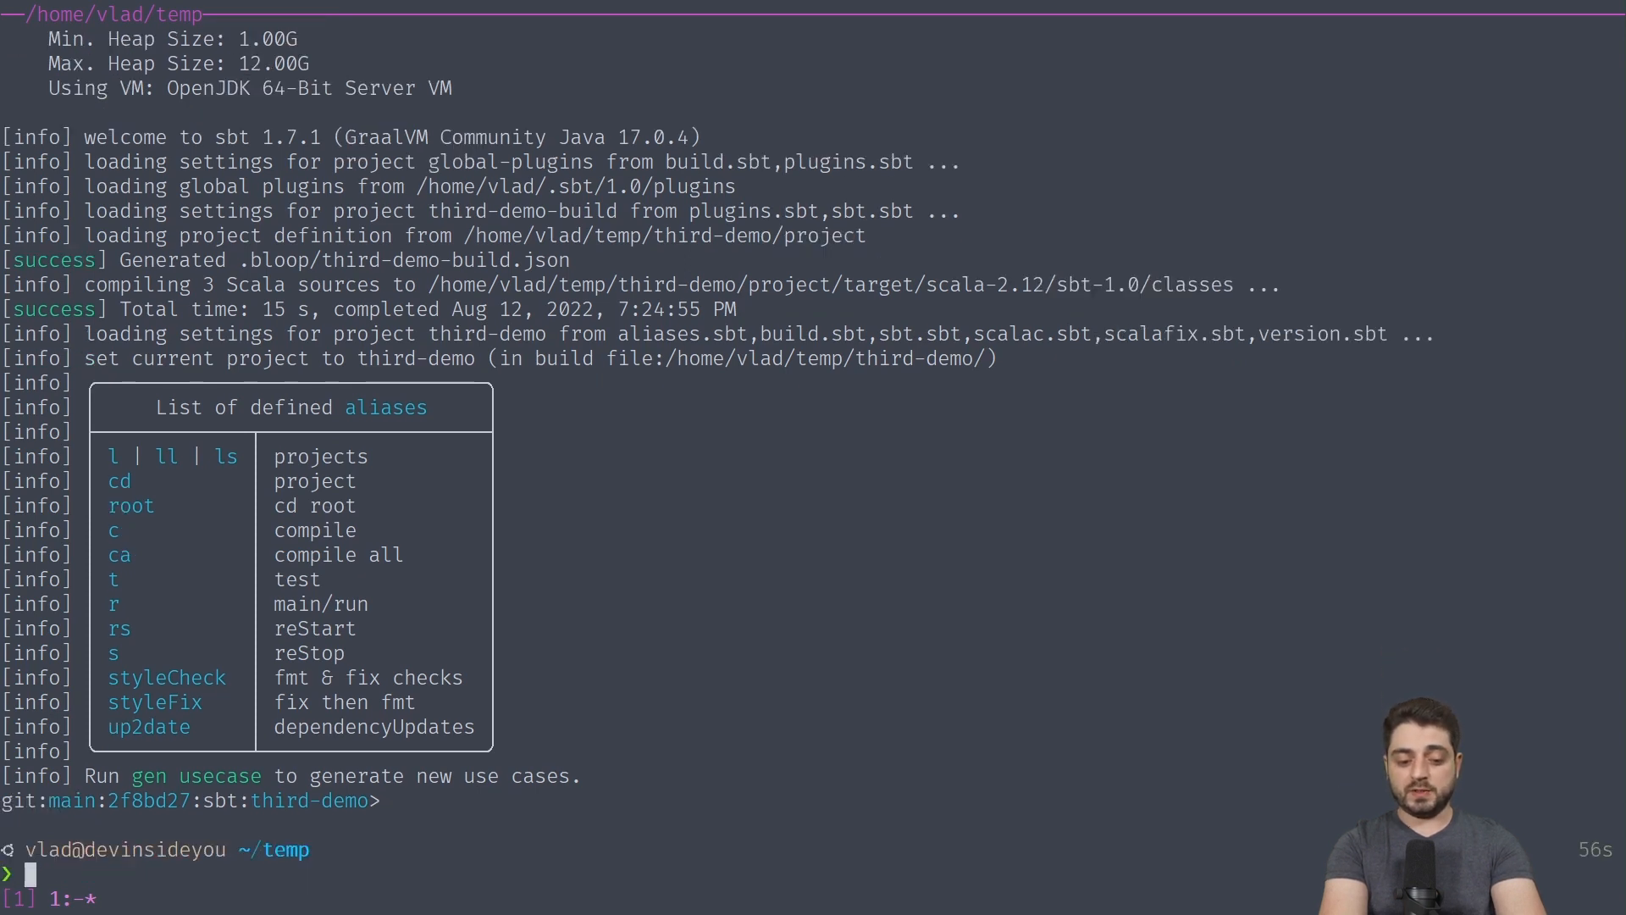
{"action": "type", "text": "bat $(which diyg8)"}
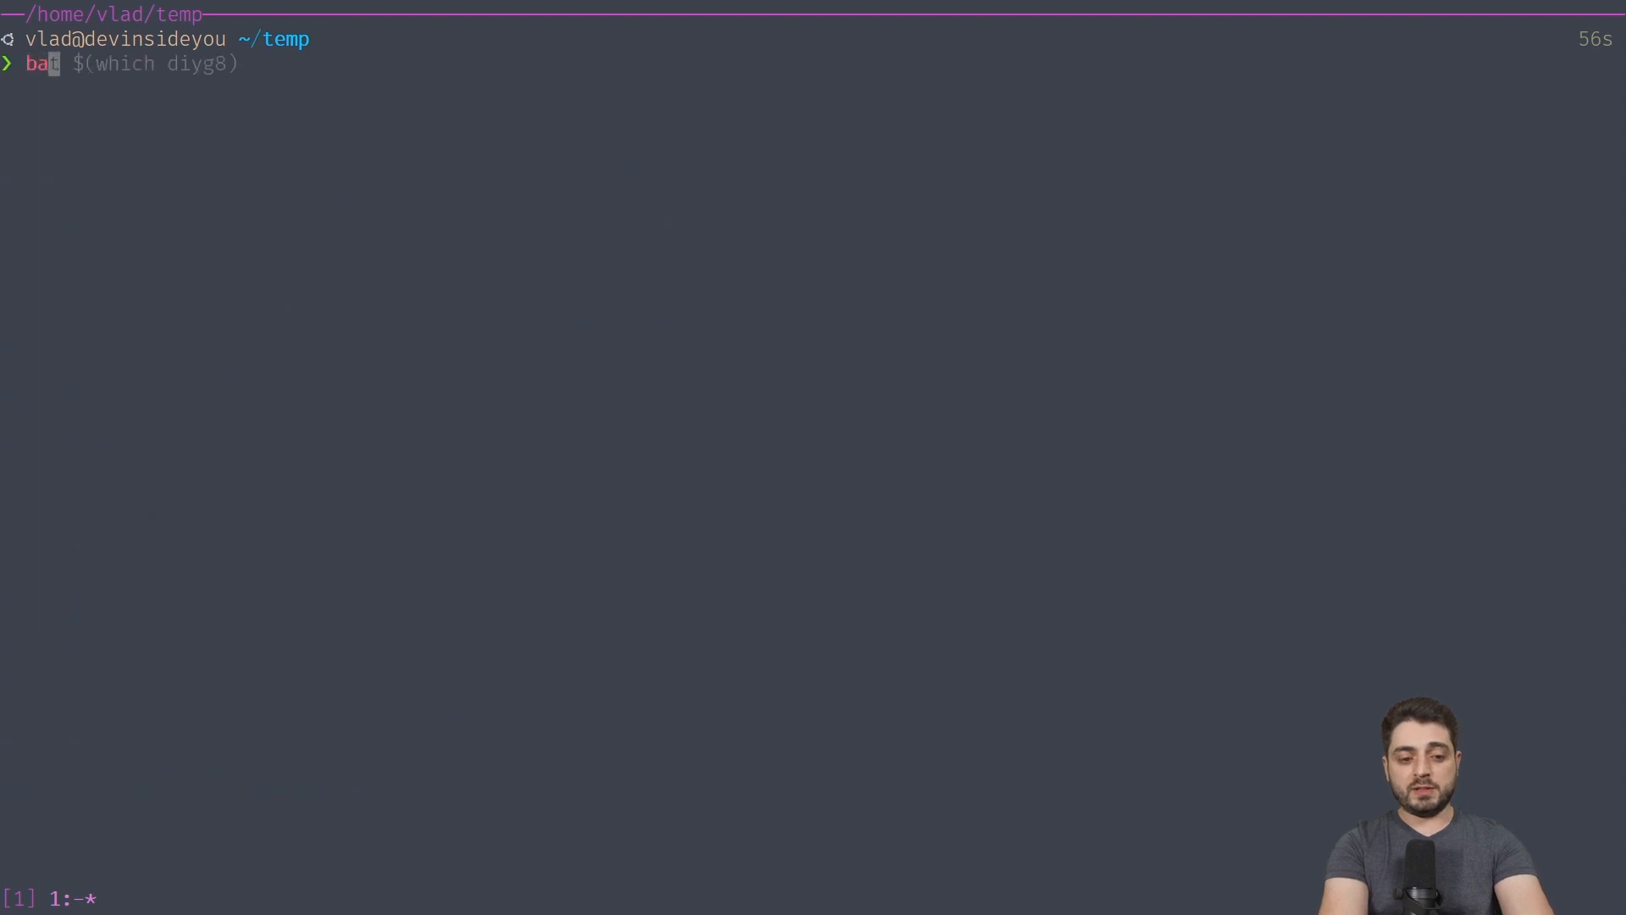
- Show the diyg8 script with bat and highlight its DIY_G8_TEMPLATE variable
{"action": "key", "text": "Return"}
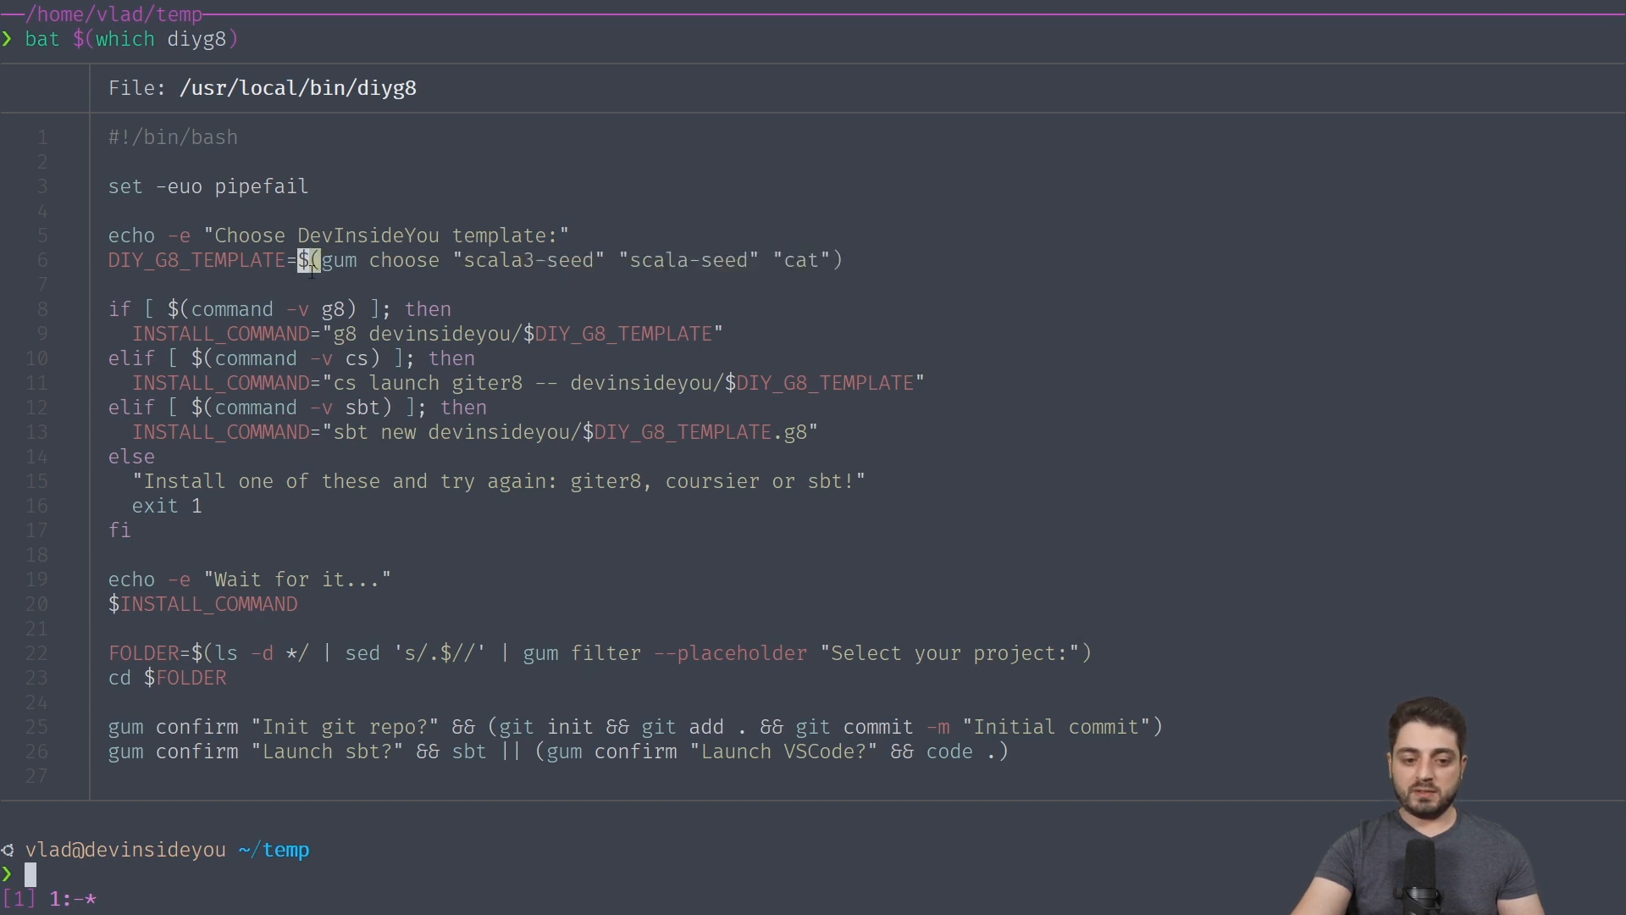
{"action": "double_click", "coordinate": [198, 259]}
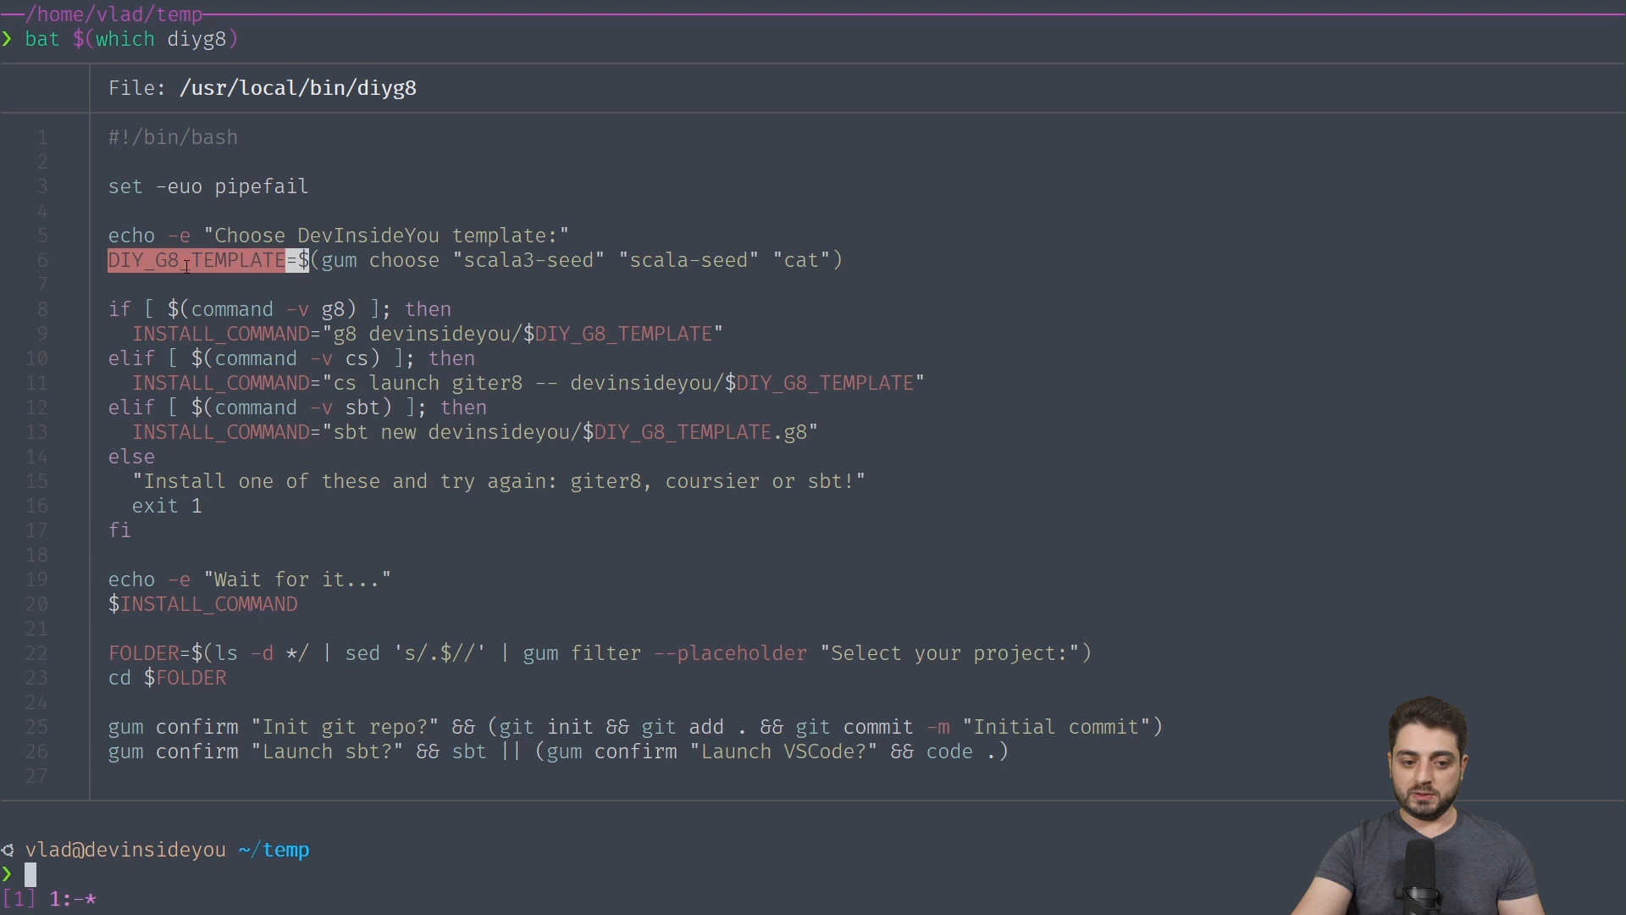
{"action": "mouse_move", "coordinate": [199, 526]}
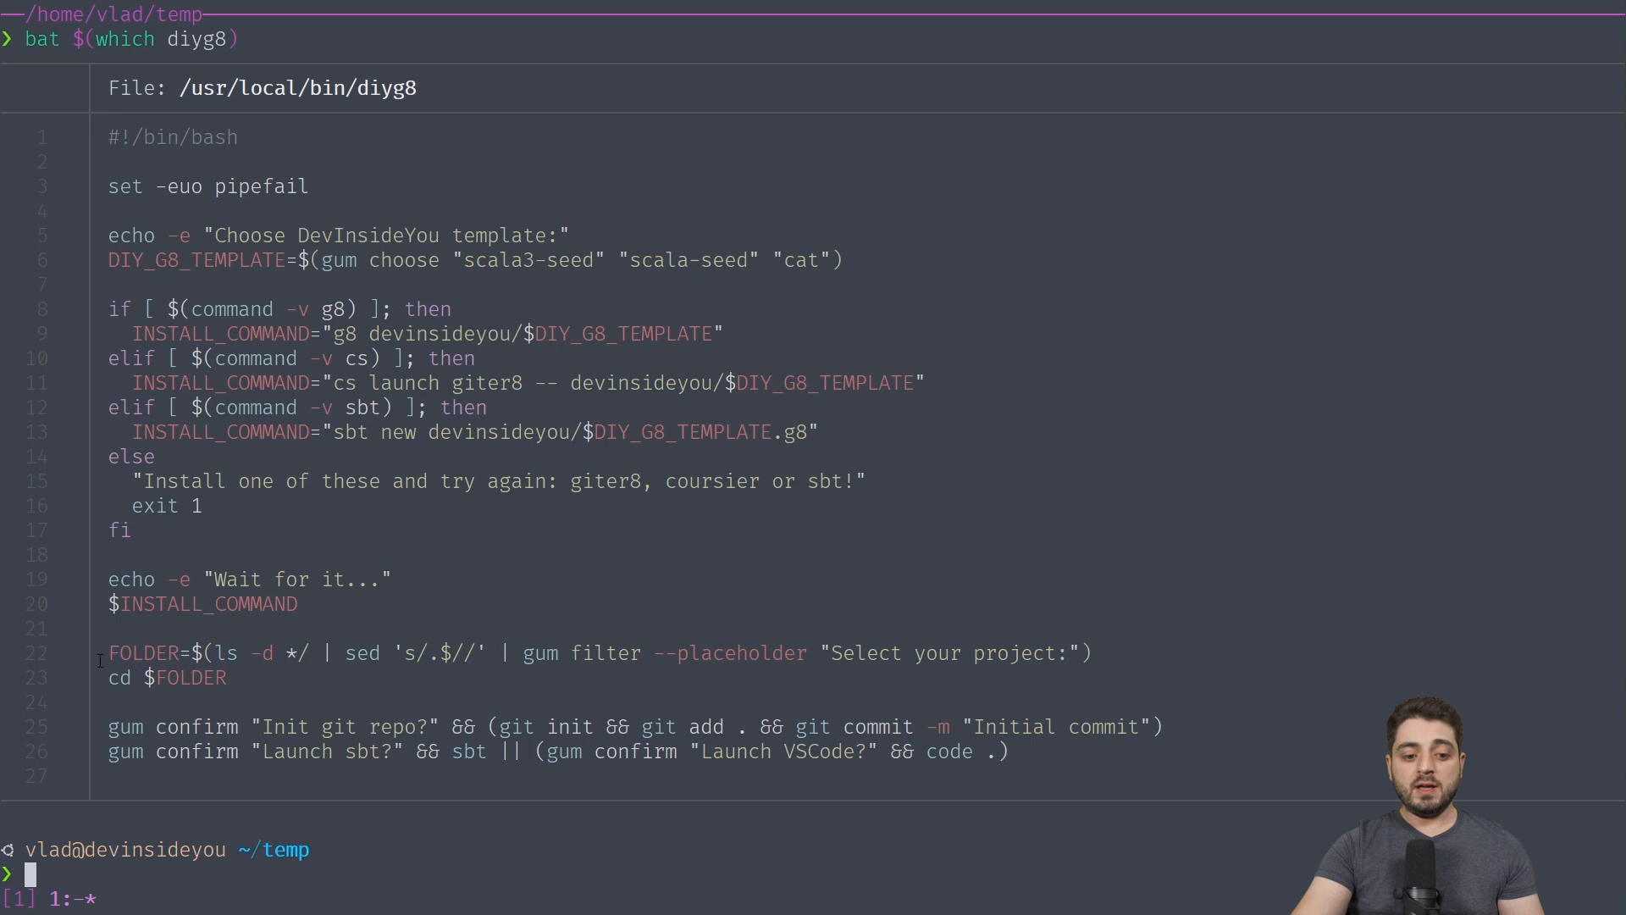
{"action": "double_click", "coordinate": [241, 653]}
{"action": "type", "text": "ls -d"}
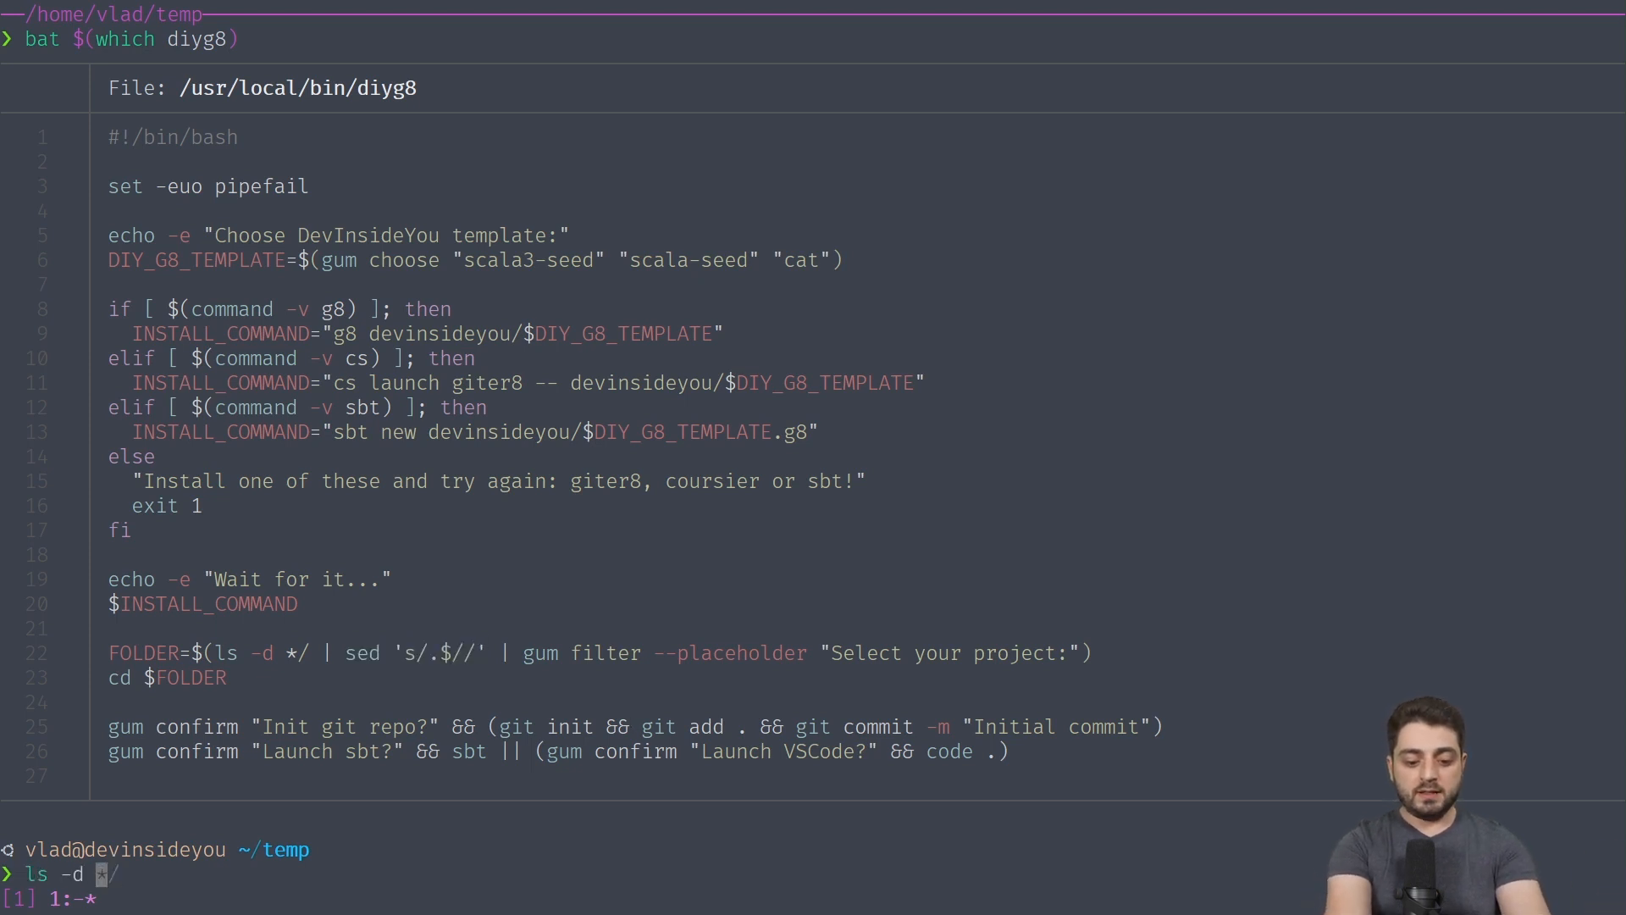
- List temp's project folders with ls -d */, then without trailing slashes via sed
{"action": "key", "text": "Return"}
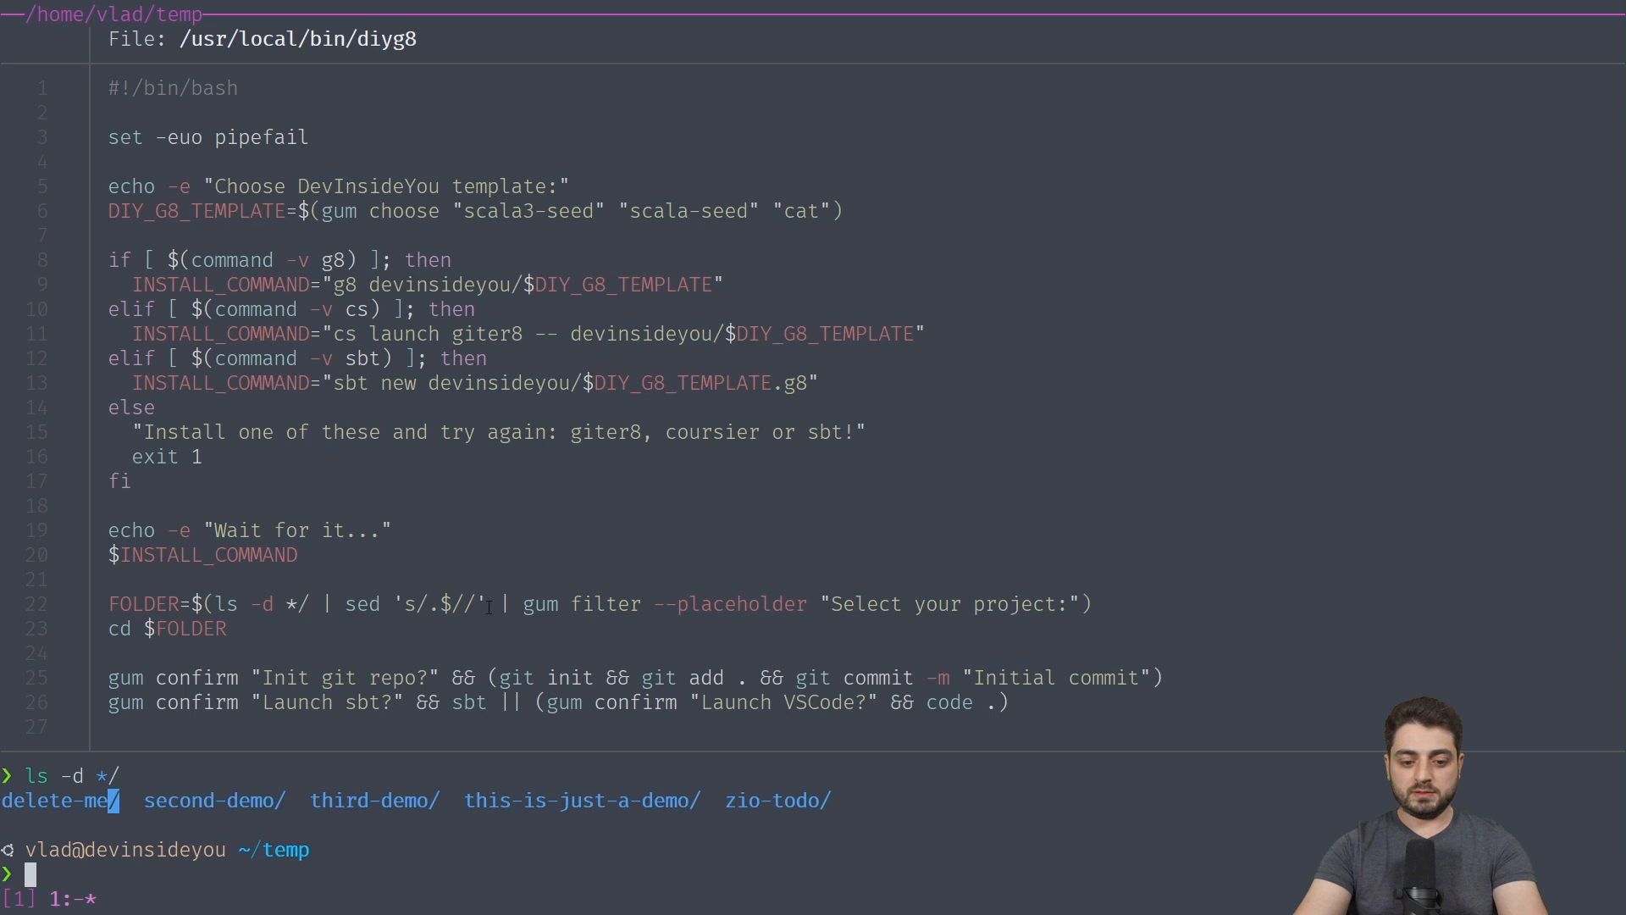
{"action": "type", "text": "ls -d */ | sed 's/.$//'"}
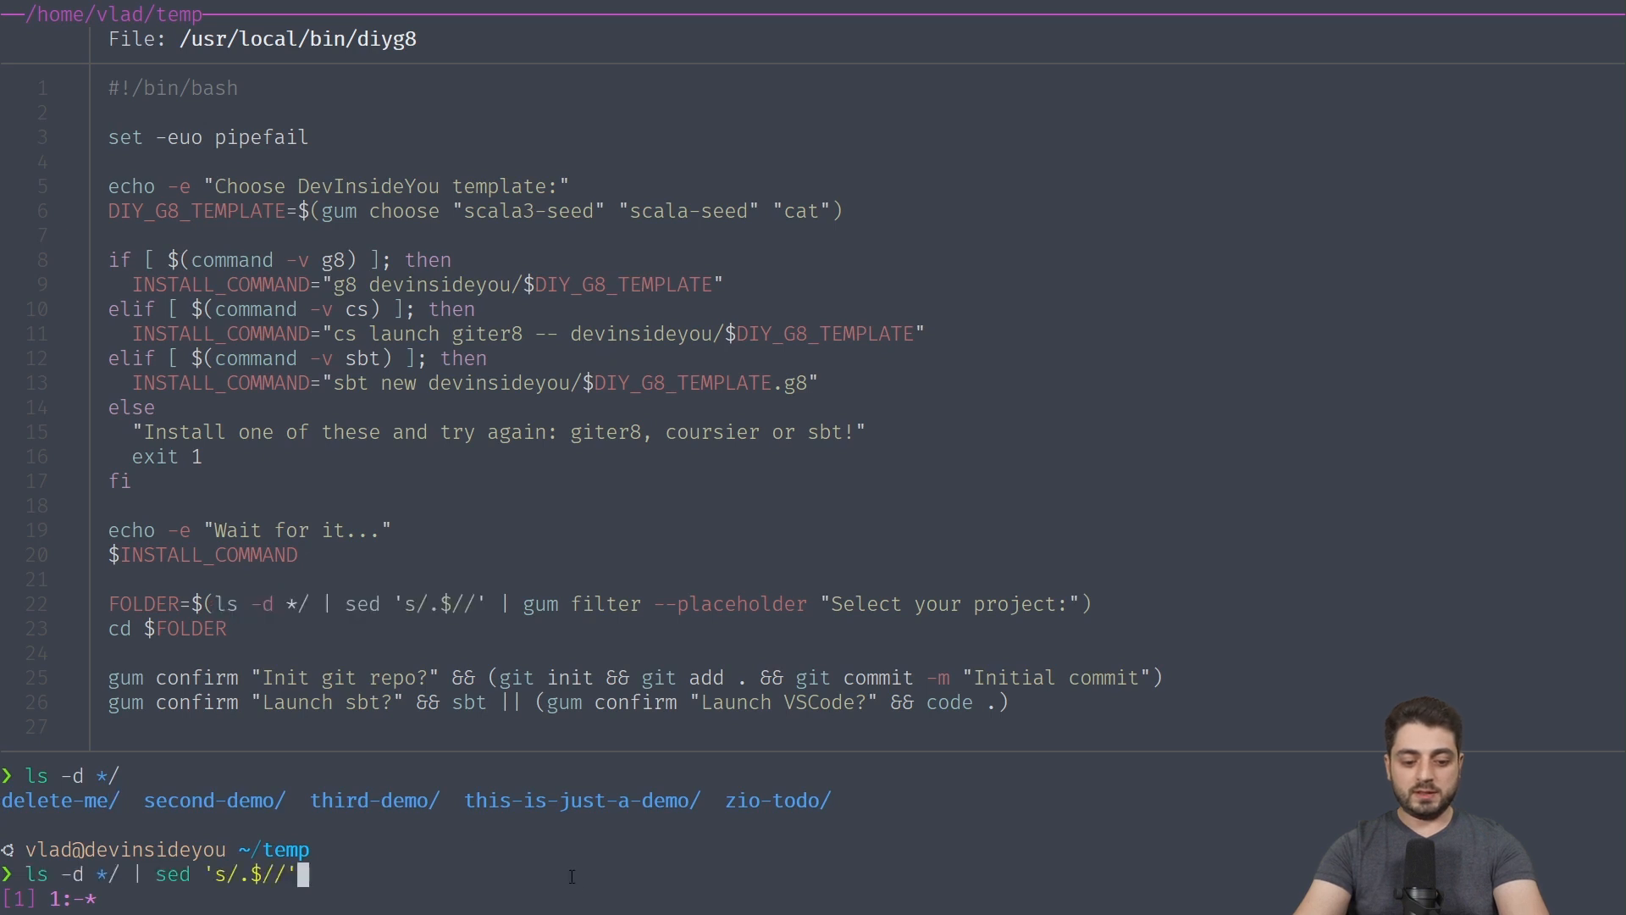
{"action": "key", "text": "Return"}
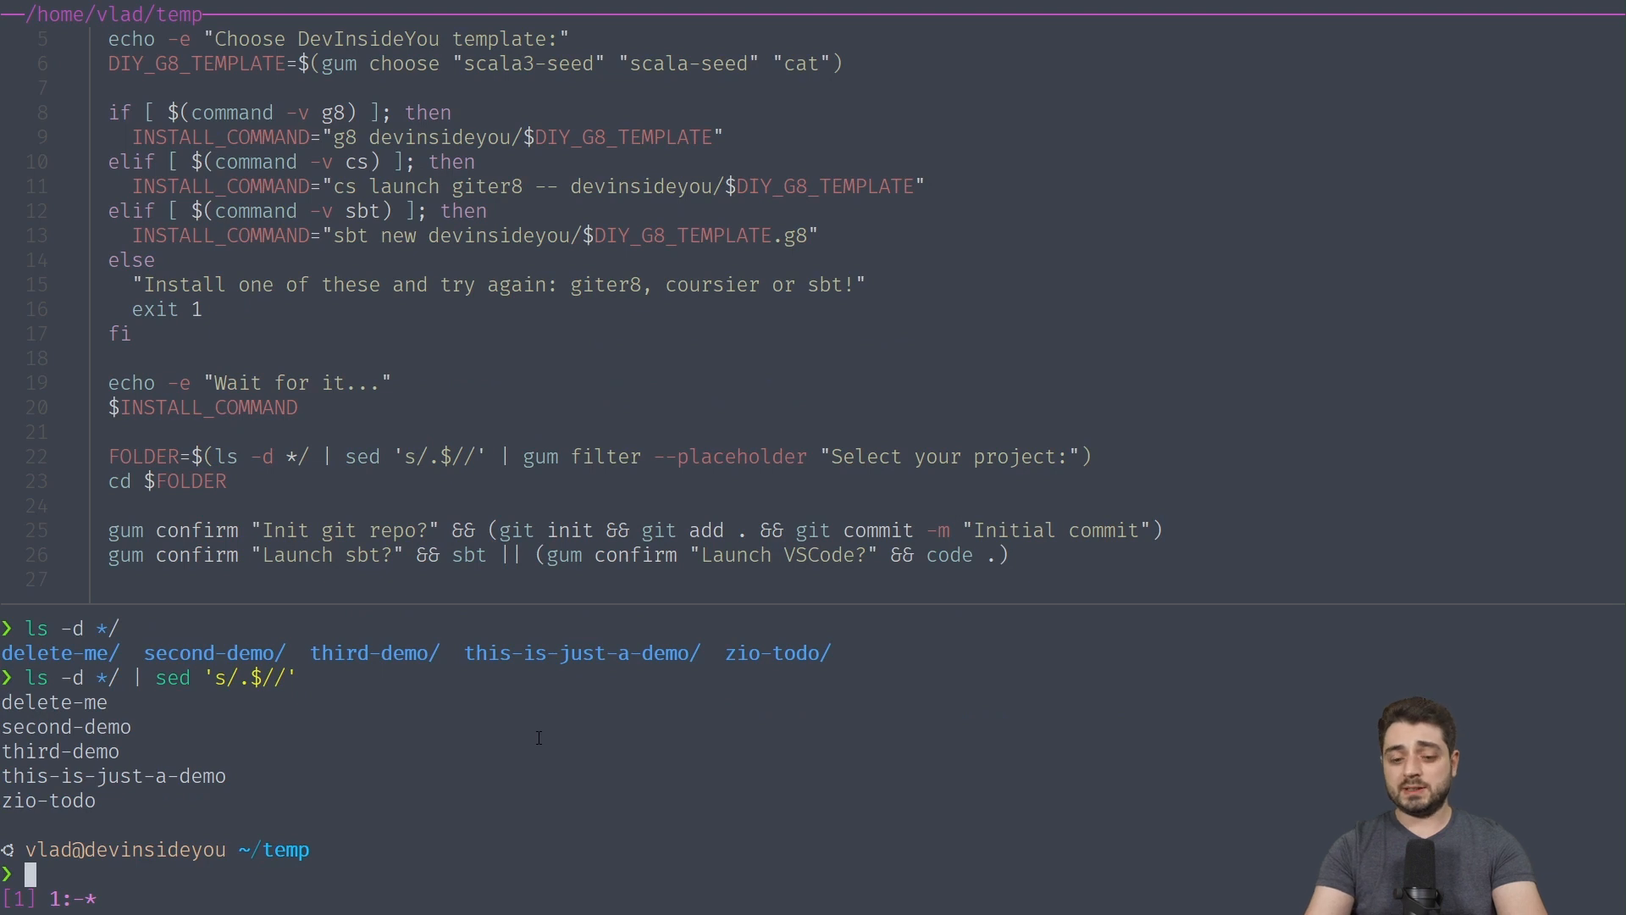
- Enter the second-demo folder and head back to ~/temp with cd .
{"action": "type", "text": "cd second-demo/"}
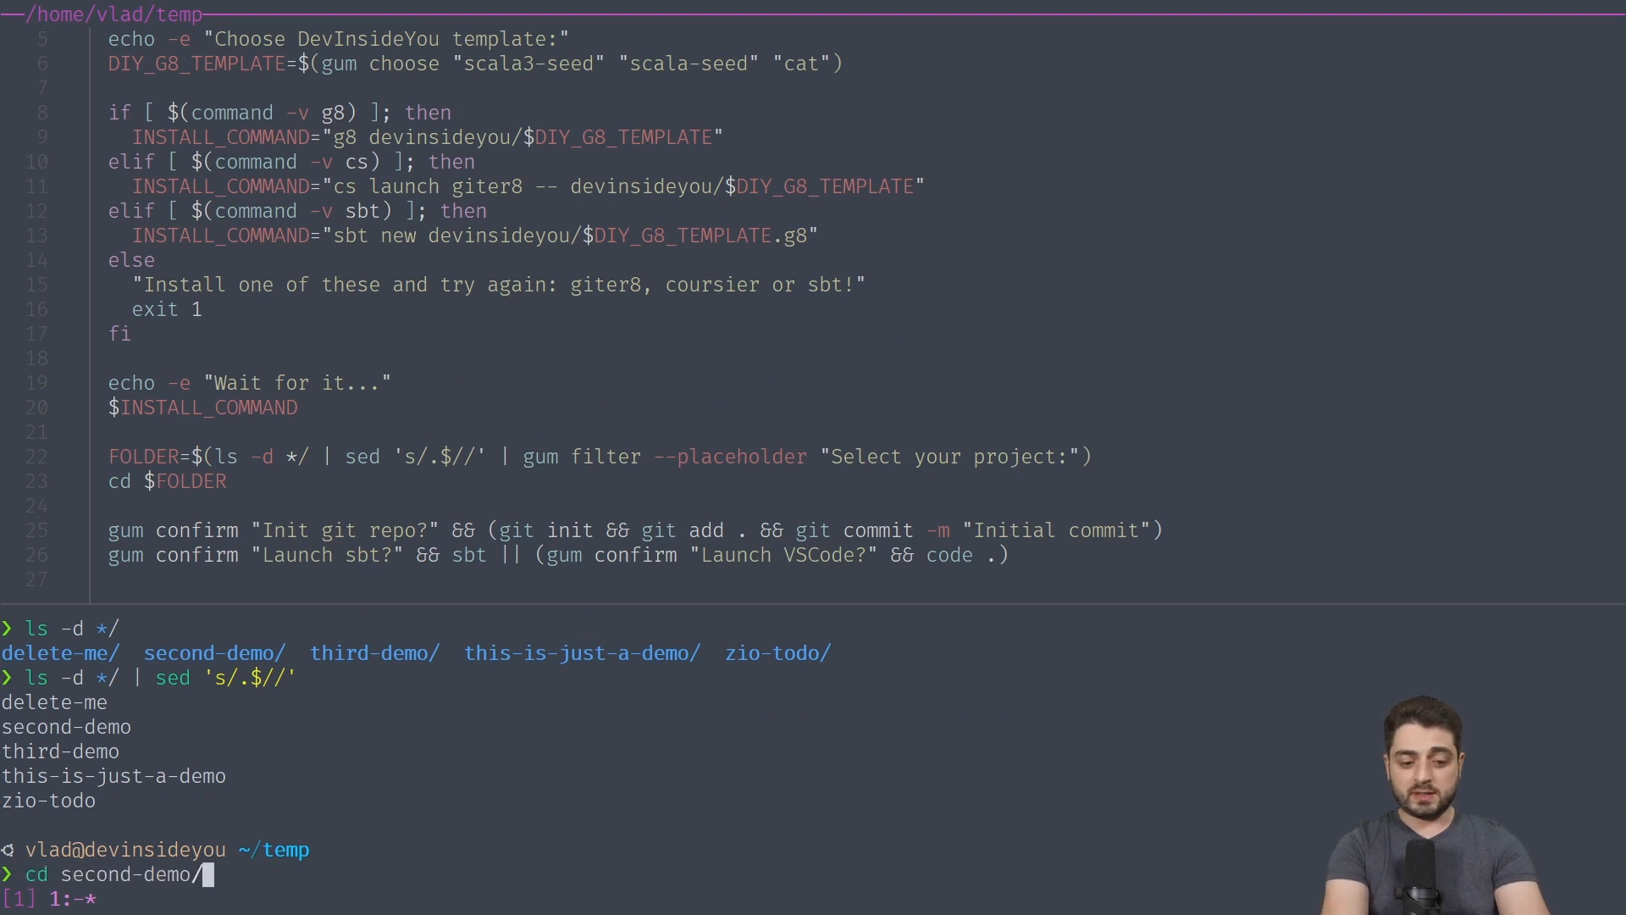
{"action": "key", "text": "Return"}
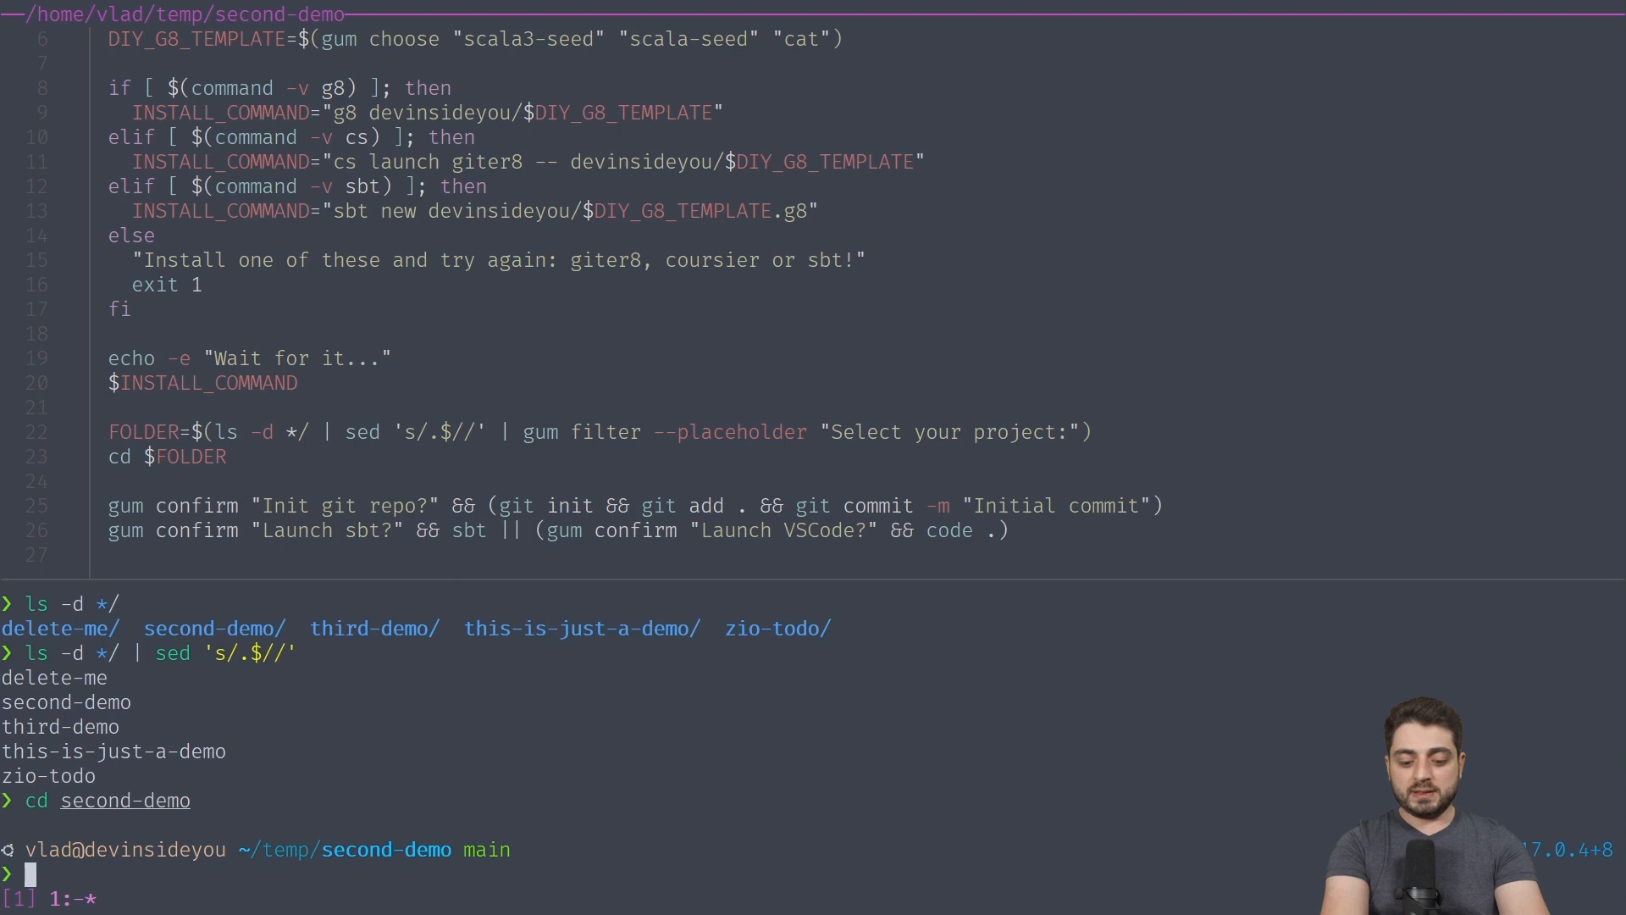
{"action": "type", "text": "cd .."}
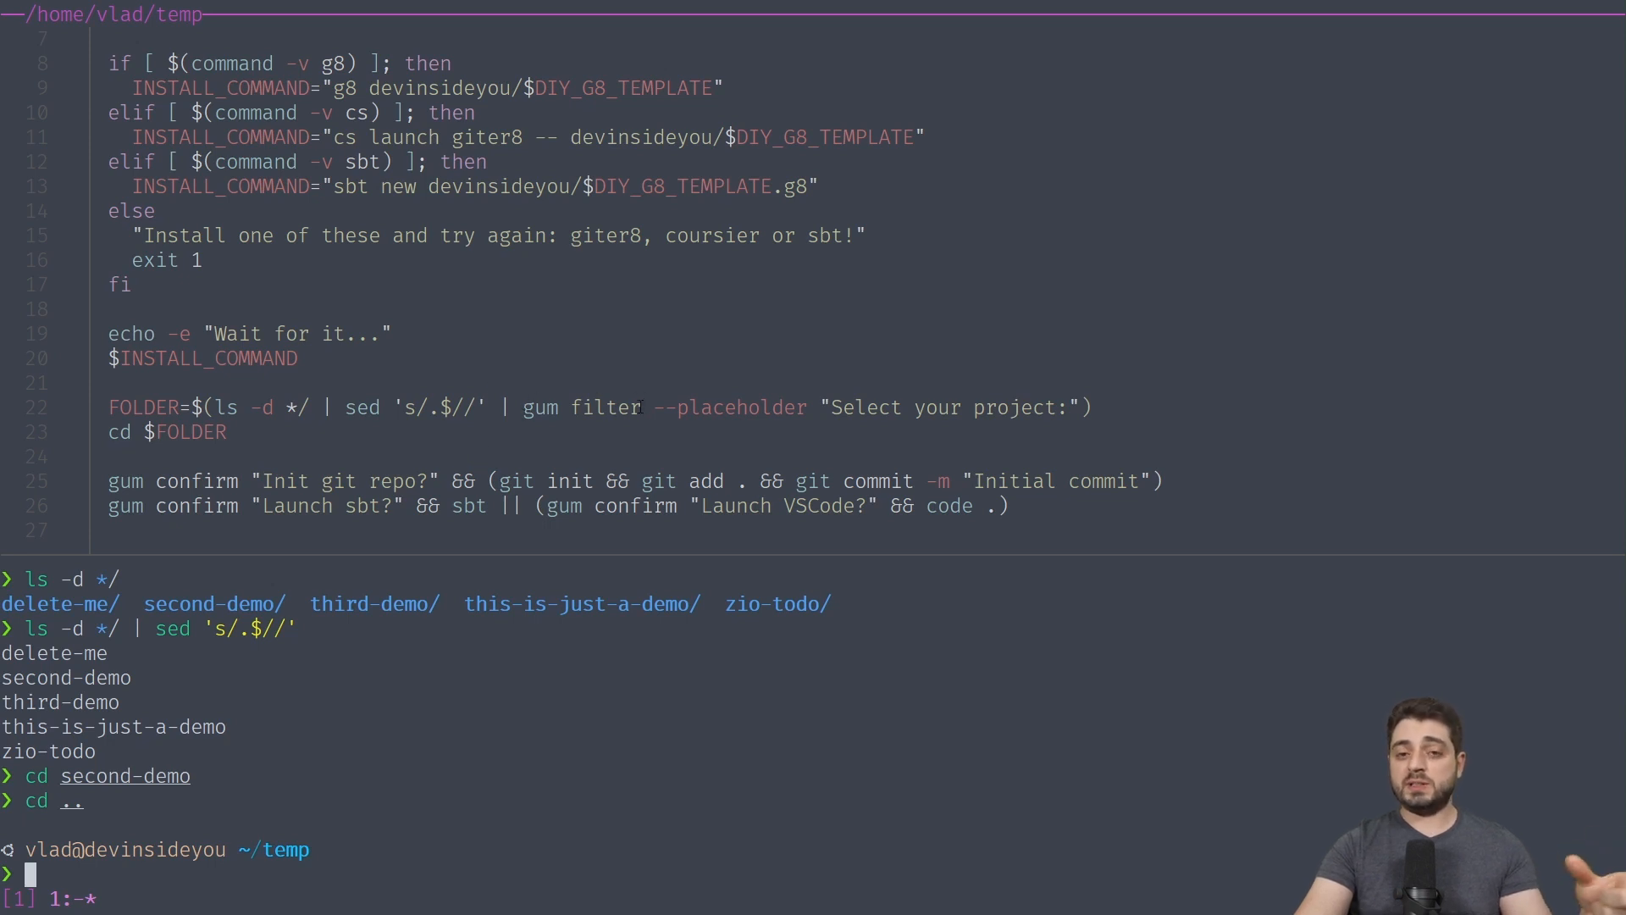
{"action": "mouse_move", "coordinate": [762, 412]}
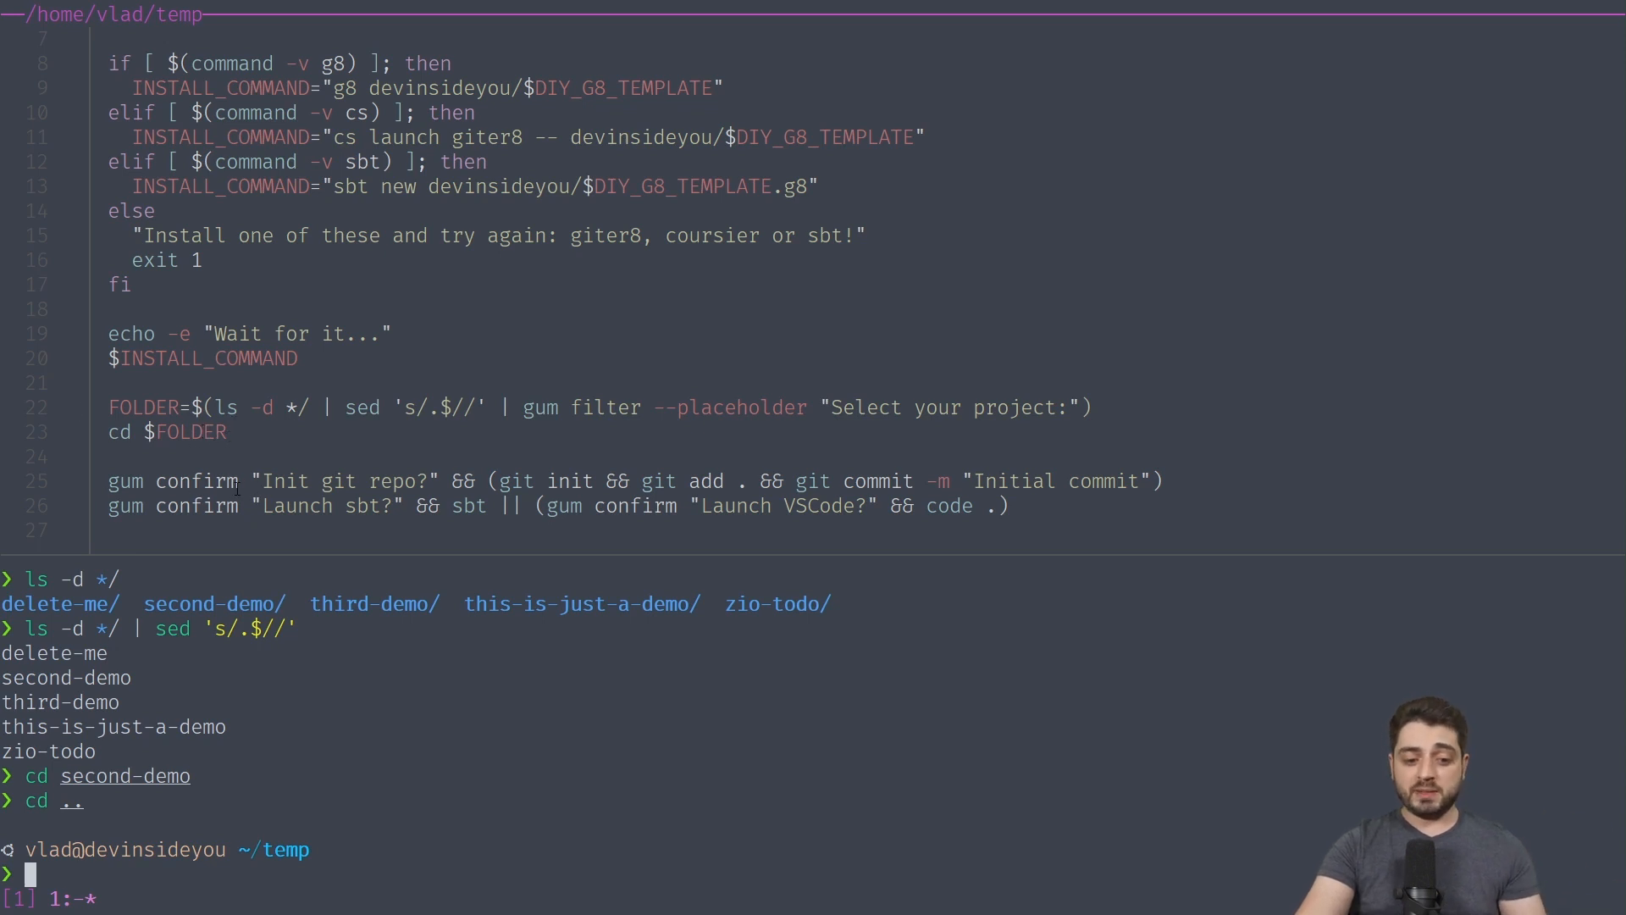
{"action": "double_click", "coordinate": [196, 480]}
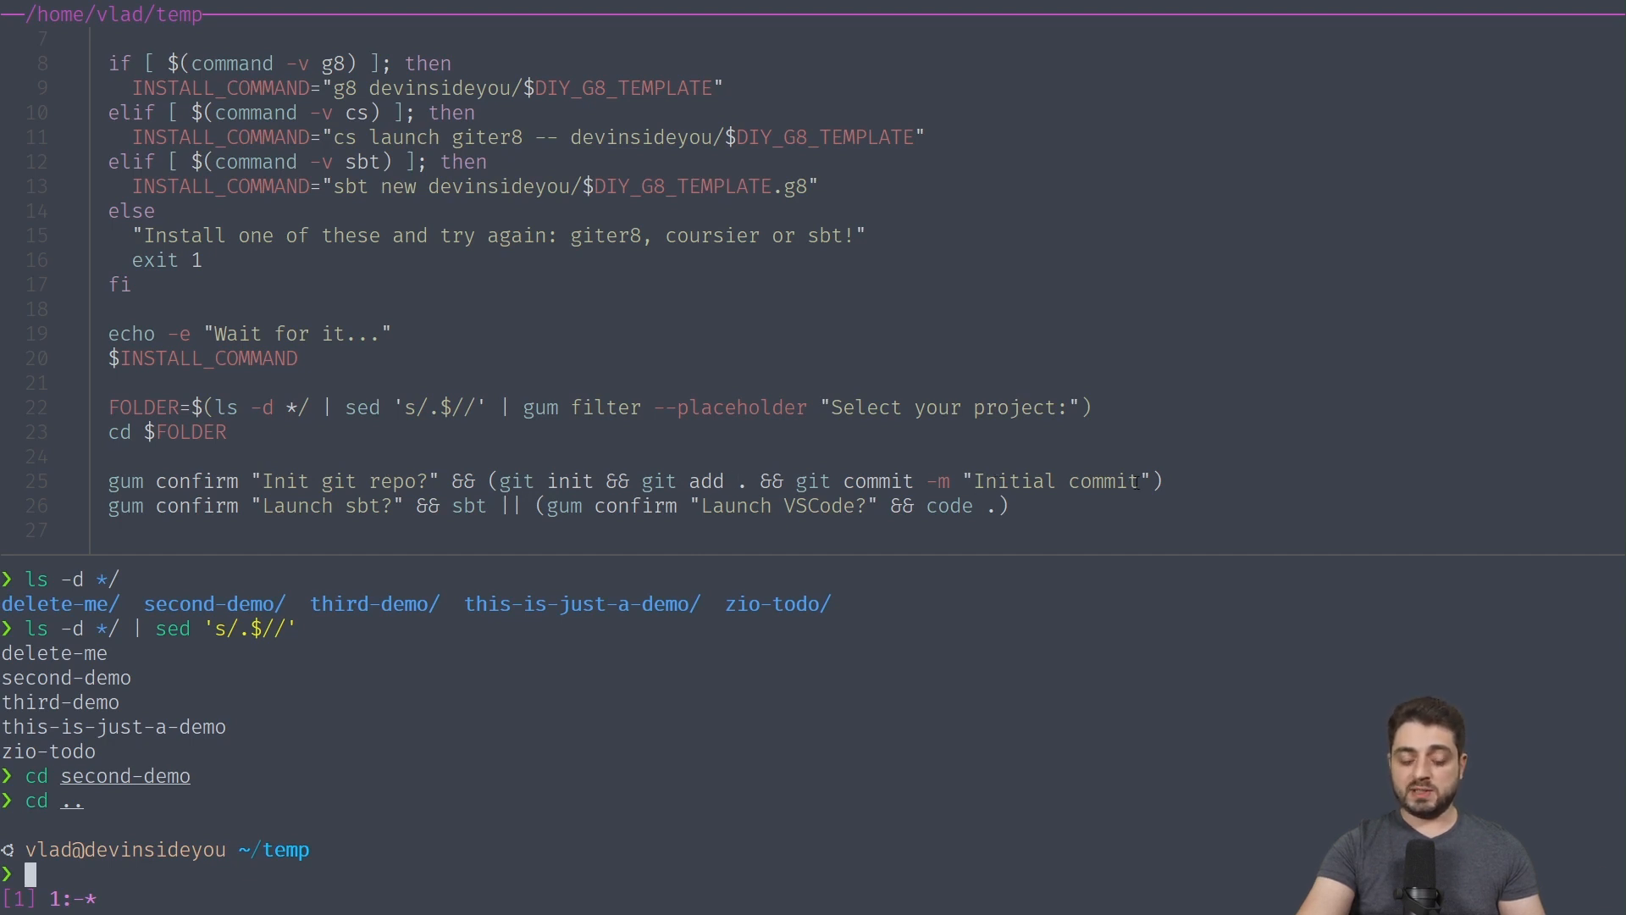
{"action": "mouse_move", "coordinate": [415, 524]}
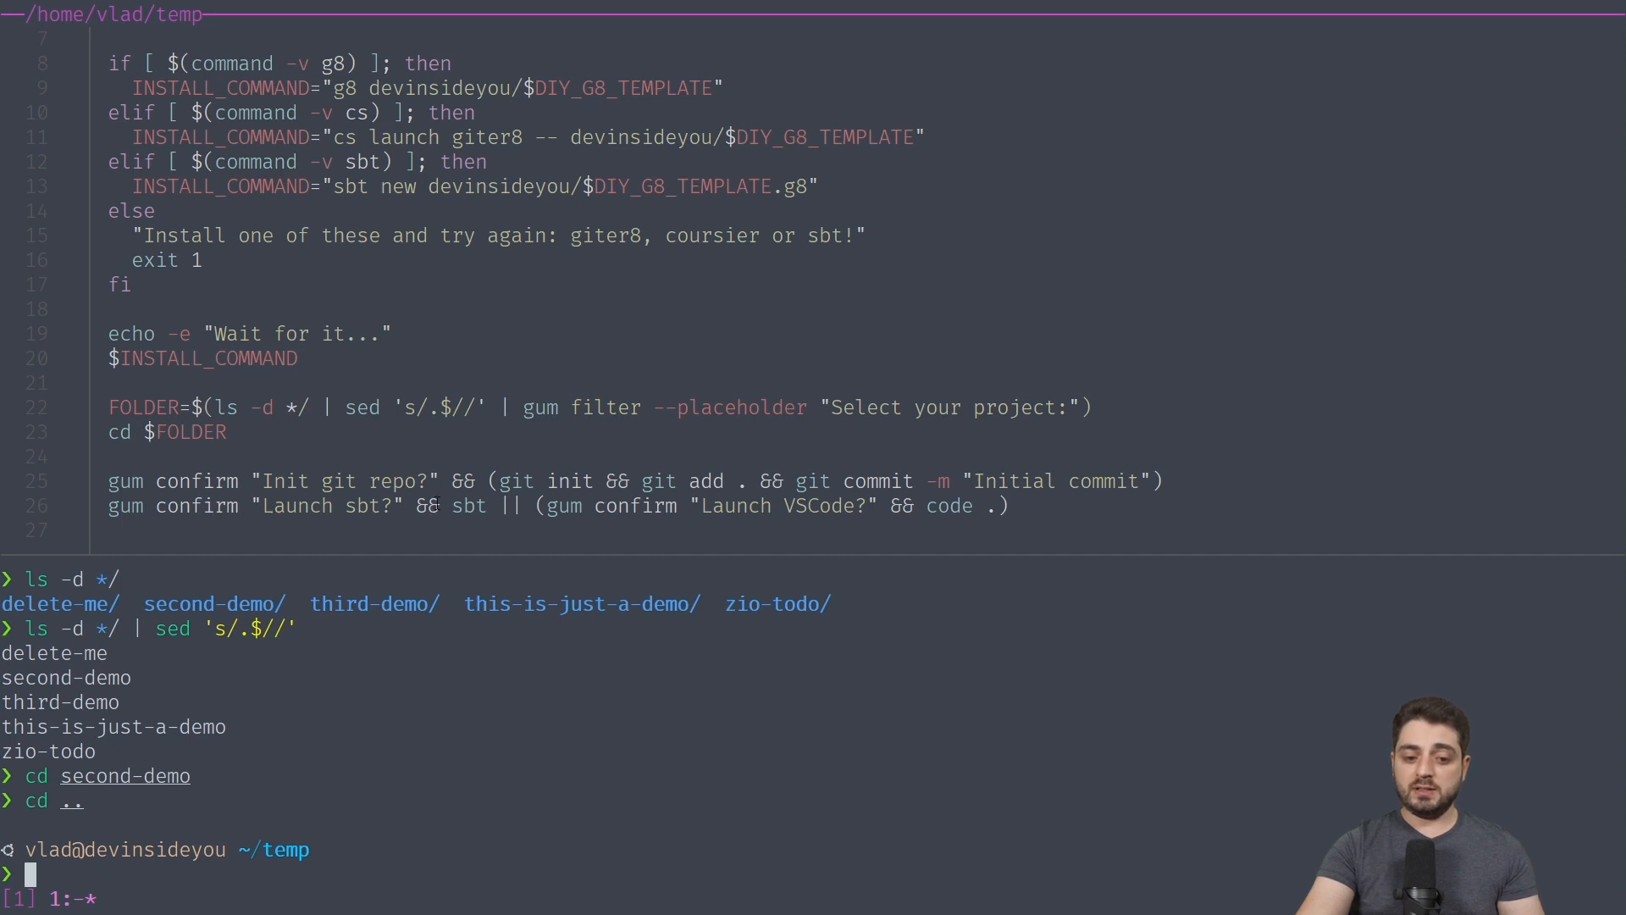
{"action": "double_click", "coordinate": [468, 505]}
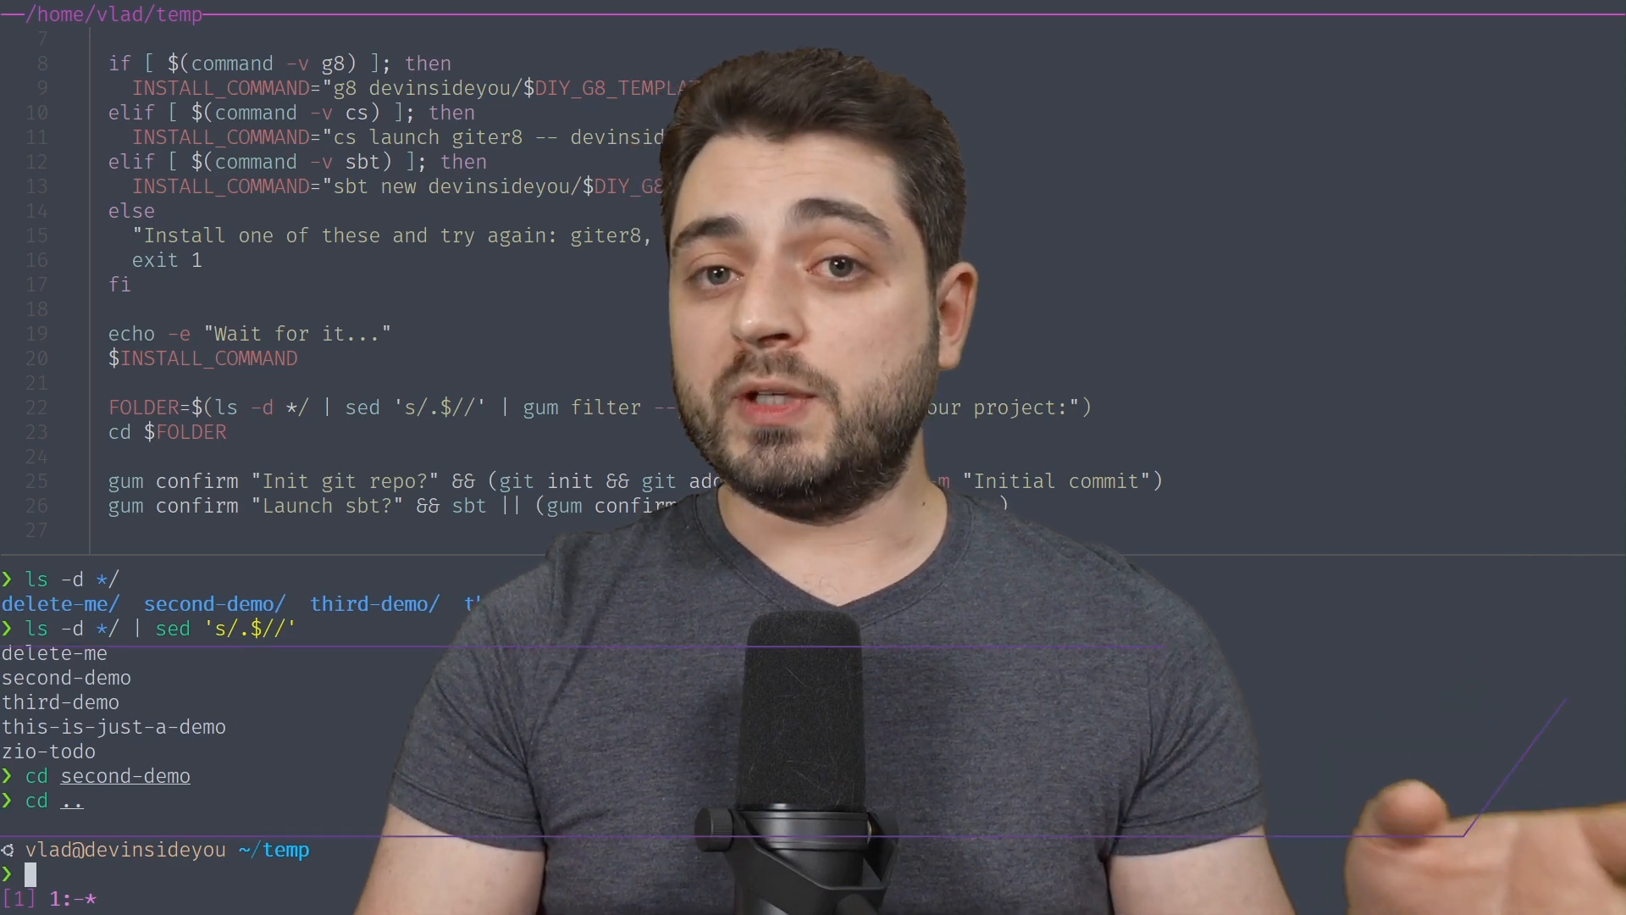
- Jump to pfps-shopping-cart with z pfp and print README.md as raw text
{"action": "type", "text": "z pfp"}
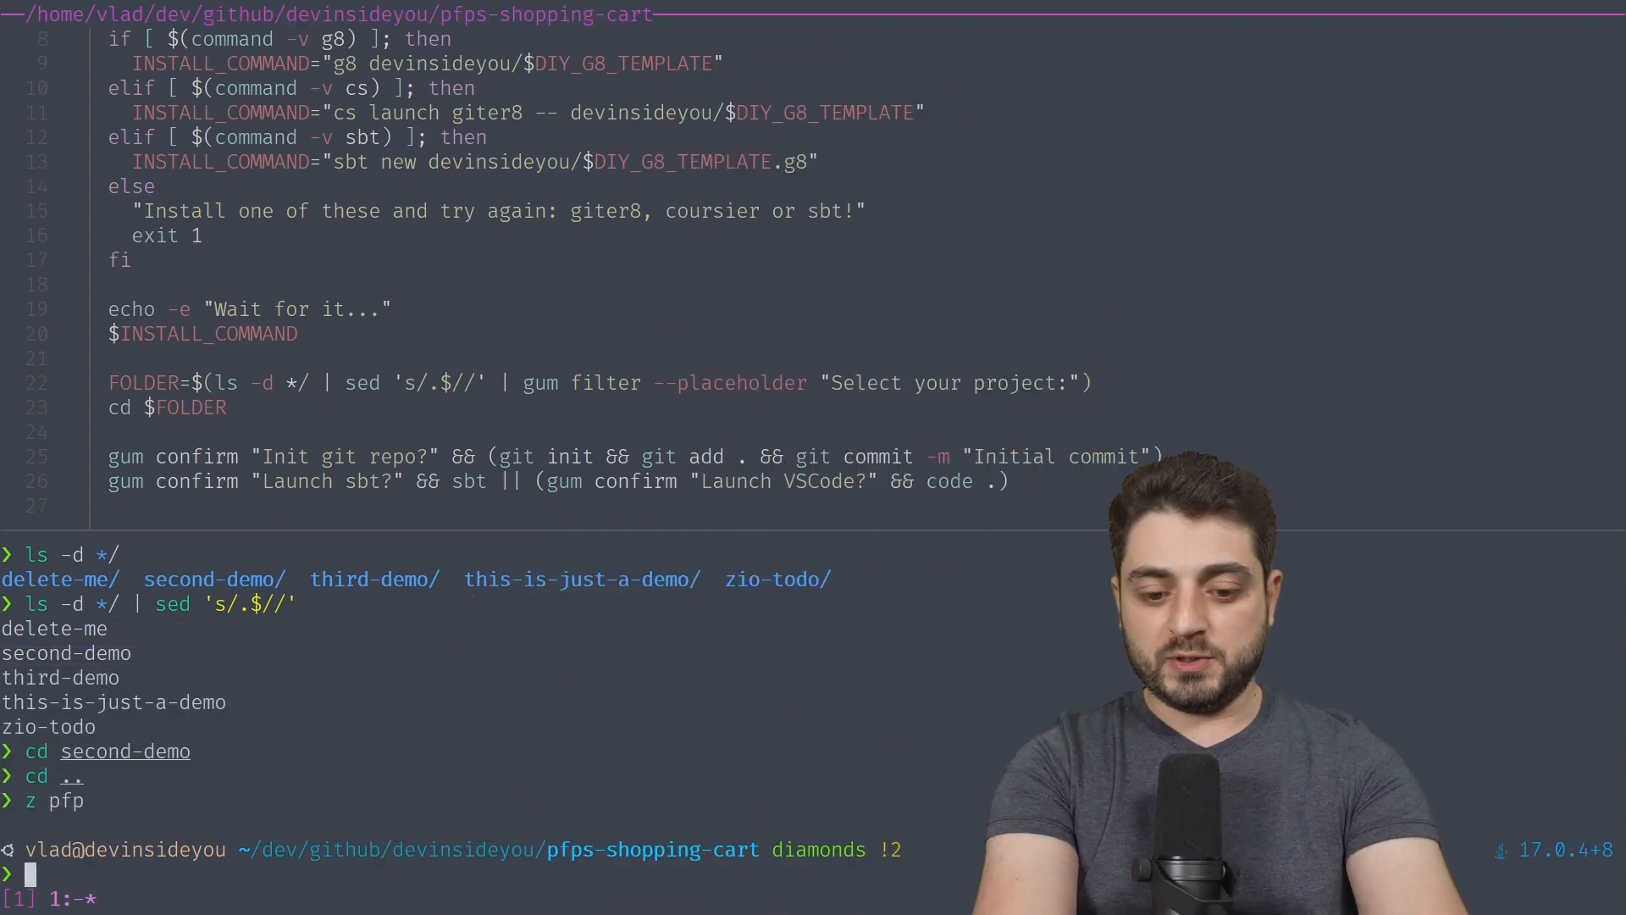
{"action": "type", "text": "cat READ"}
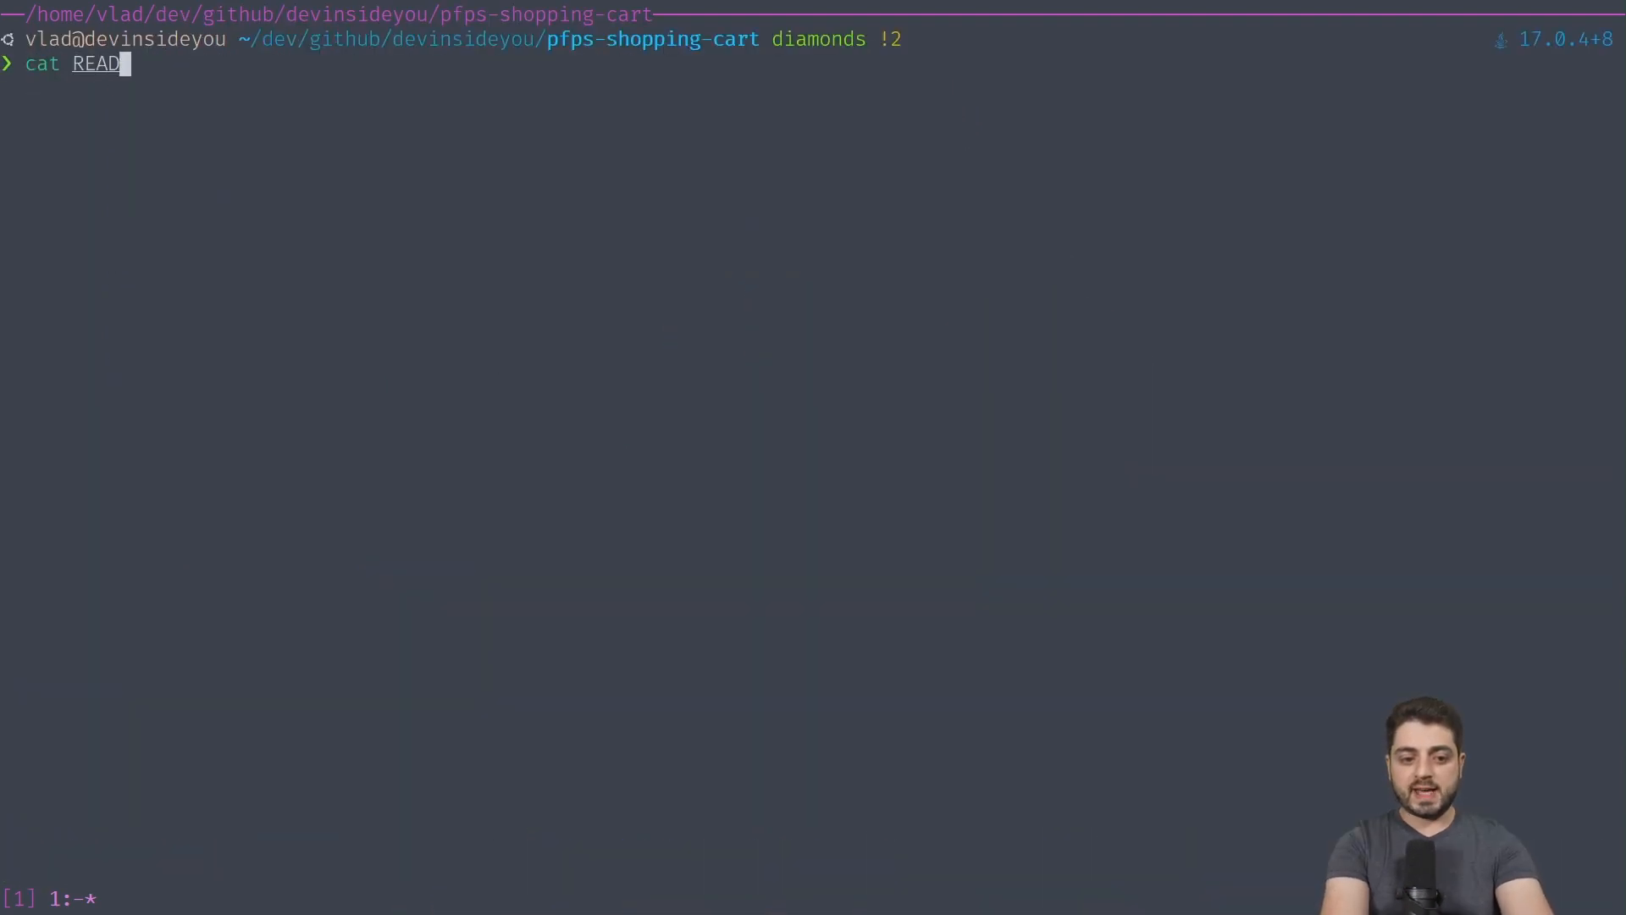
{"action": "key", "text": "Return"}
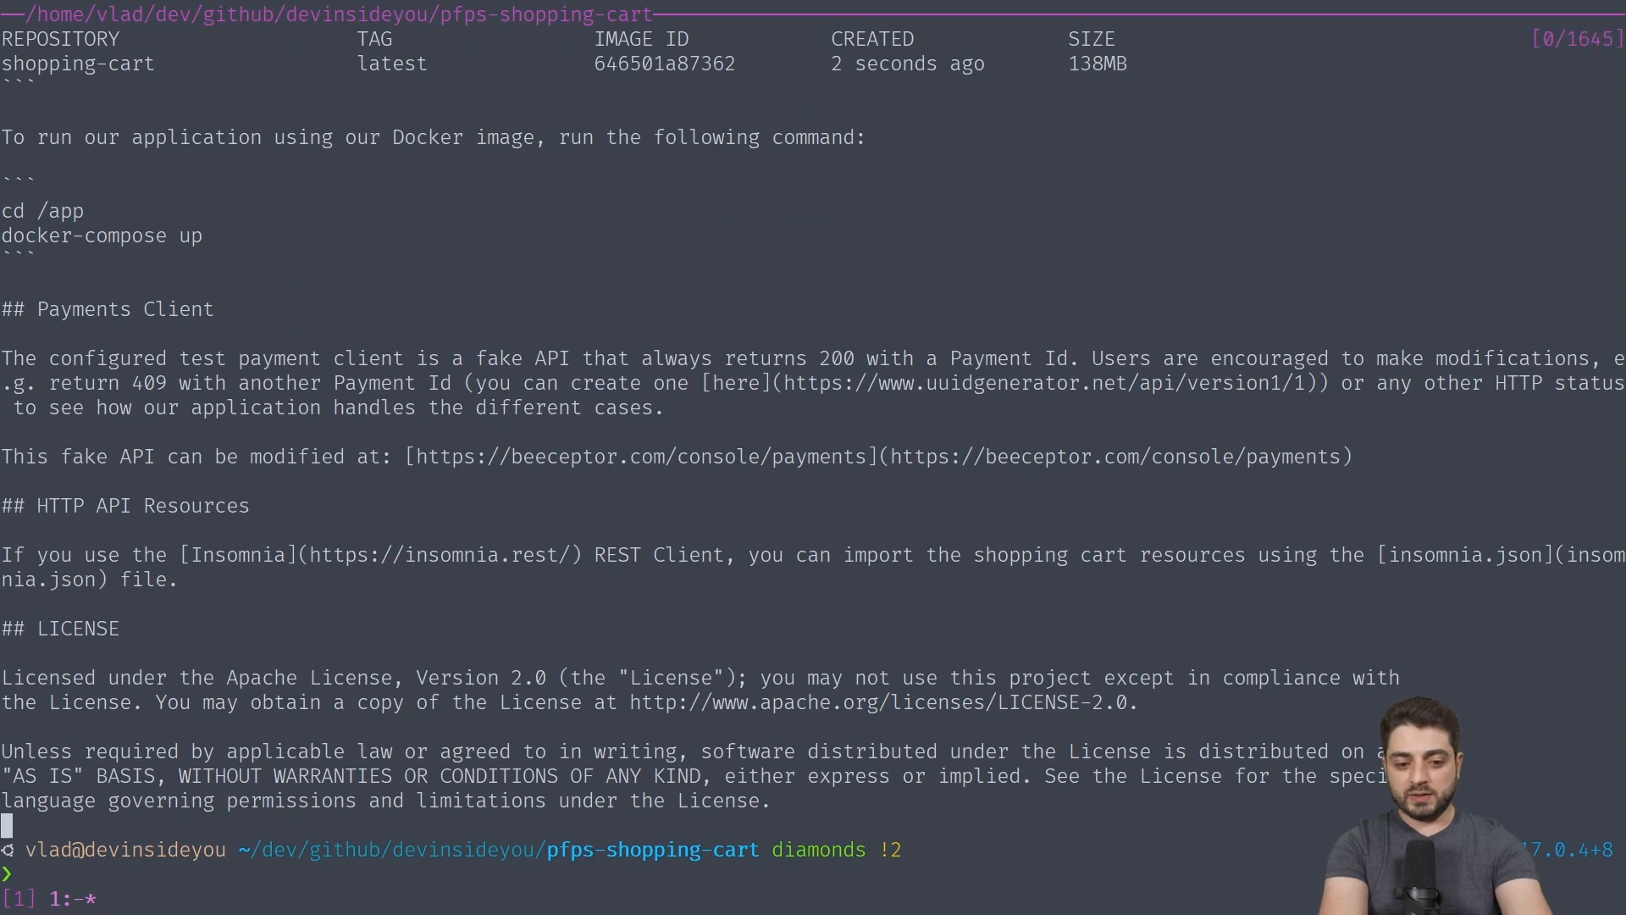
{"action": "scroll", "scroll_direction": "up", "scroll_amount": 3}
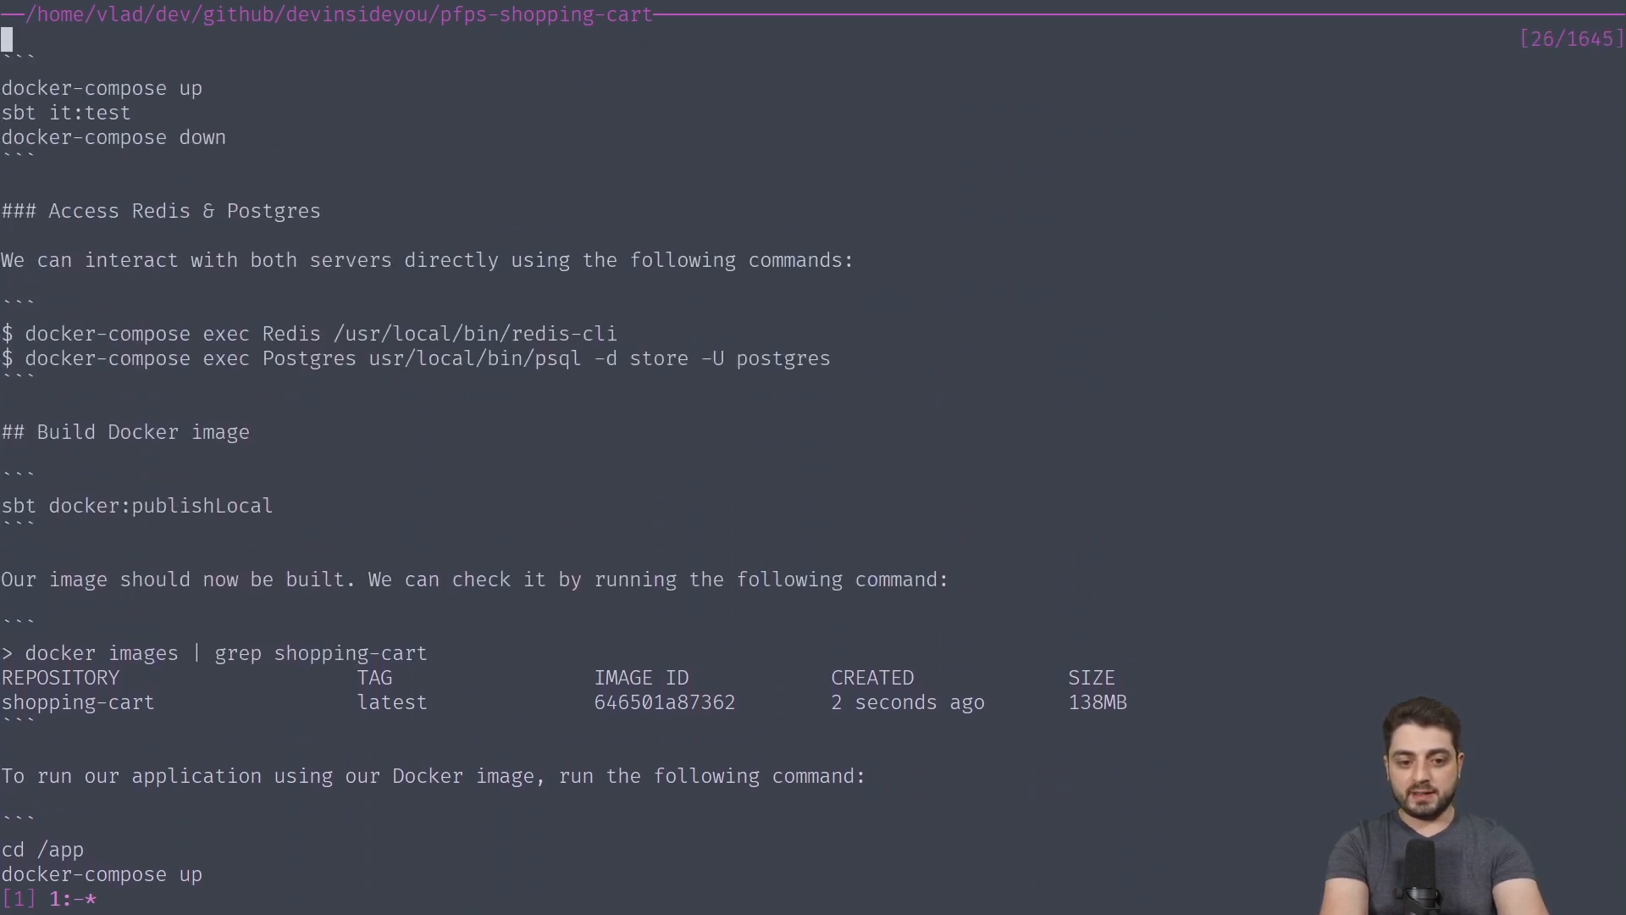
{"action": "scroll", "scroll_direction": "down", "scroll_amount": 3}
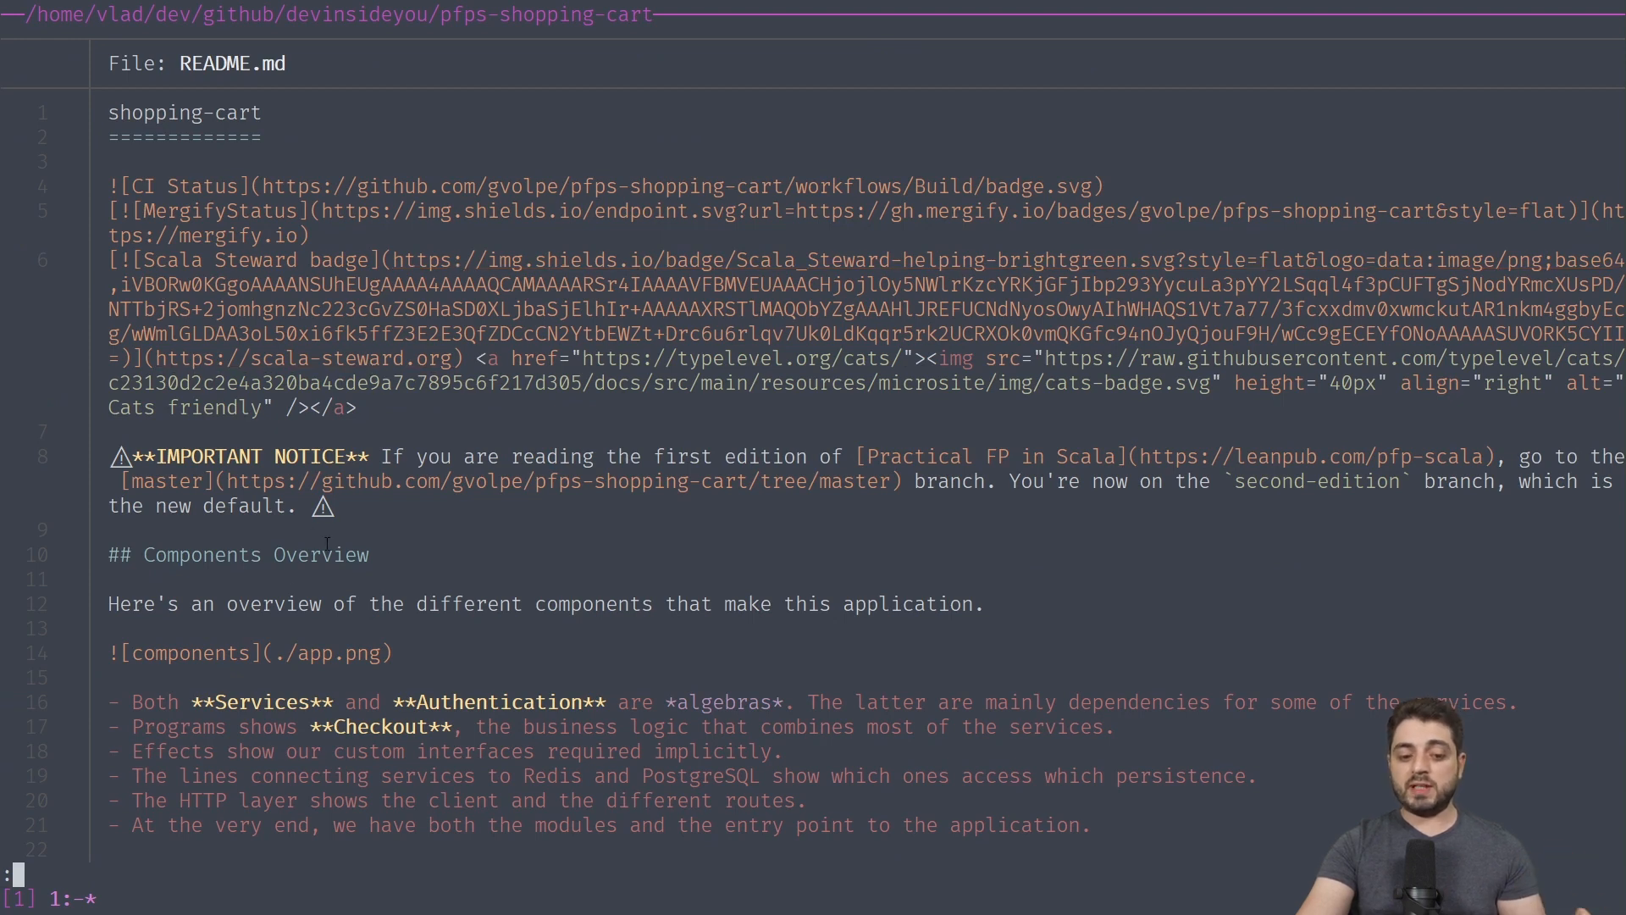
- Scroll through the README rendered as styled Markdown
{"action": "double_click", "coordinate": [260, 702]}
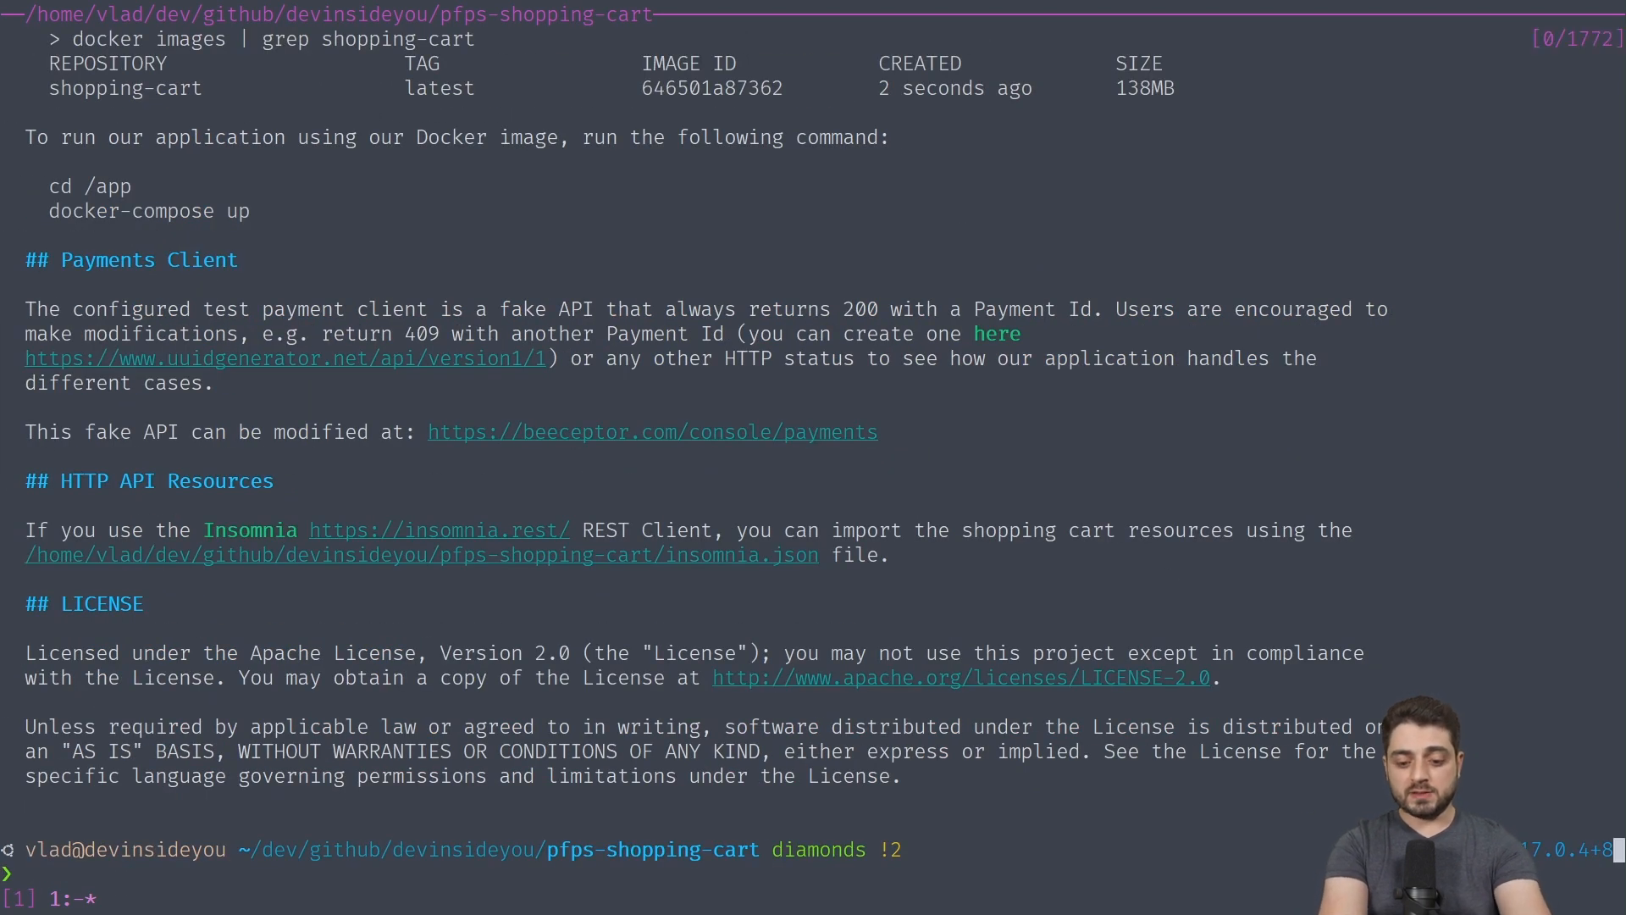
{"action": "scroll", "scroll_direction": "up", "scroll_amount": 3}
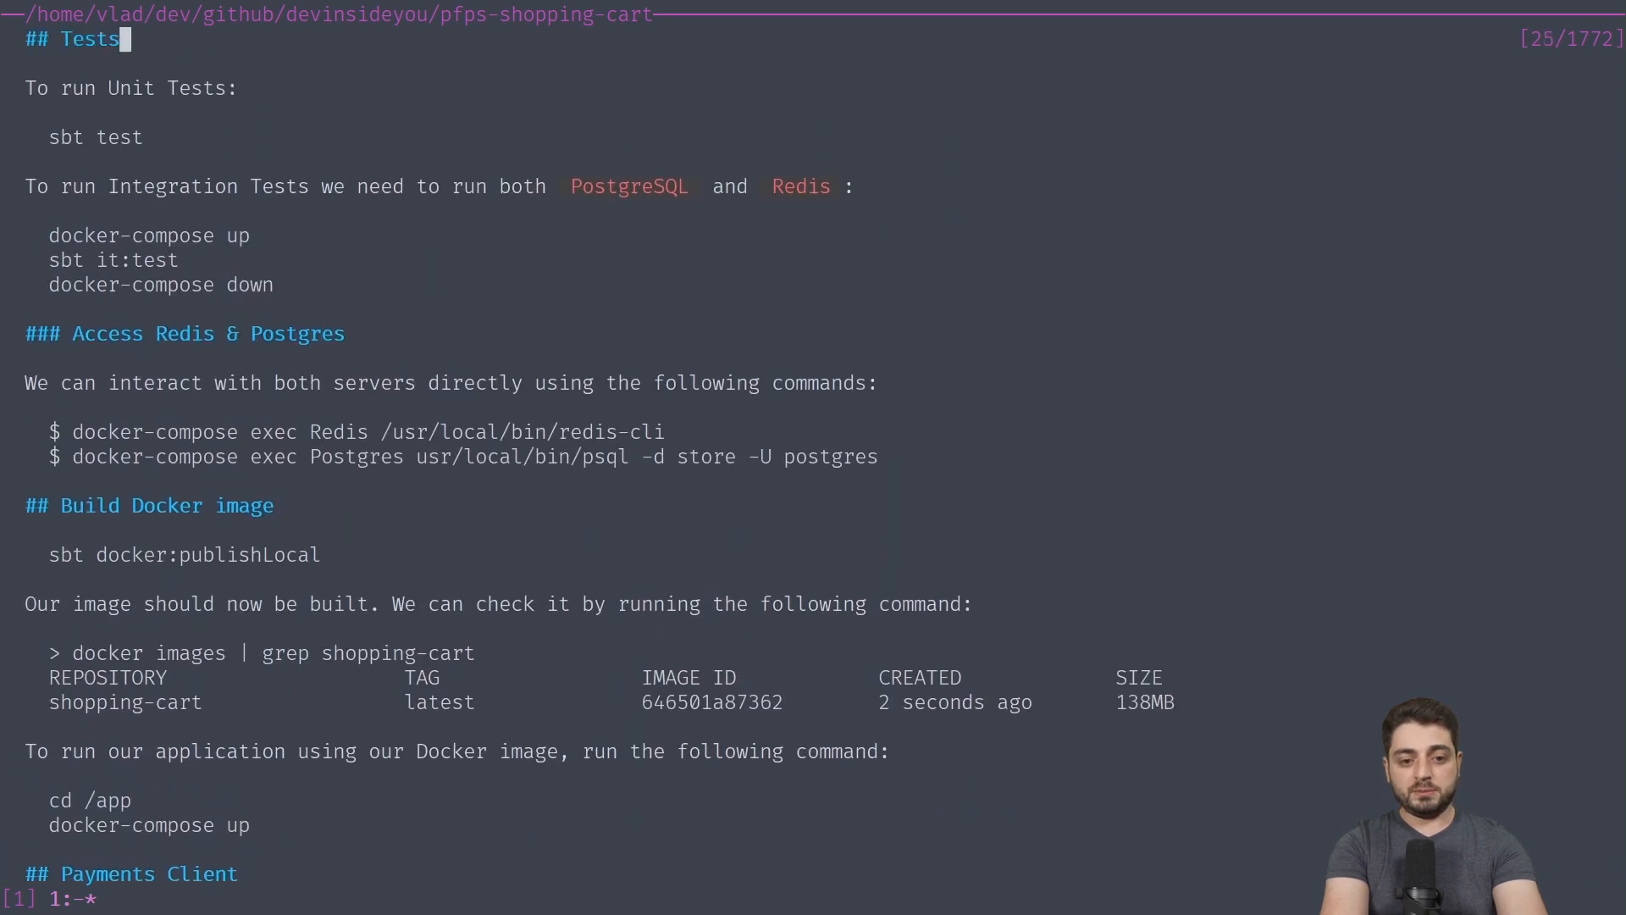
{"action": "scroll", "scroll_direction": "down", "scroll_amount": 3}
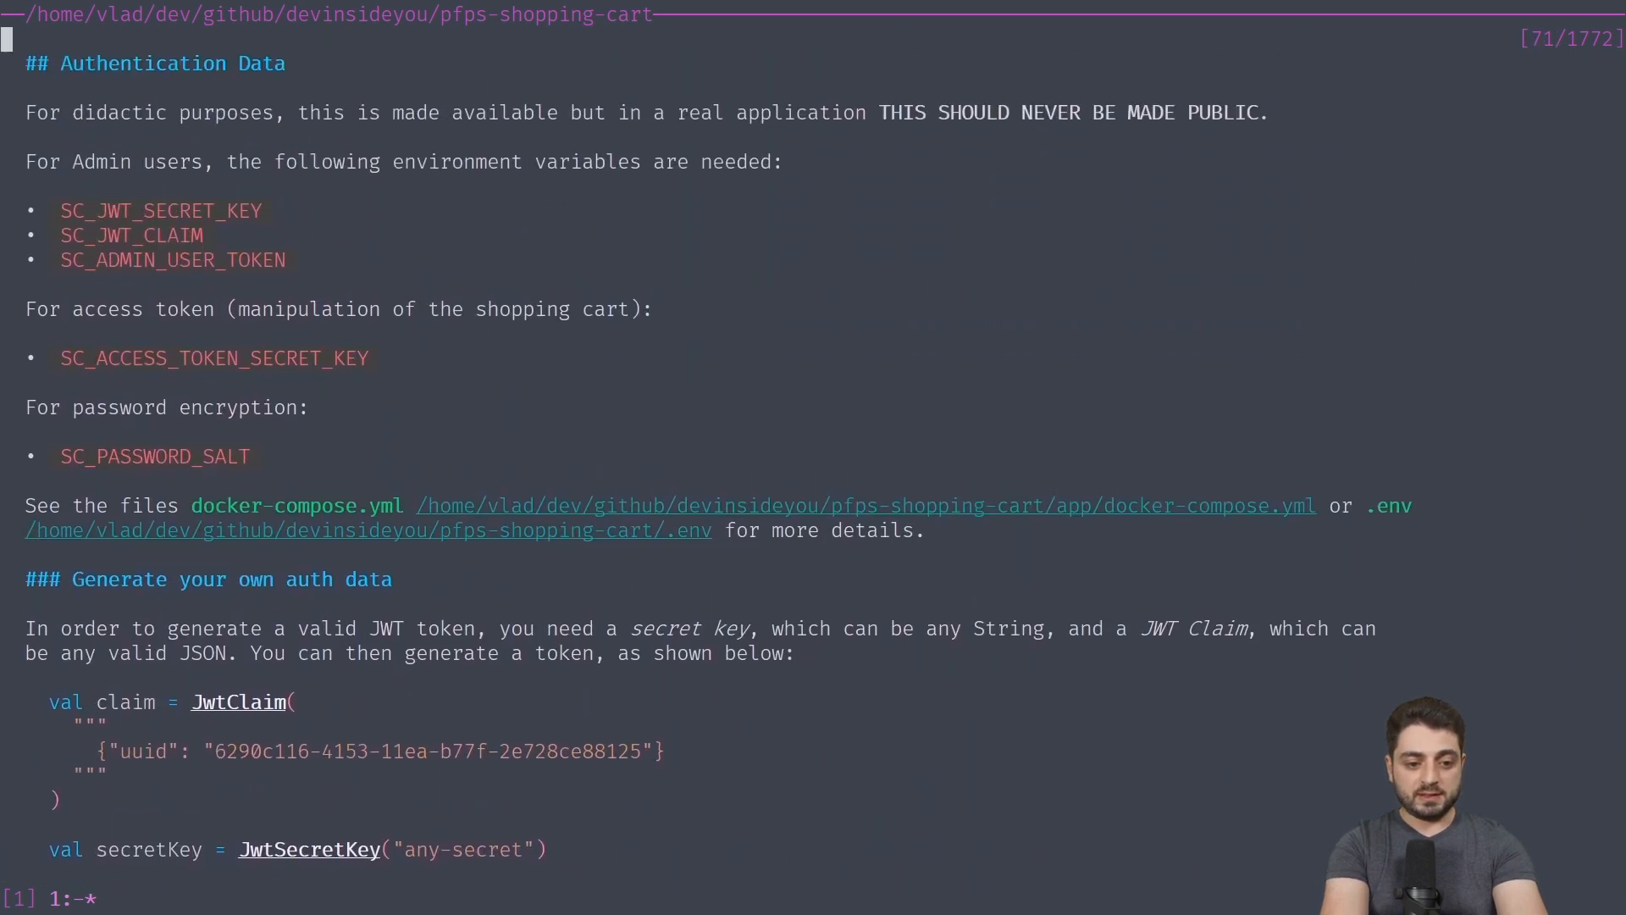
{"action": "scroll", "scroll_direction": "up", "scroll_amount": 3}
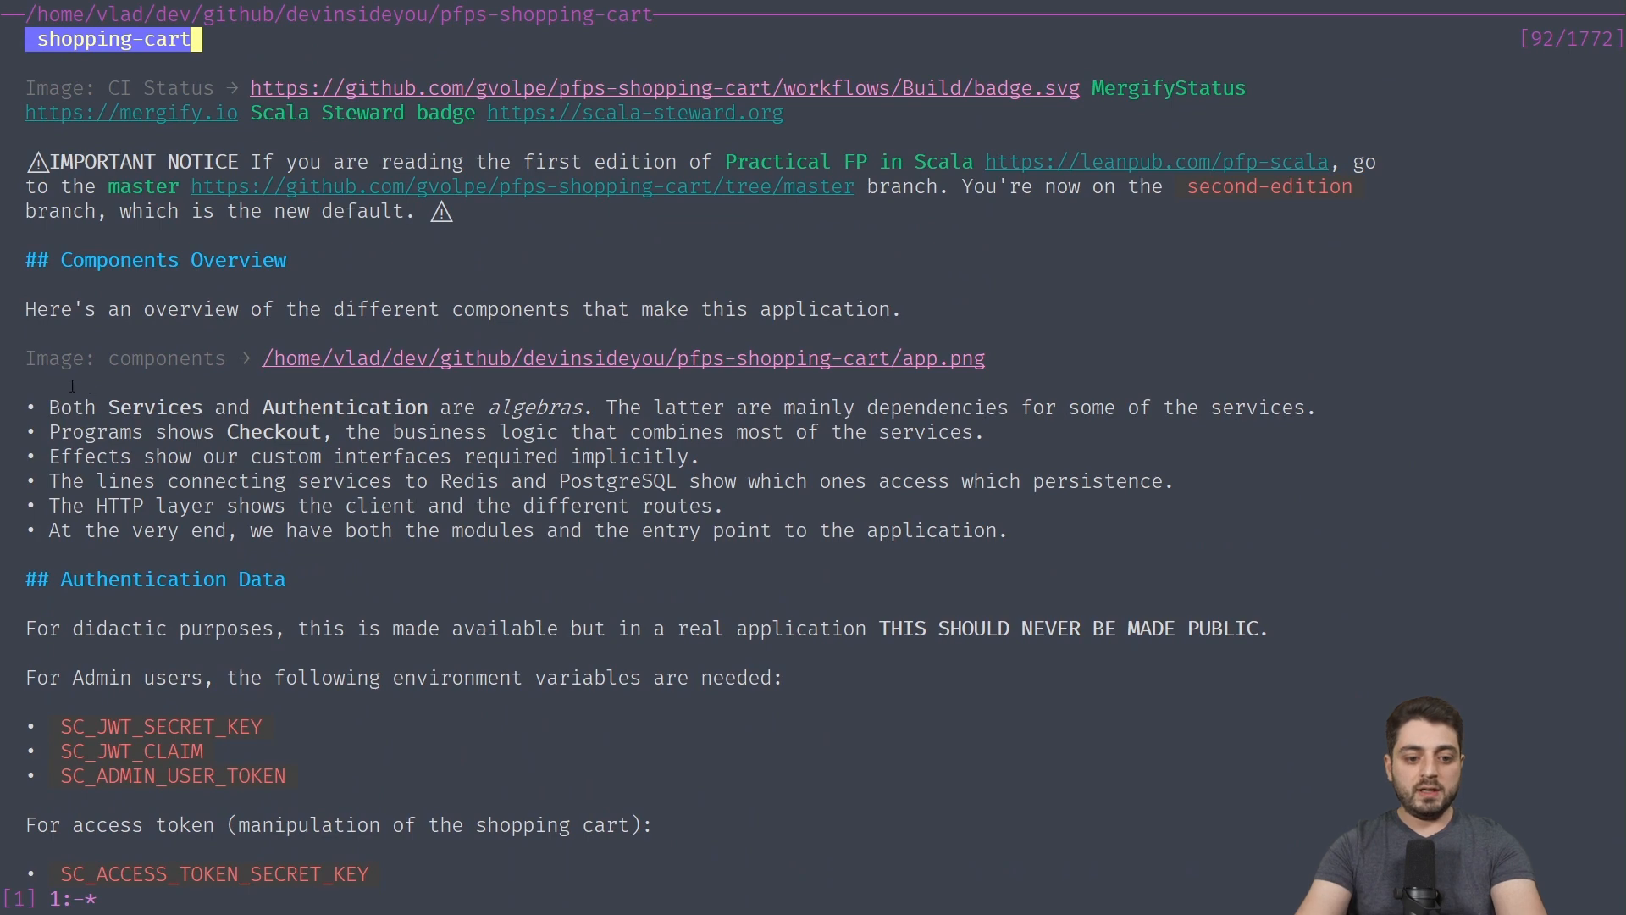